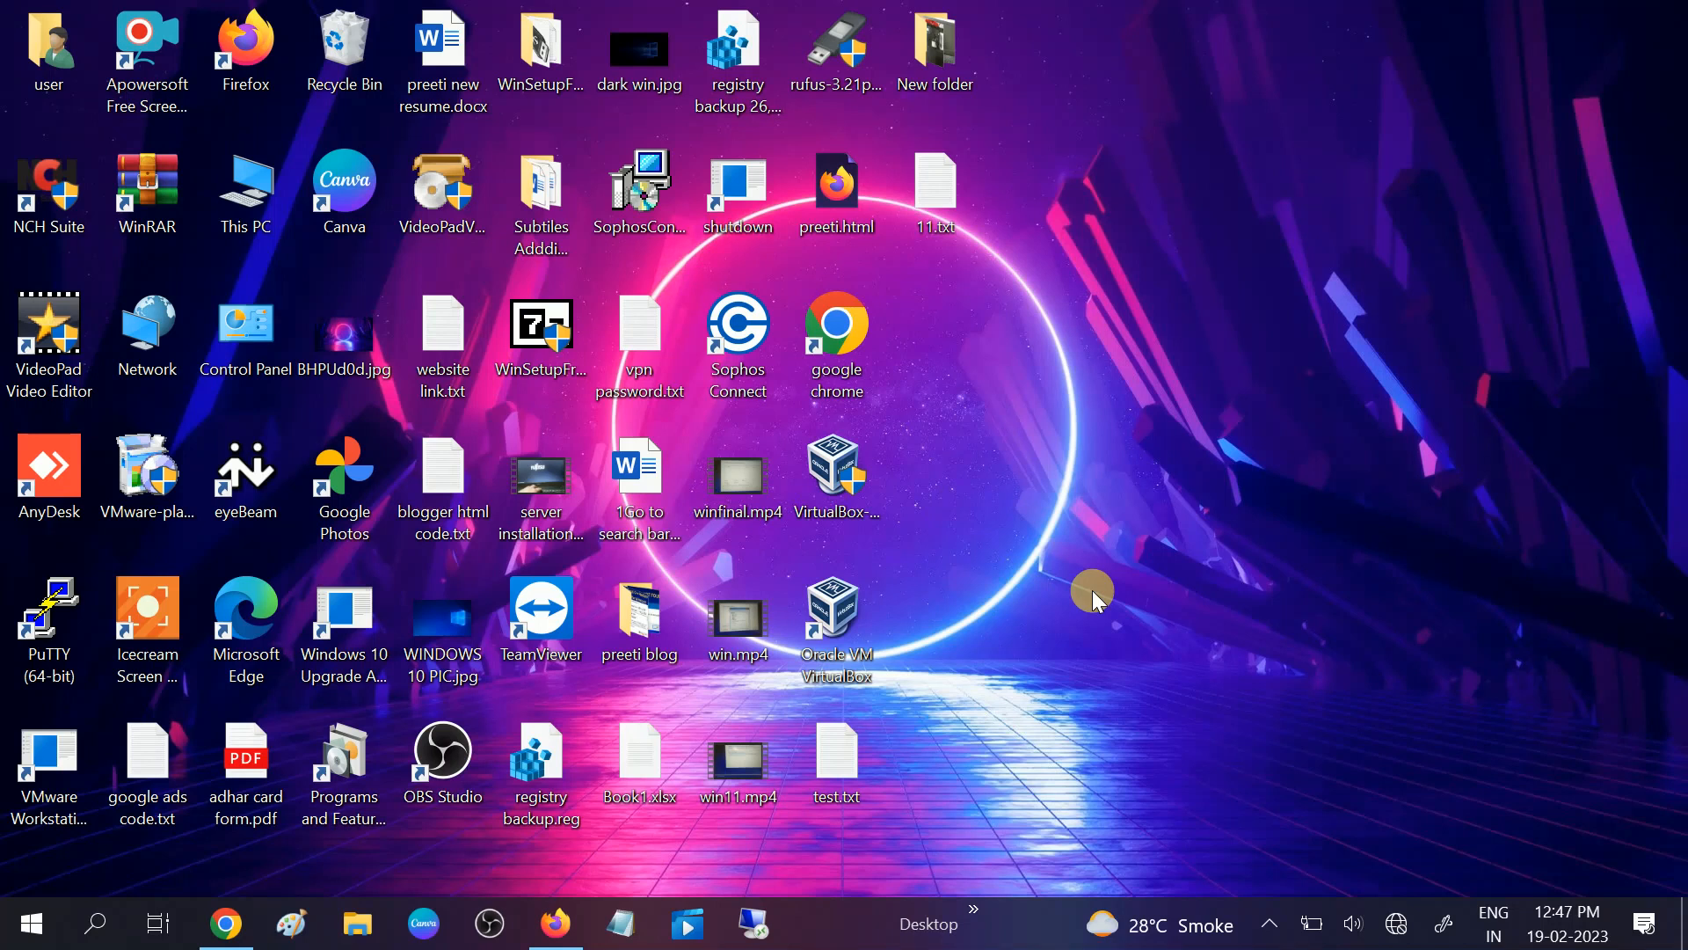
pyautogui.moveTo(992, 260)
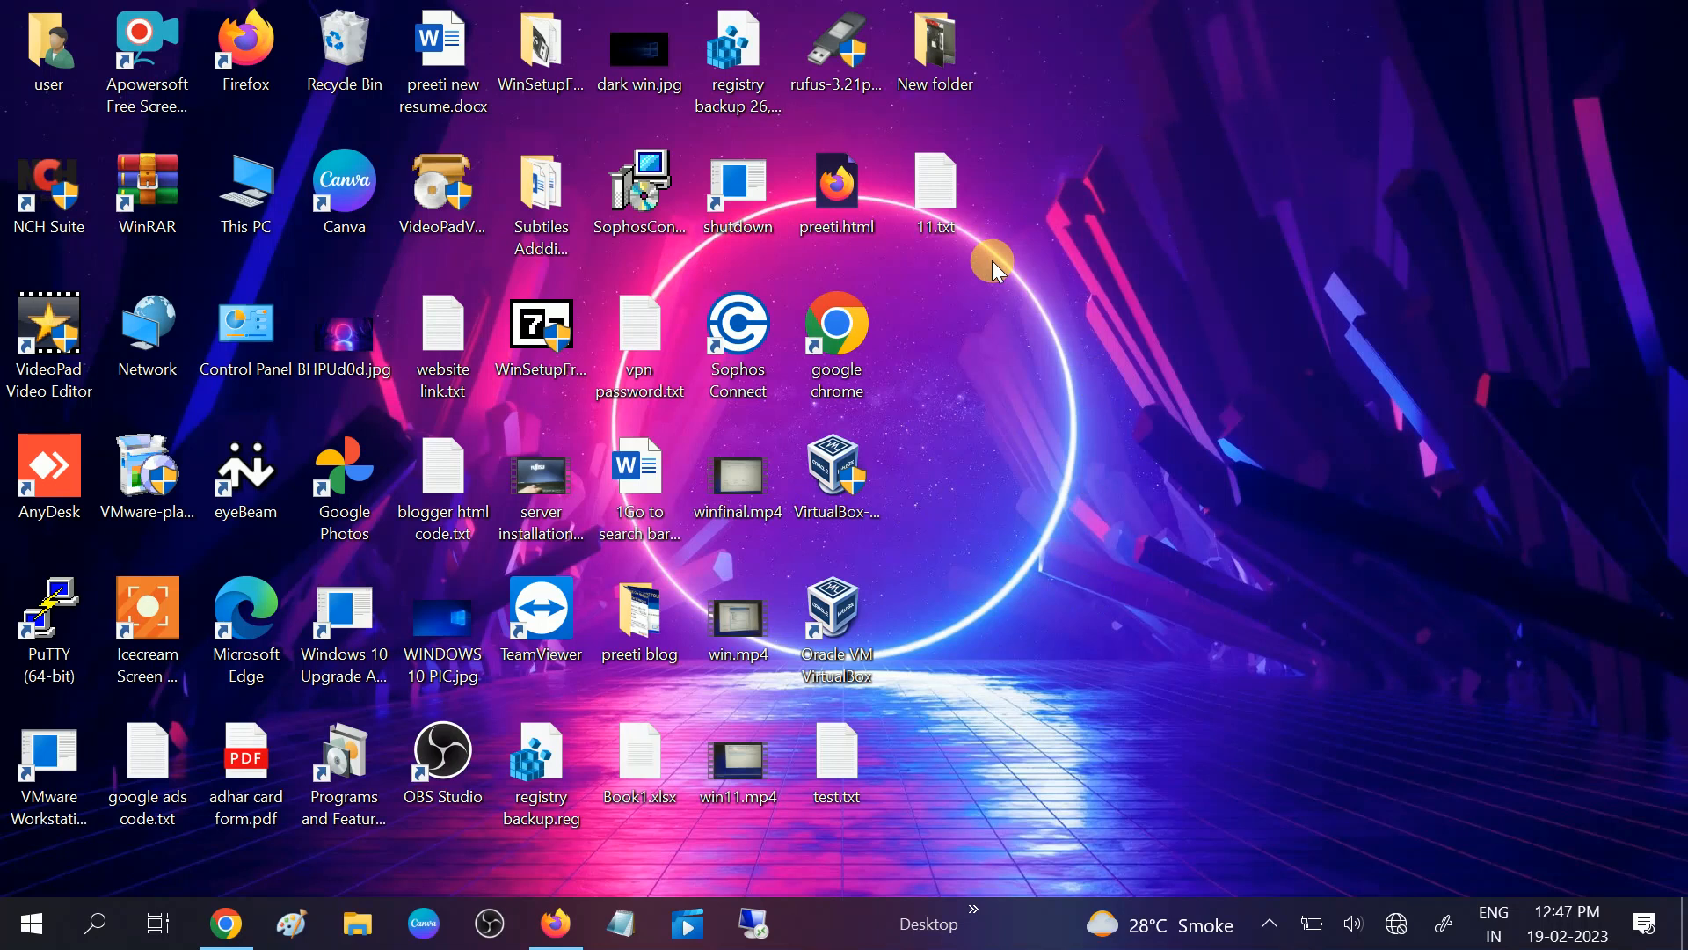
pyautogui.moveTo(1086, 538)
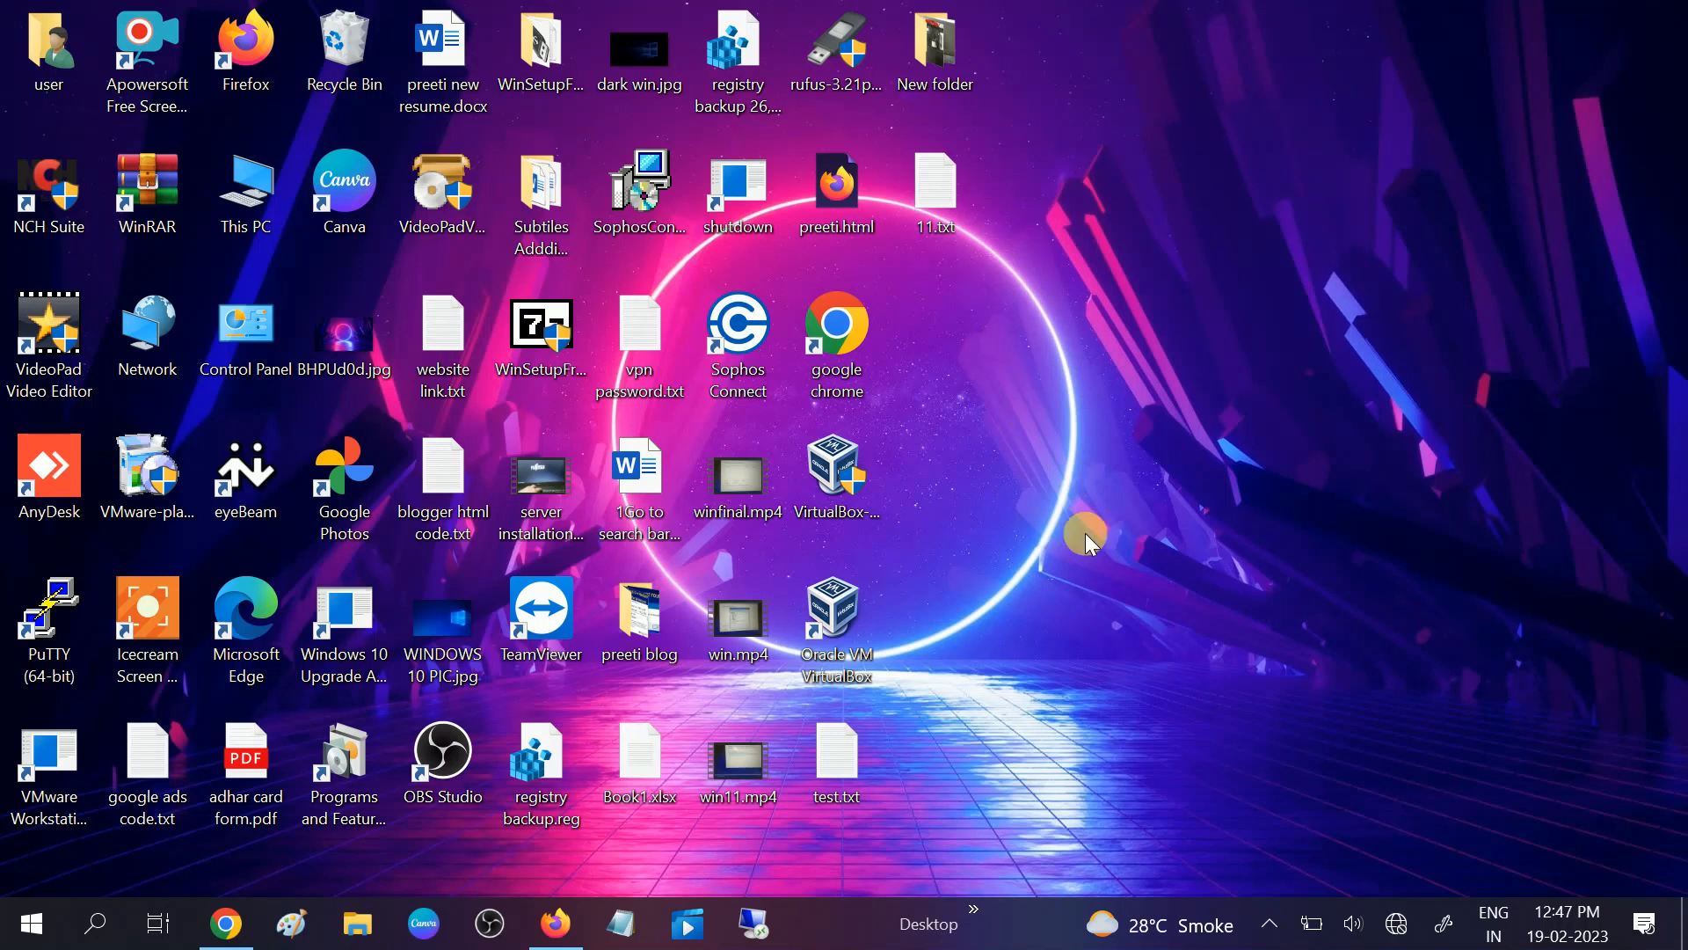
pyautogui.moveTo(1002, 437)
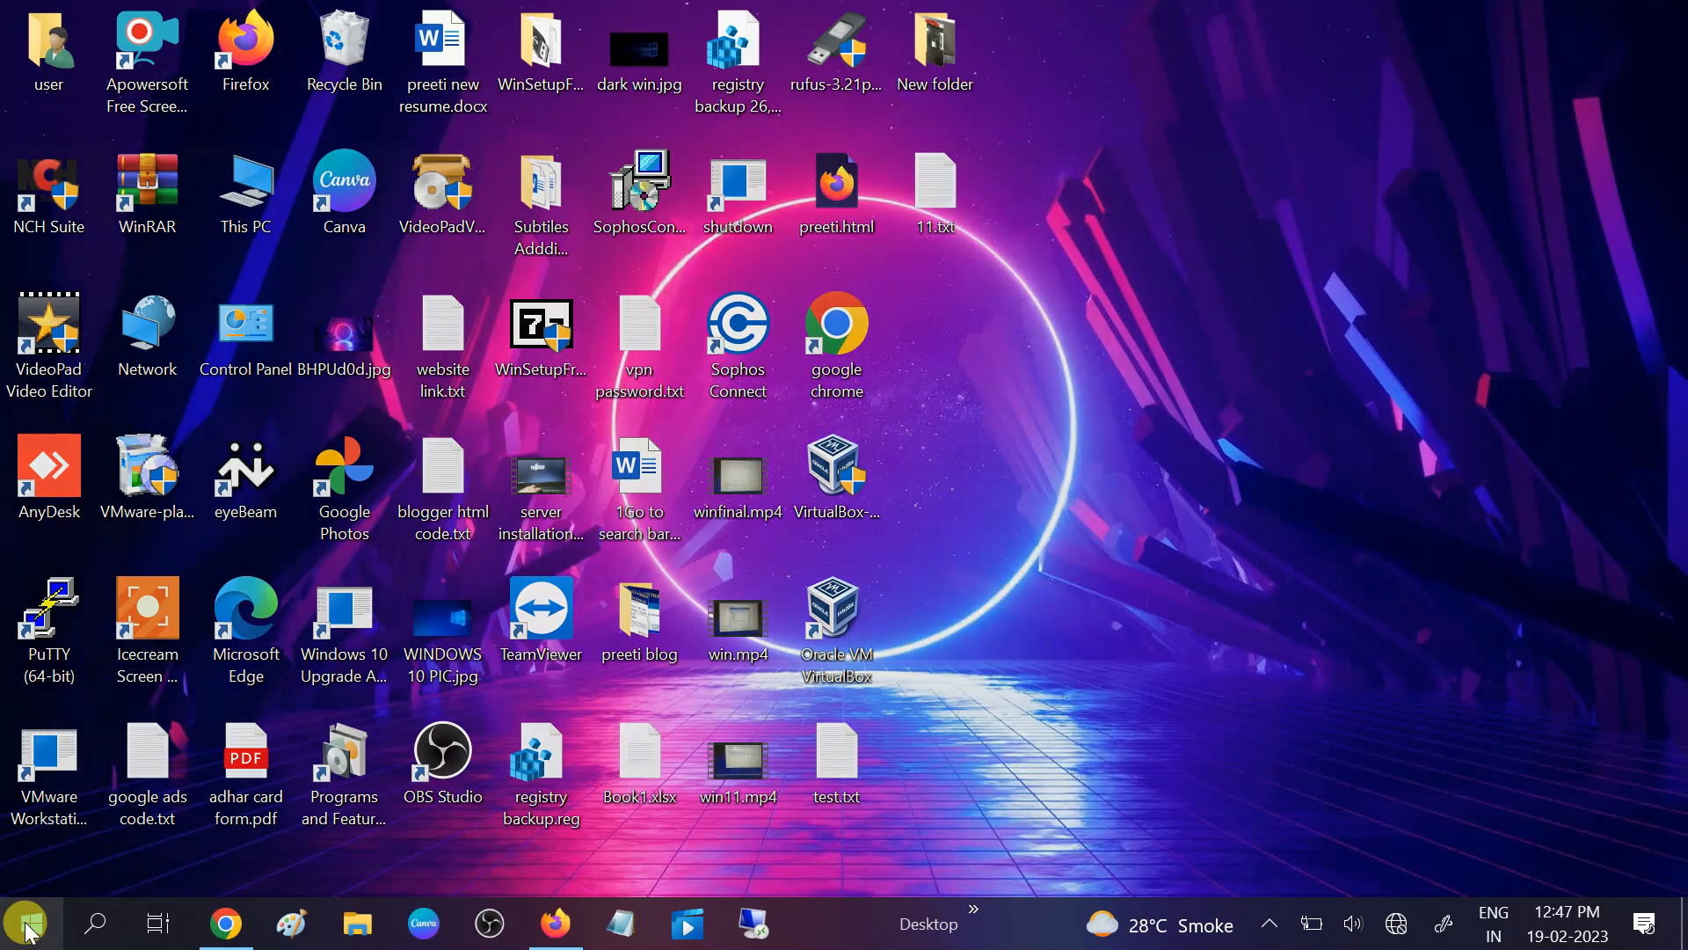
# Launch Settings from Start and go to Update & Security's Windows Update page
pyautogui.click(32, 921)
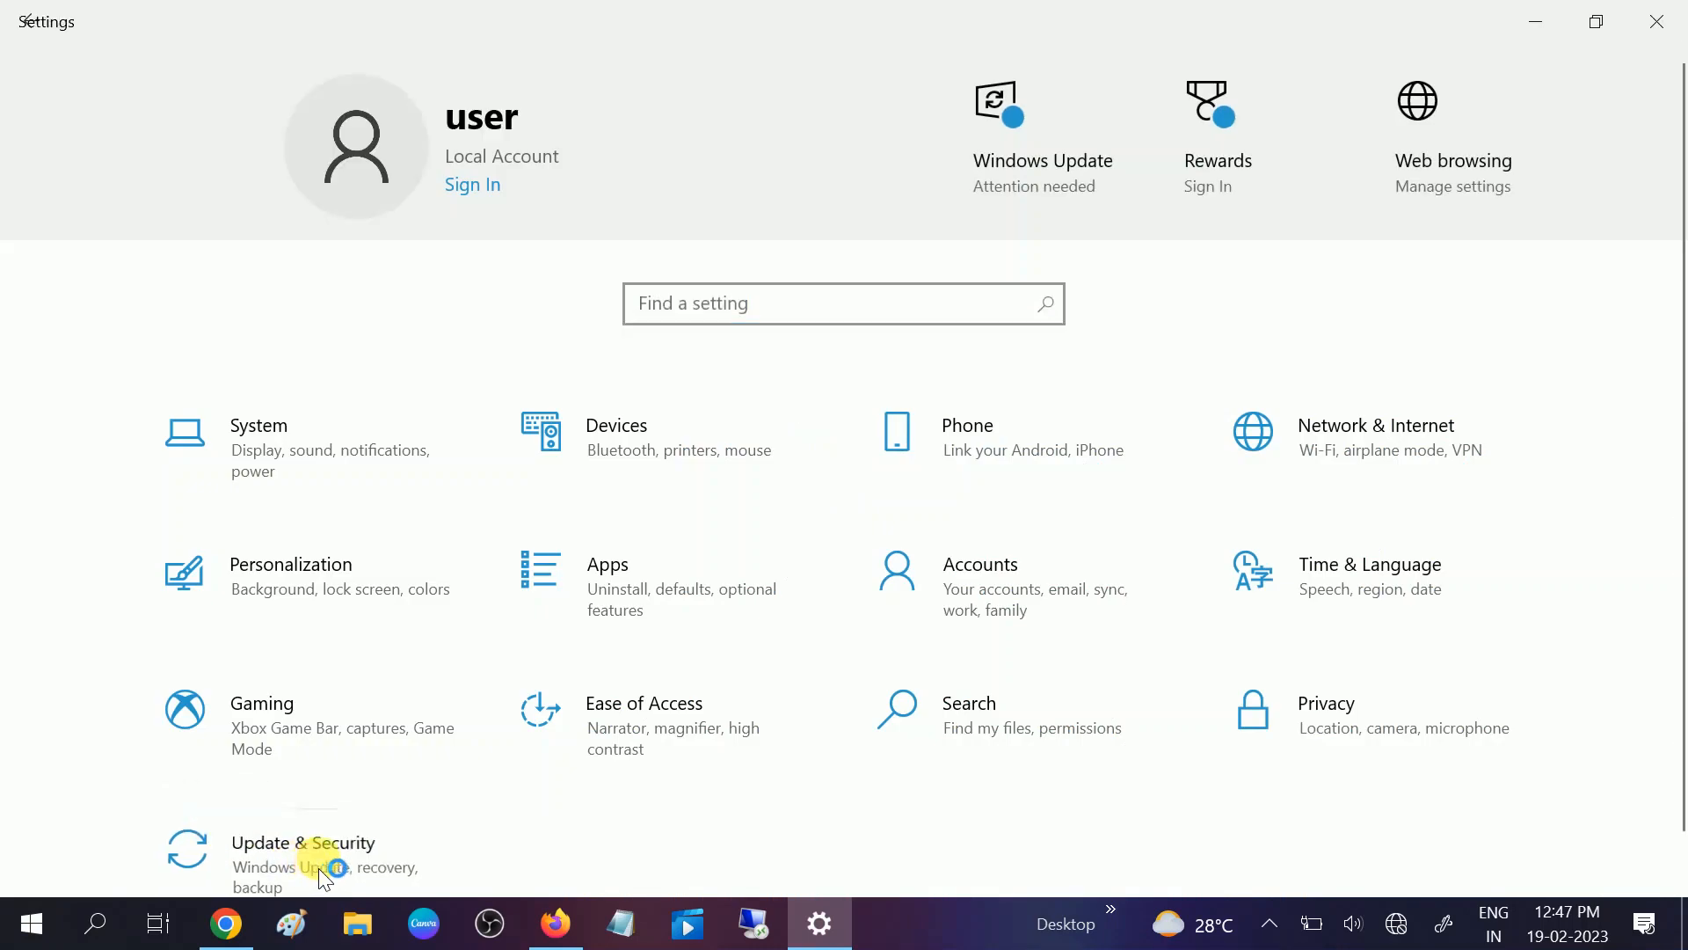
pyautogui.click(302, 843)
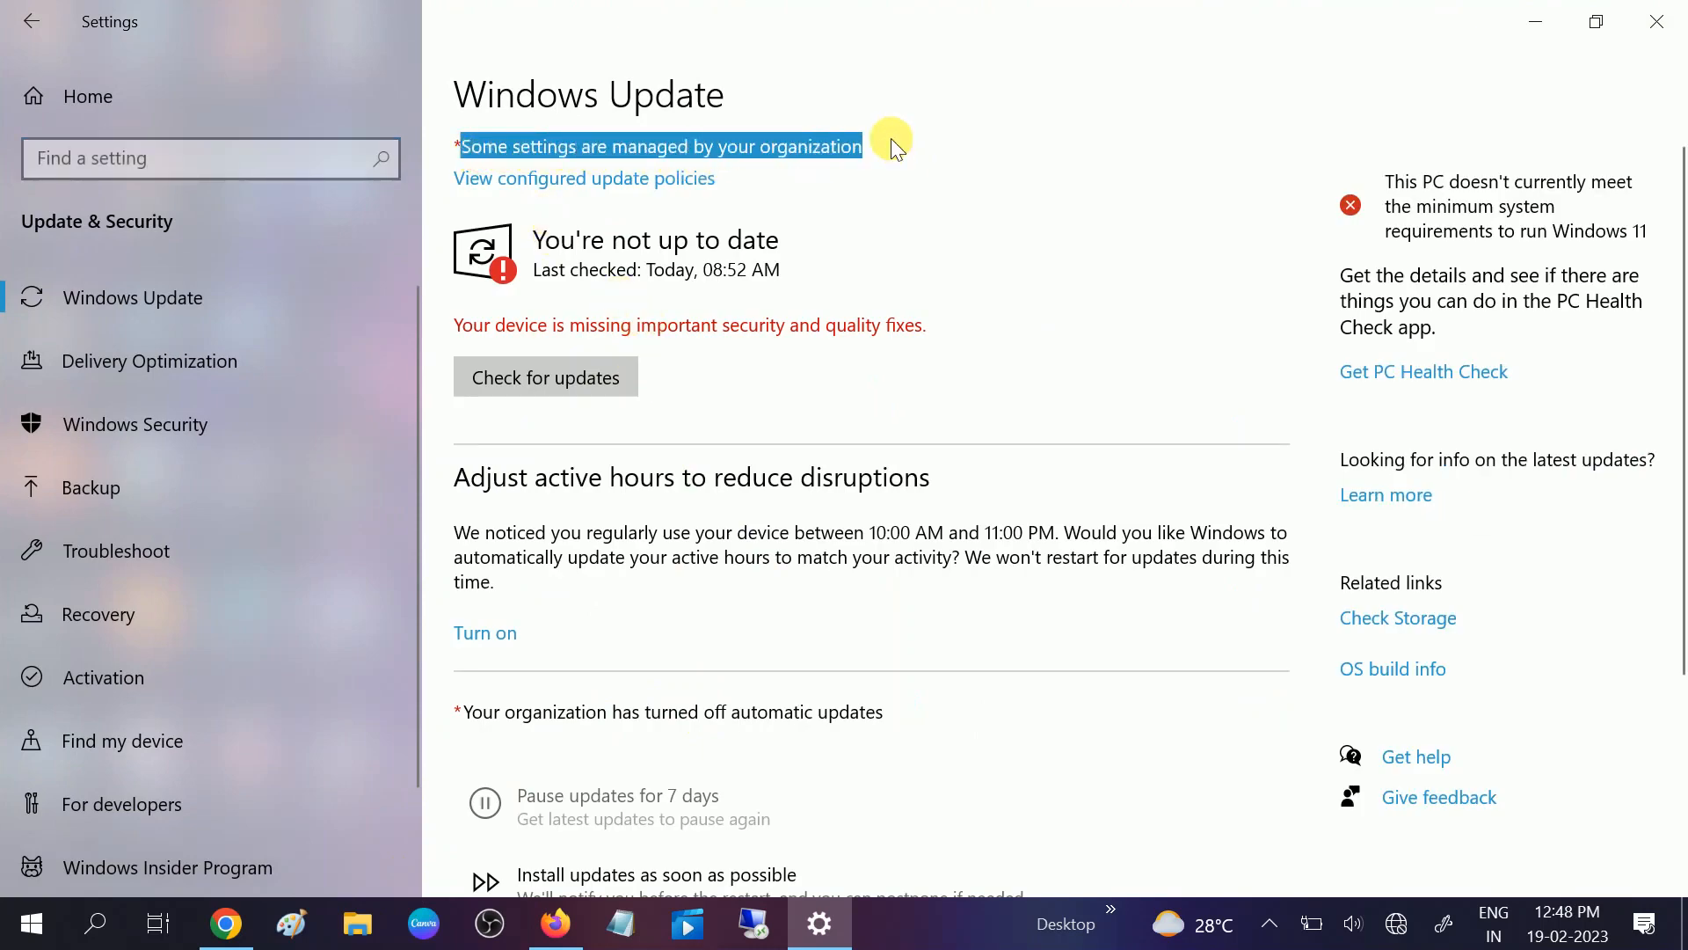
pyautogui.moveTo(887, 175)
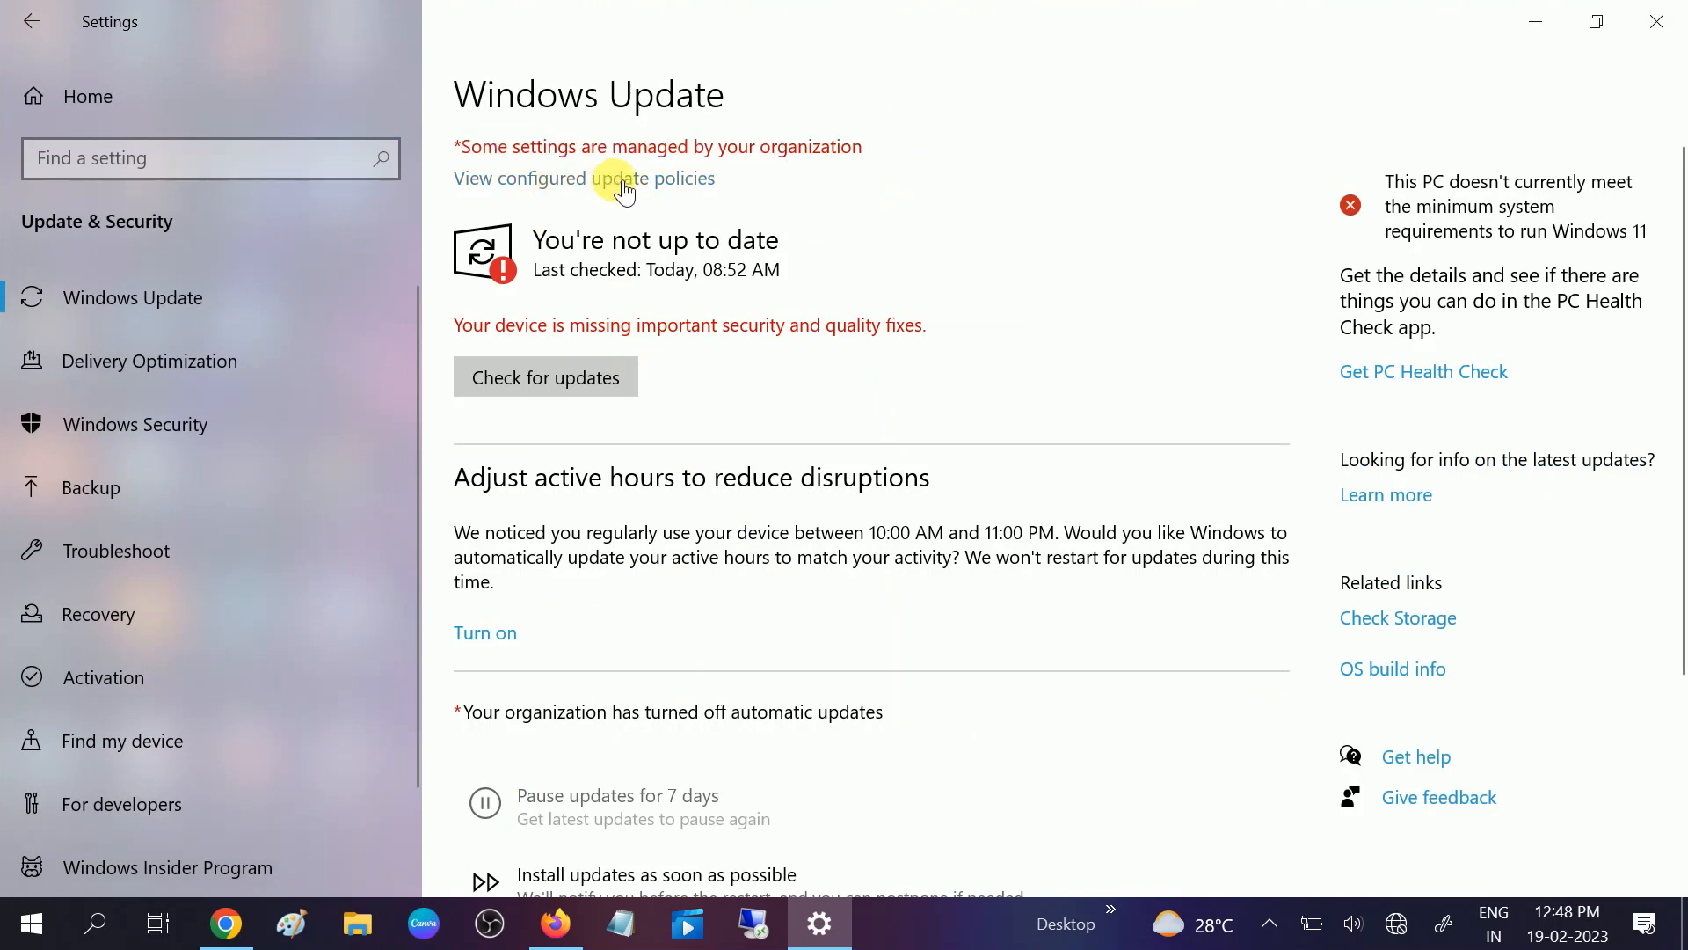
# Follow the 'View configured update policies' link to list administrator-set update policies
pyautogui.click(619, 180)
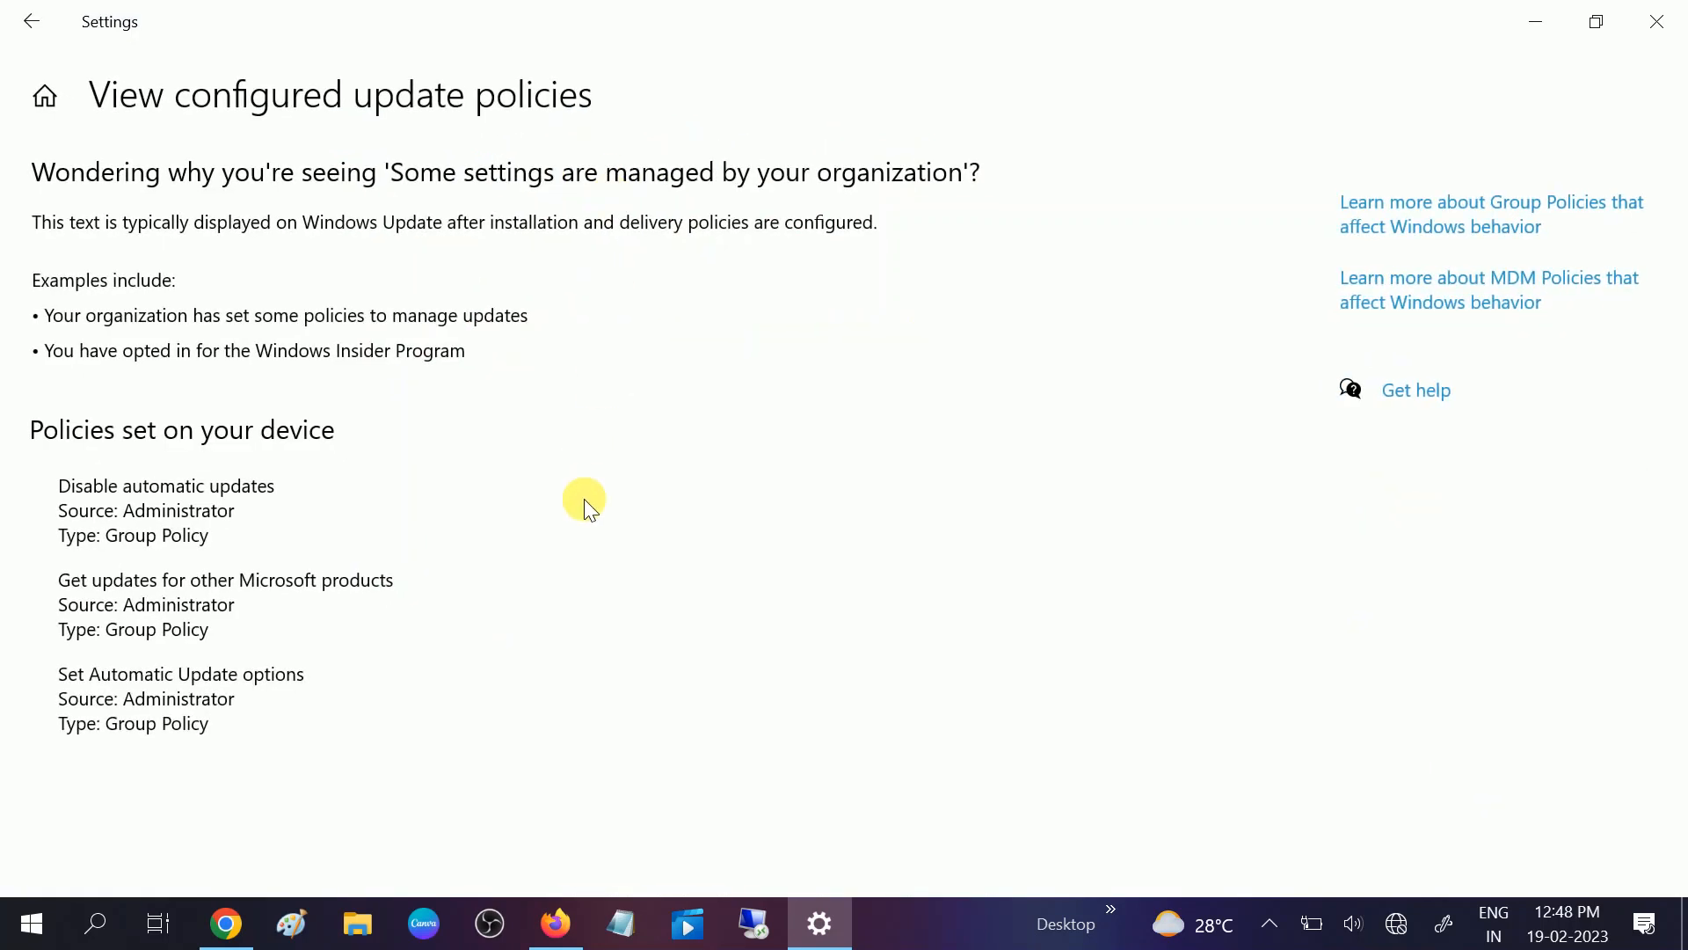
pyautogui.moveTo(50, 376)
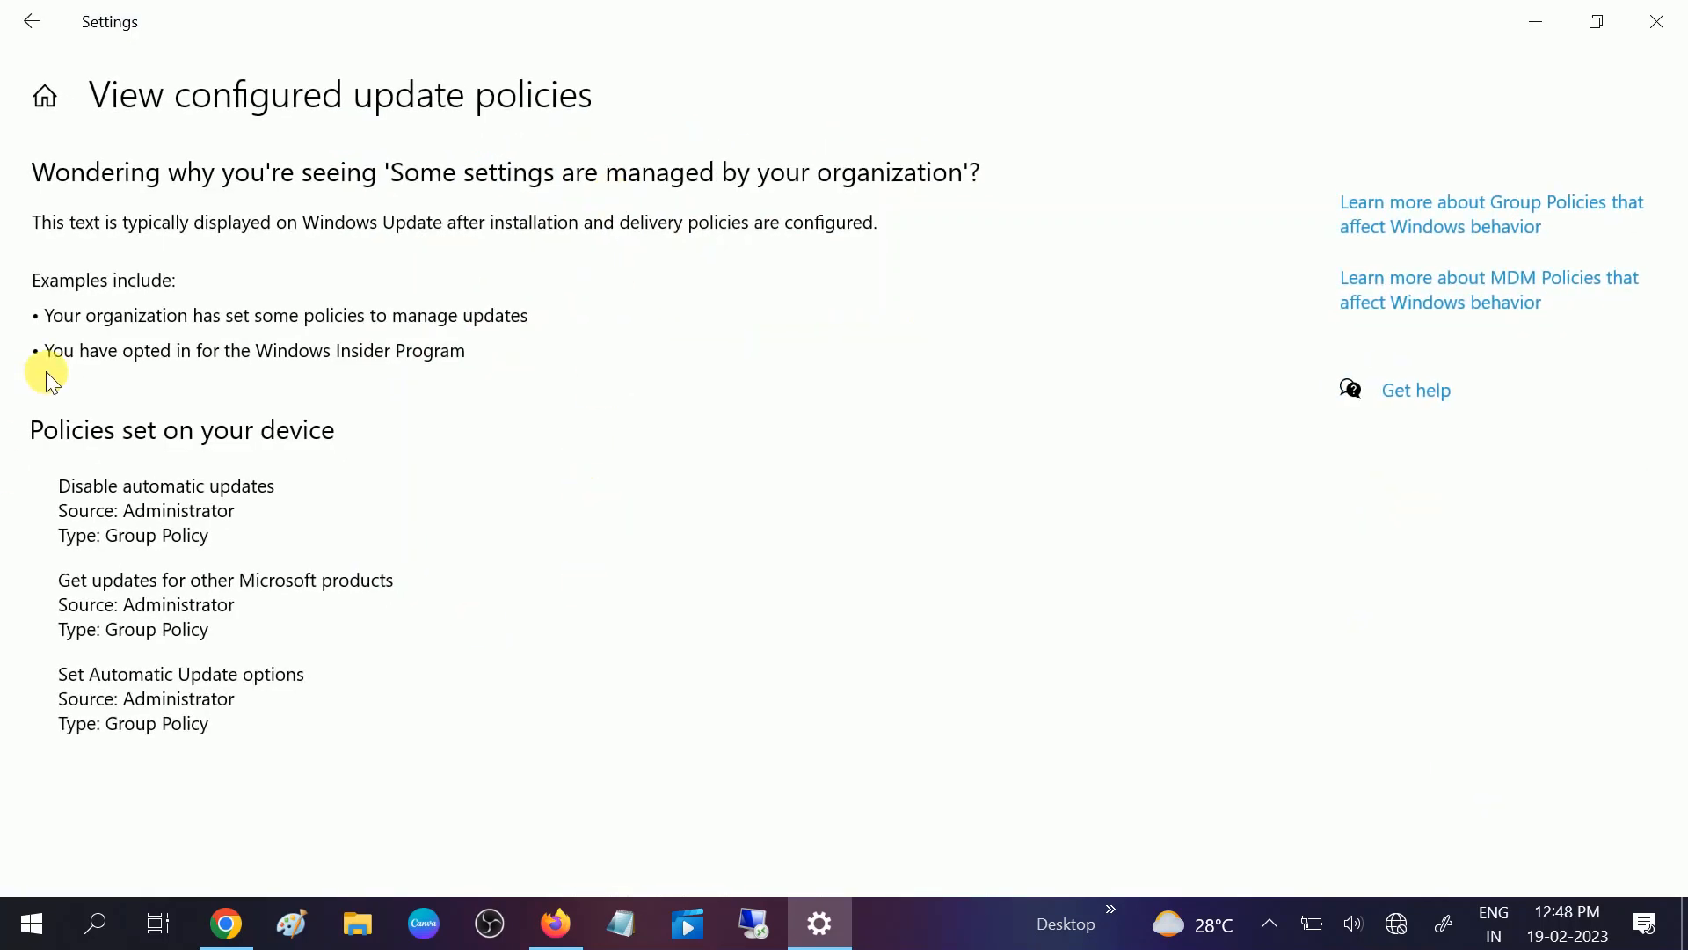
pyautogui.moveTo(81, 494)
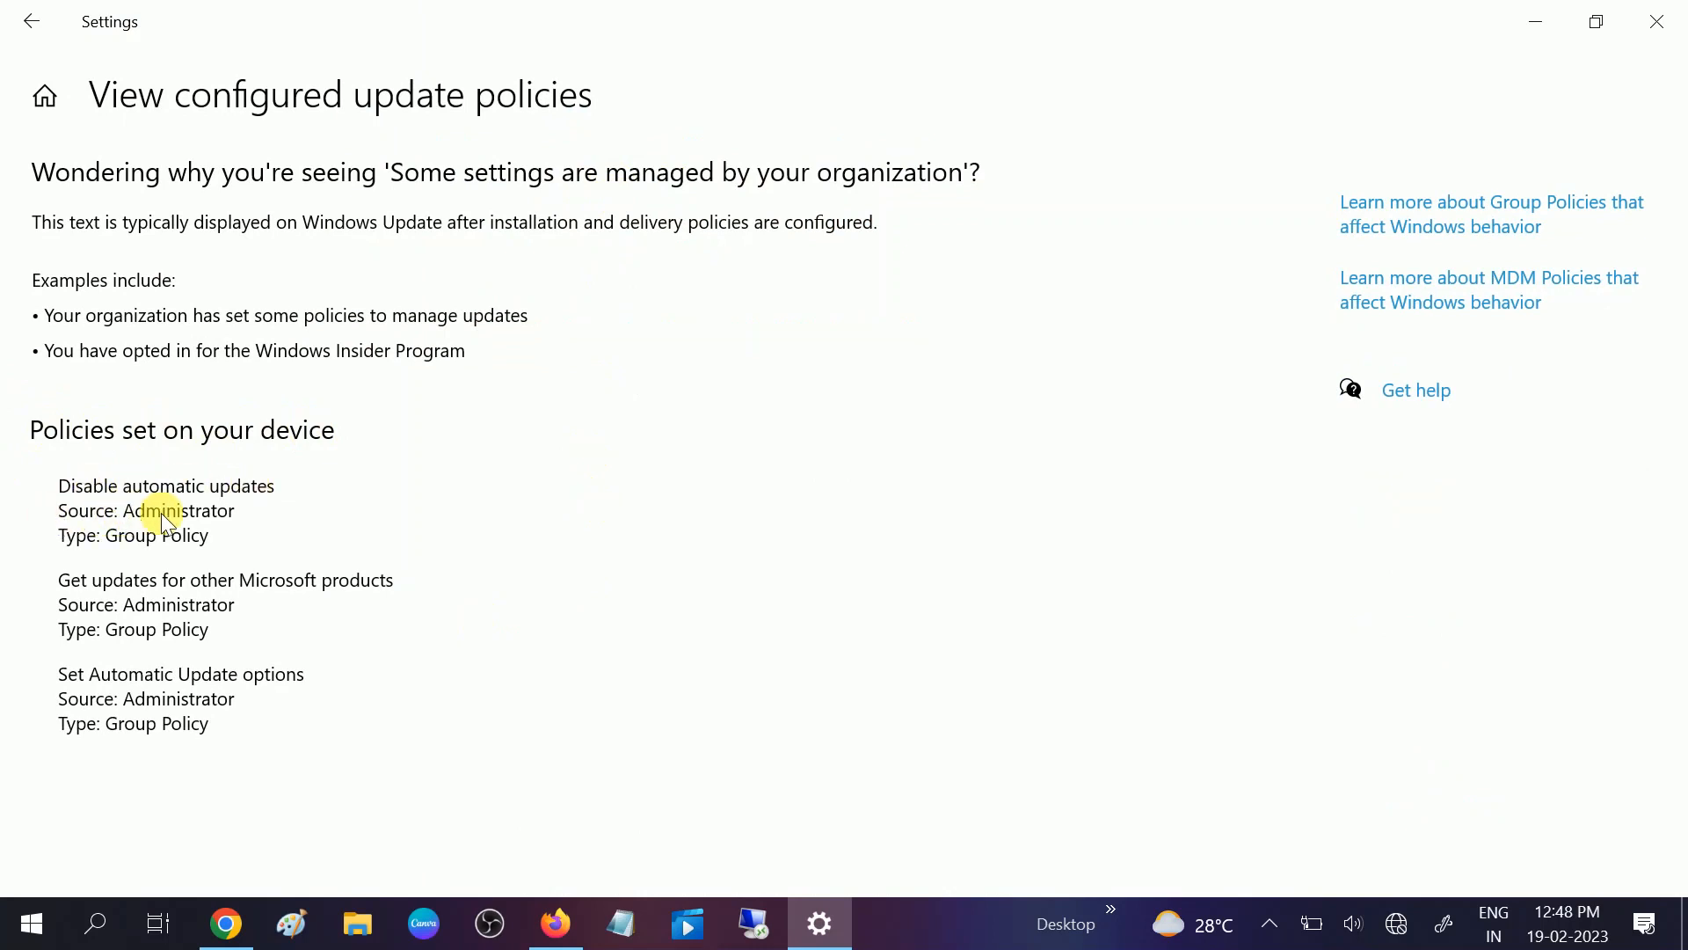
pyautogui.moveTo(167, 558)
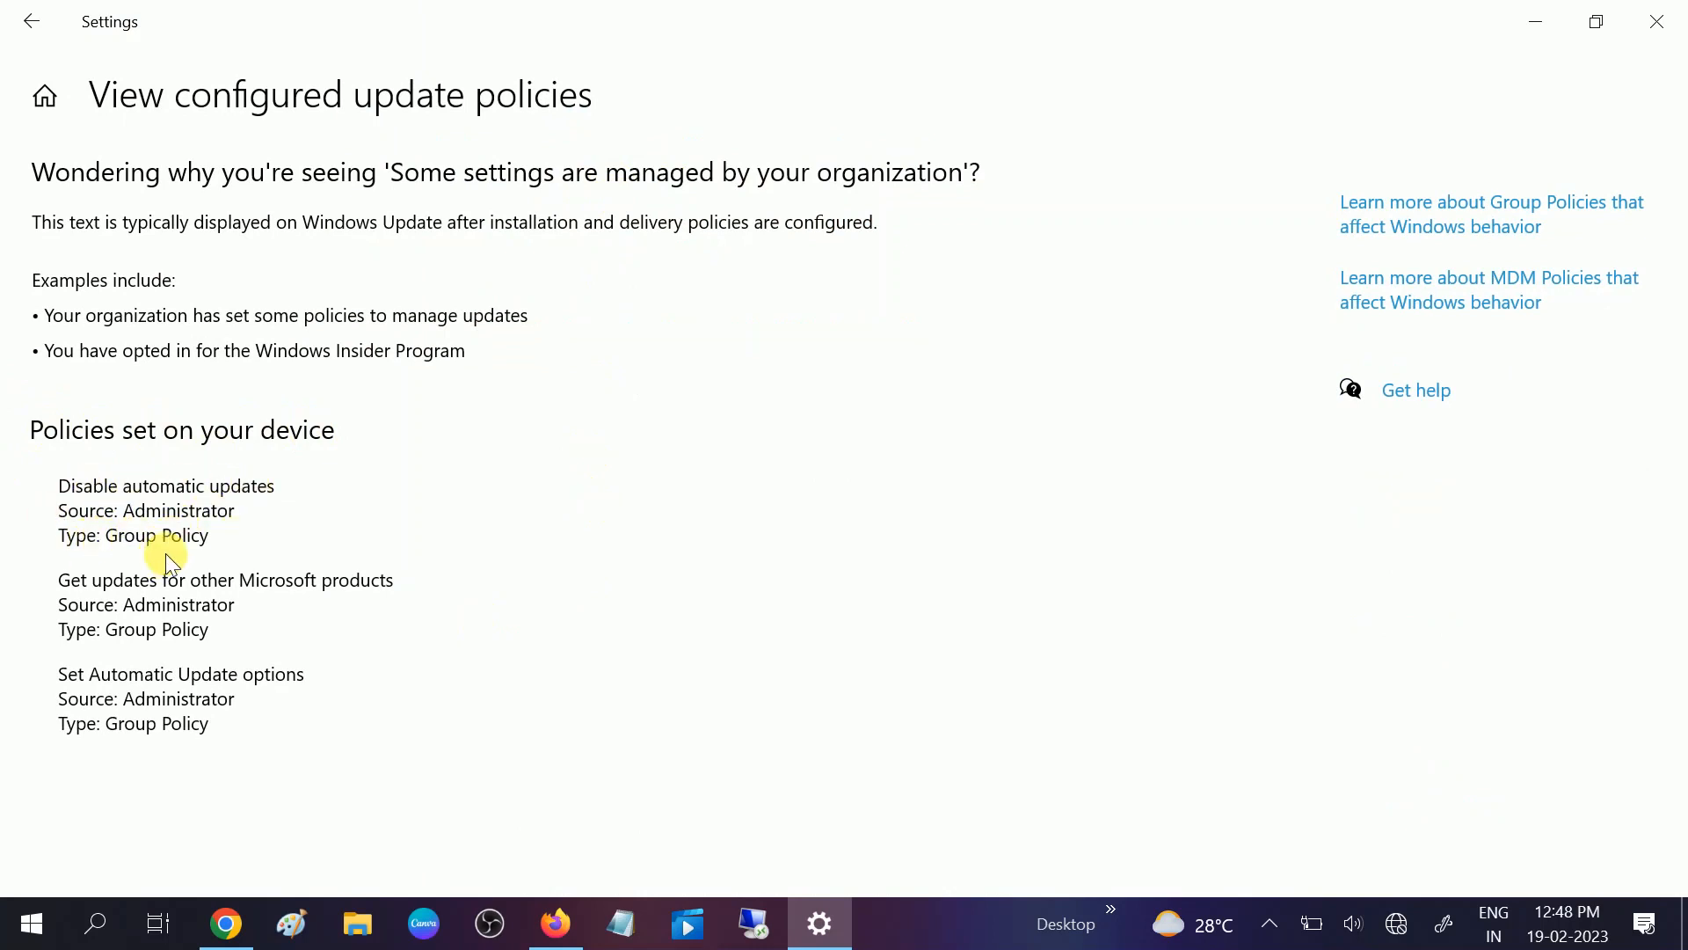
pyautogui.moveTo(121, 413)
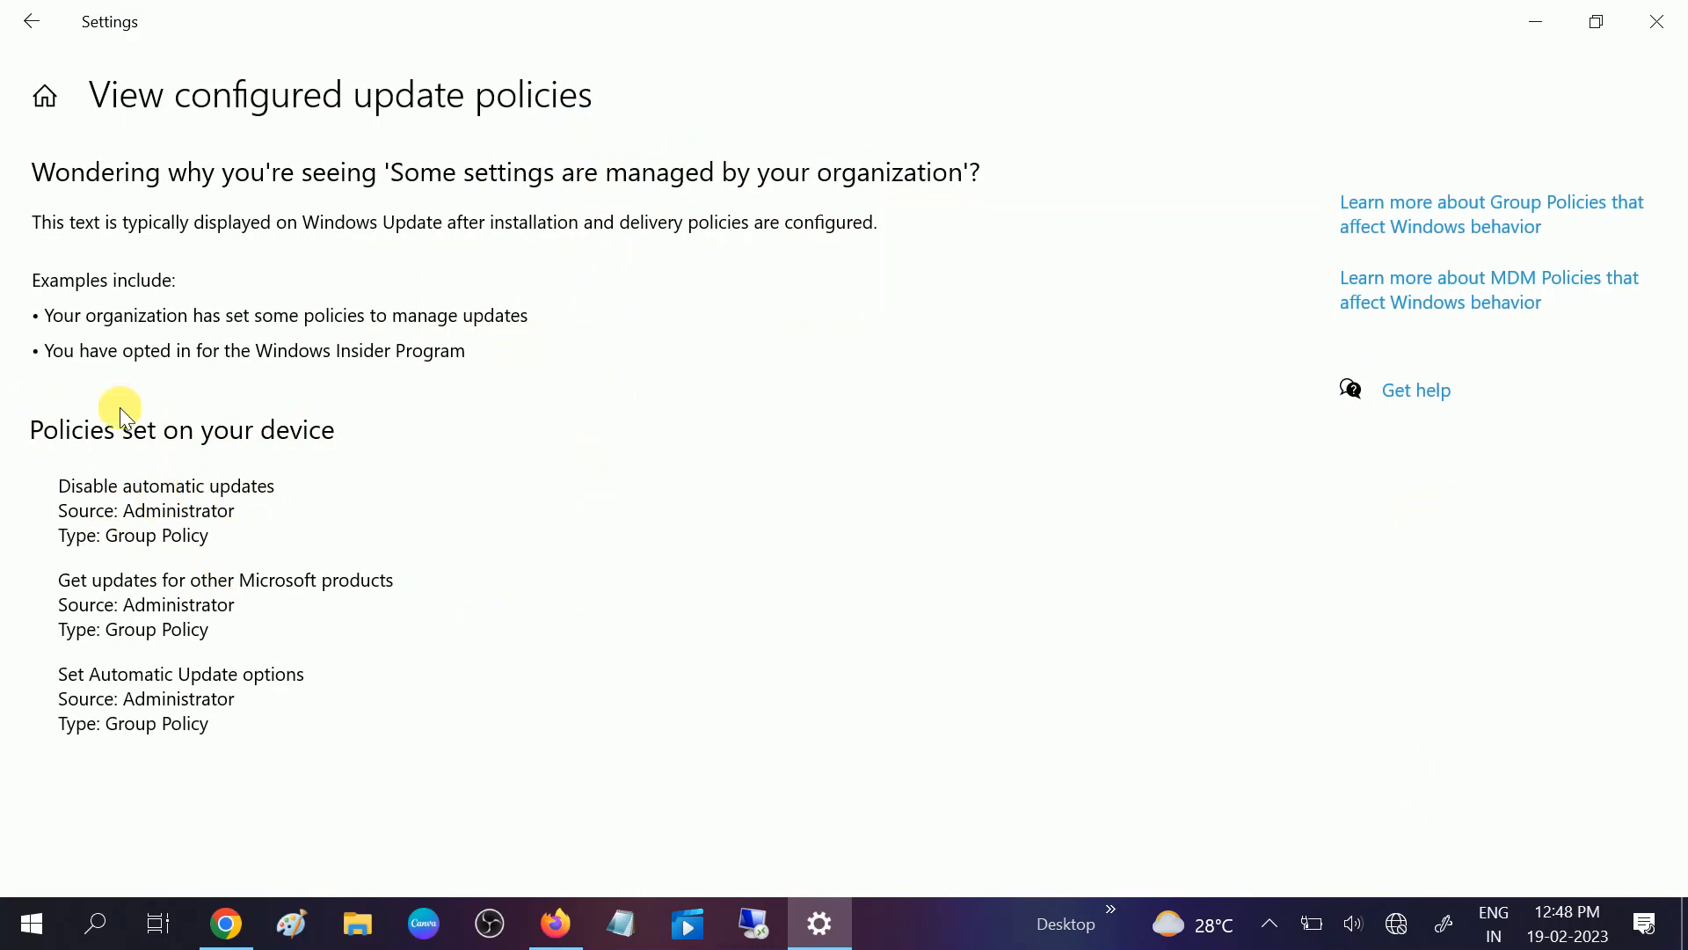
pyautogui.moveTo(809, 334)
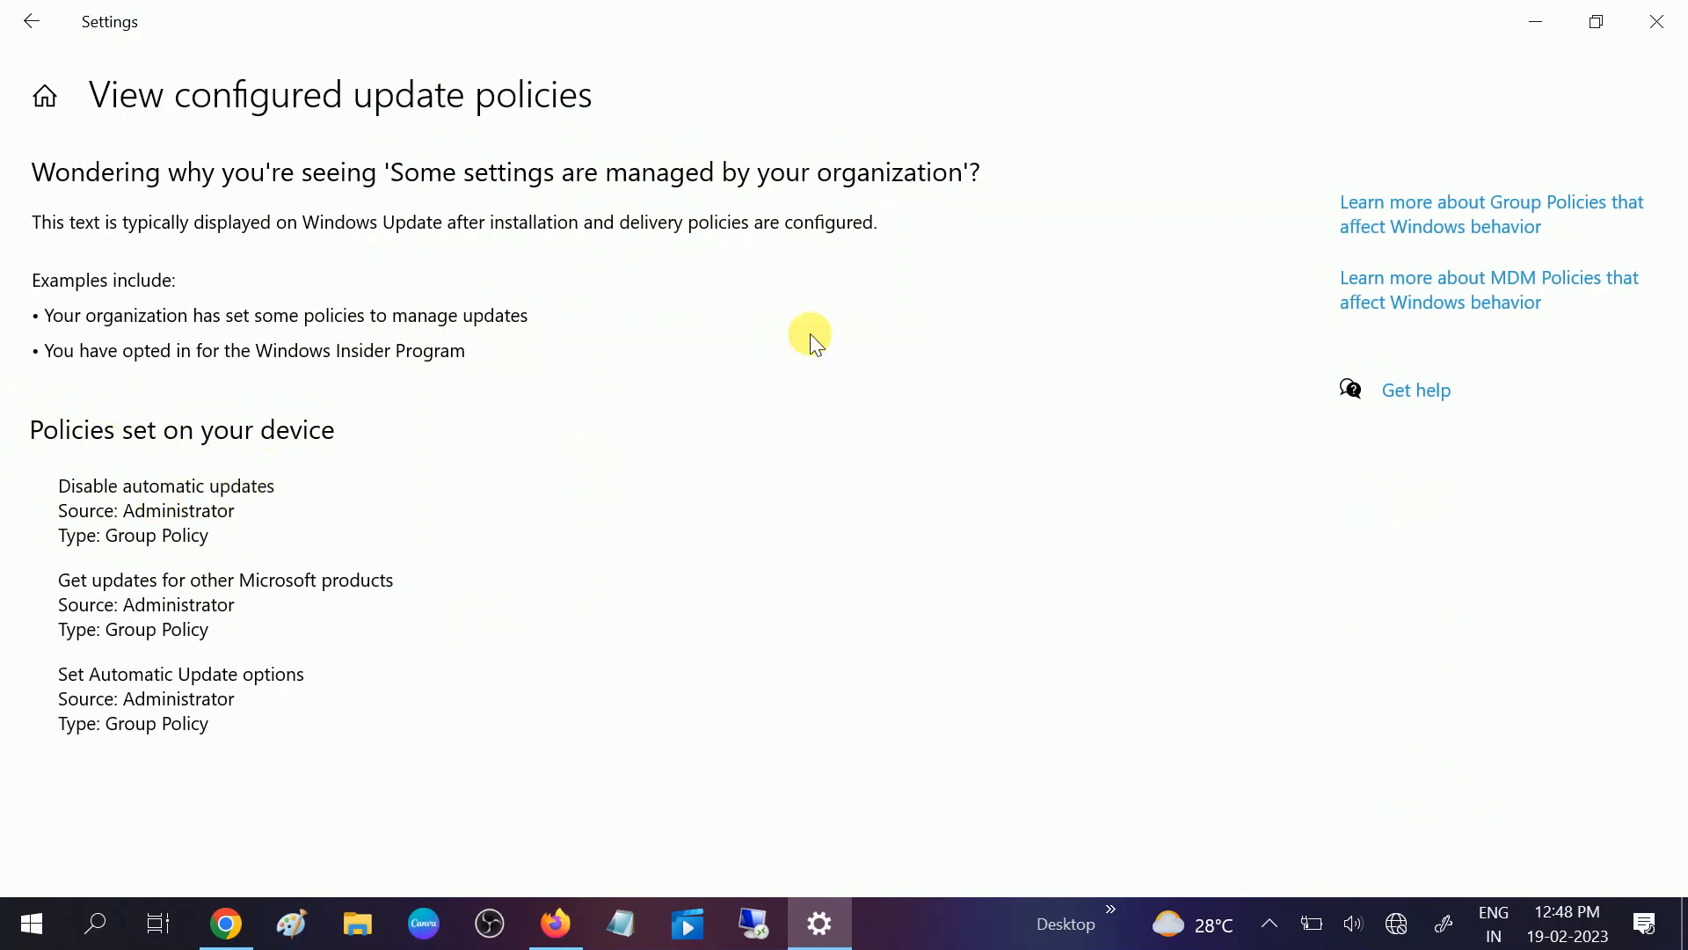
pyautogui.moveTo(1507, 54)
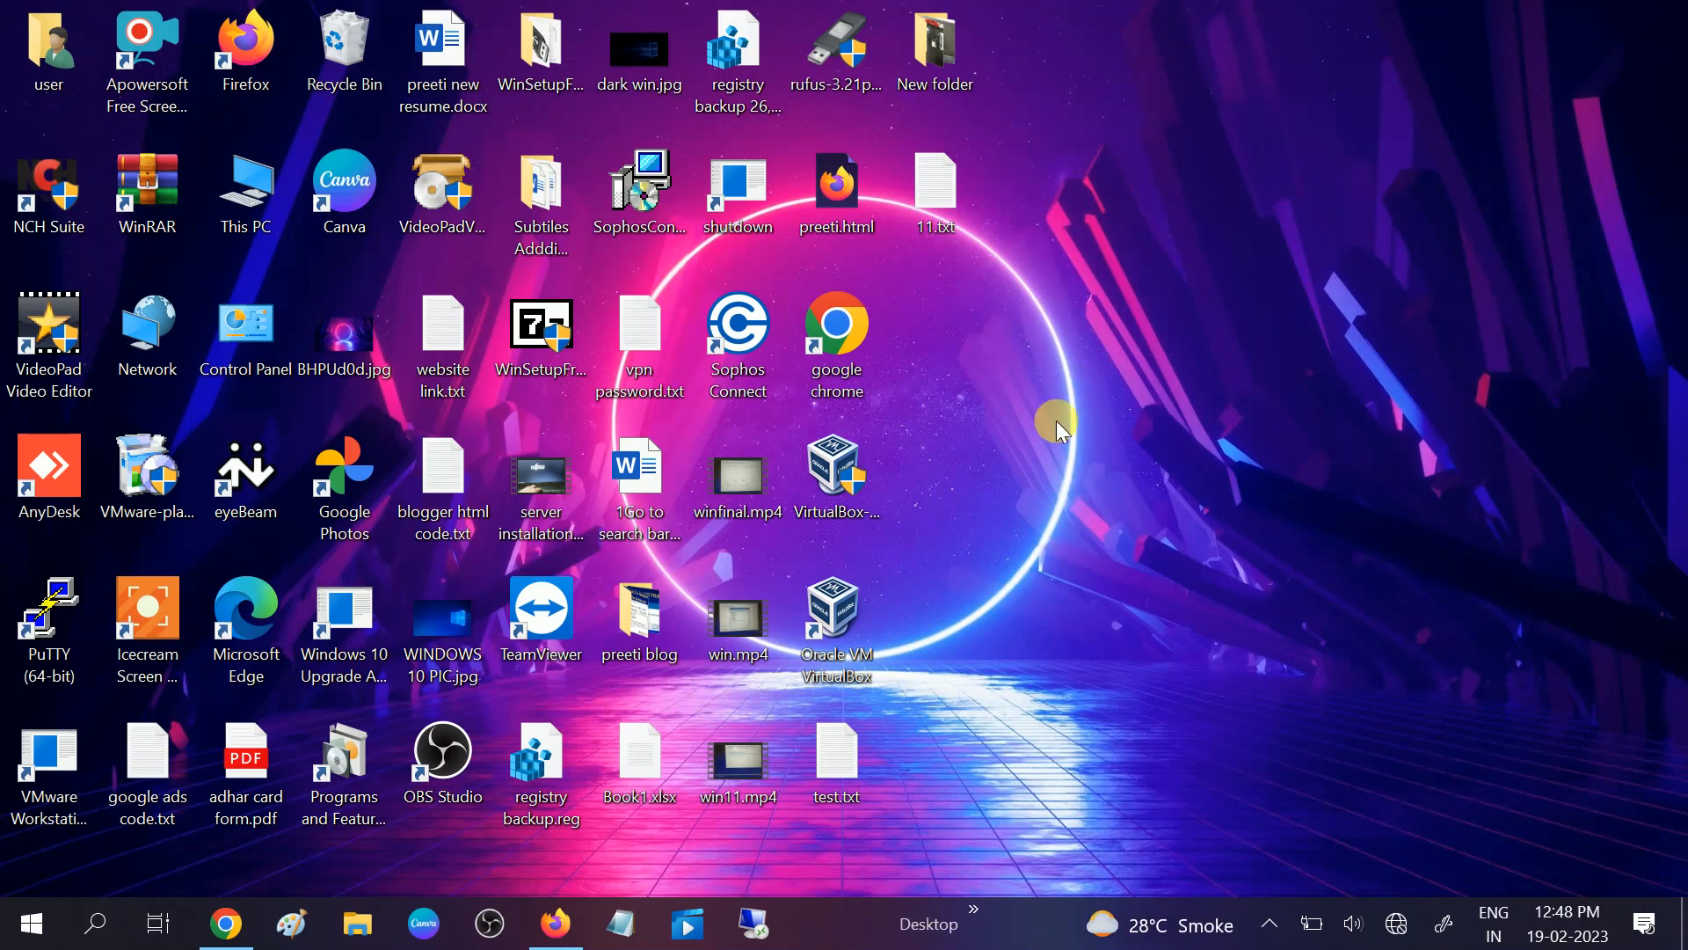
pyautogui.moveTo(1033, 513)
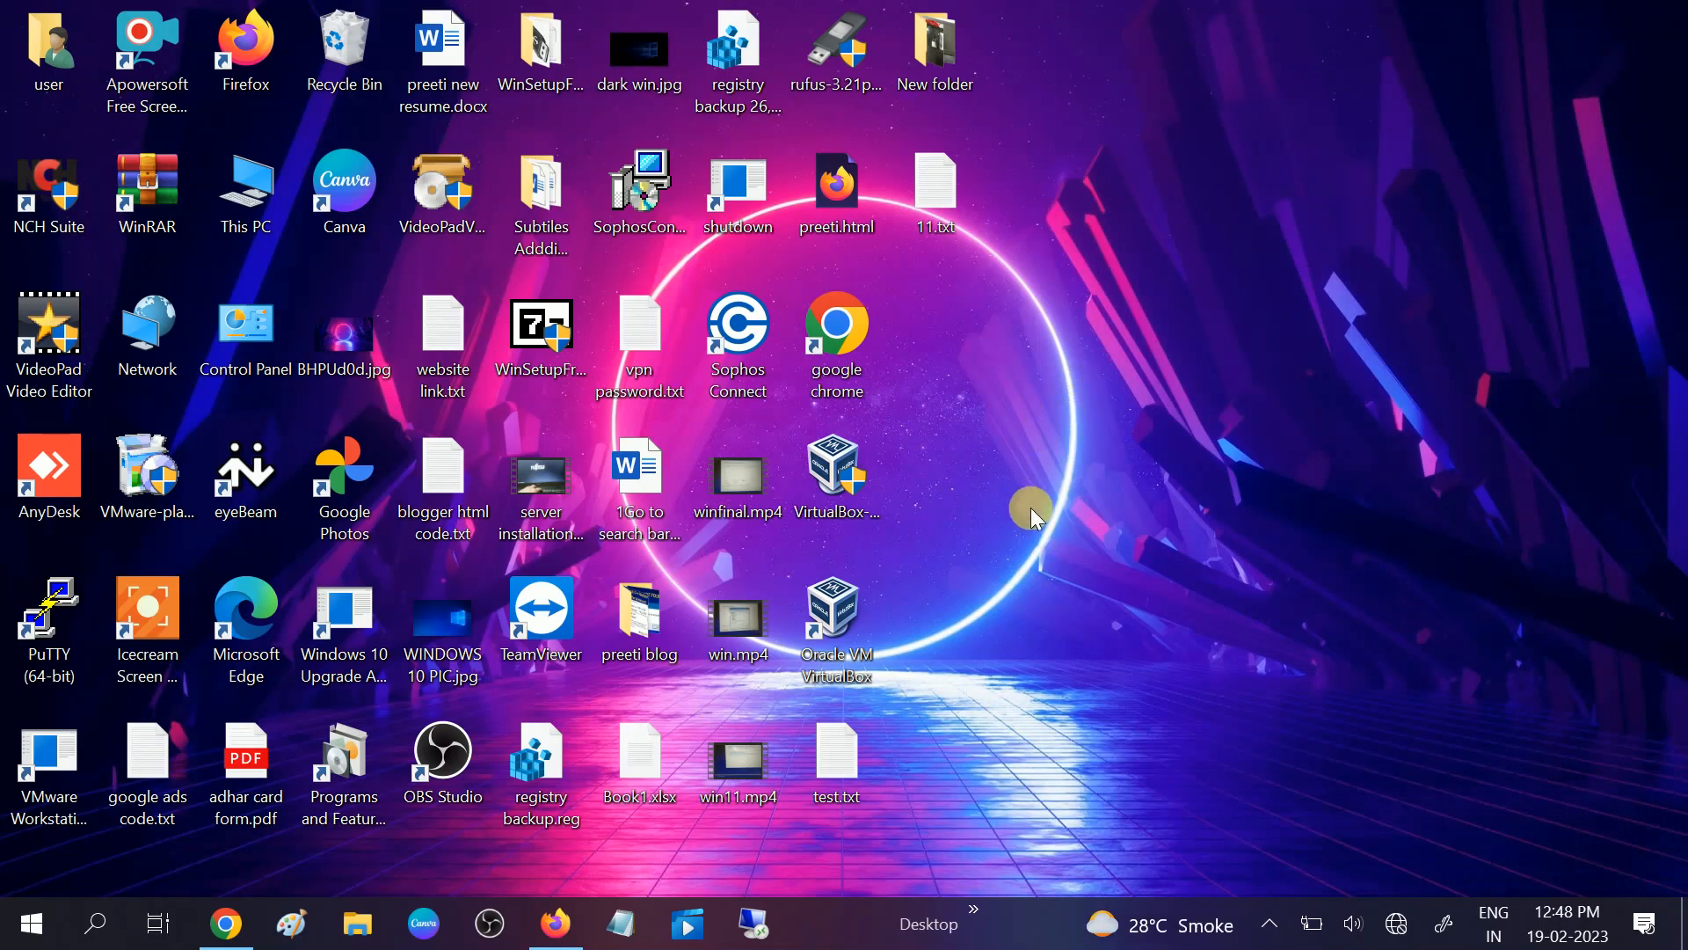
pyautogui.moveTo(1024, 444)
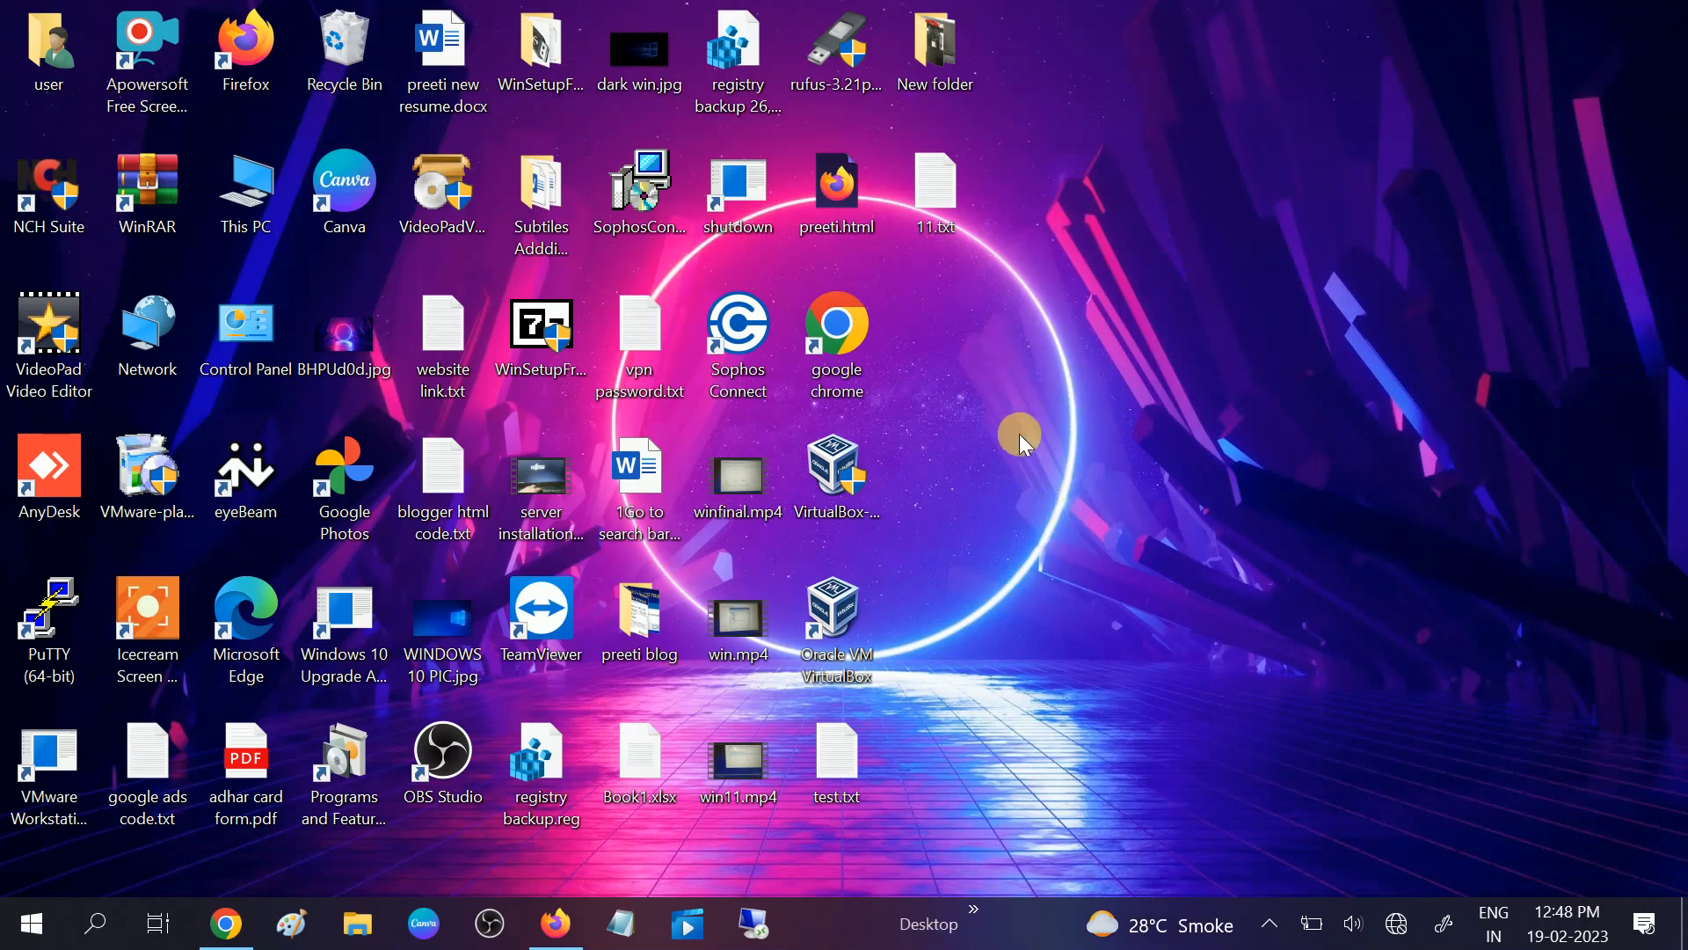
pyautogui.moveTo(1002, 460)
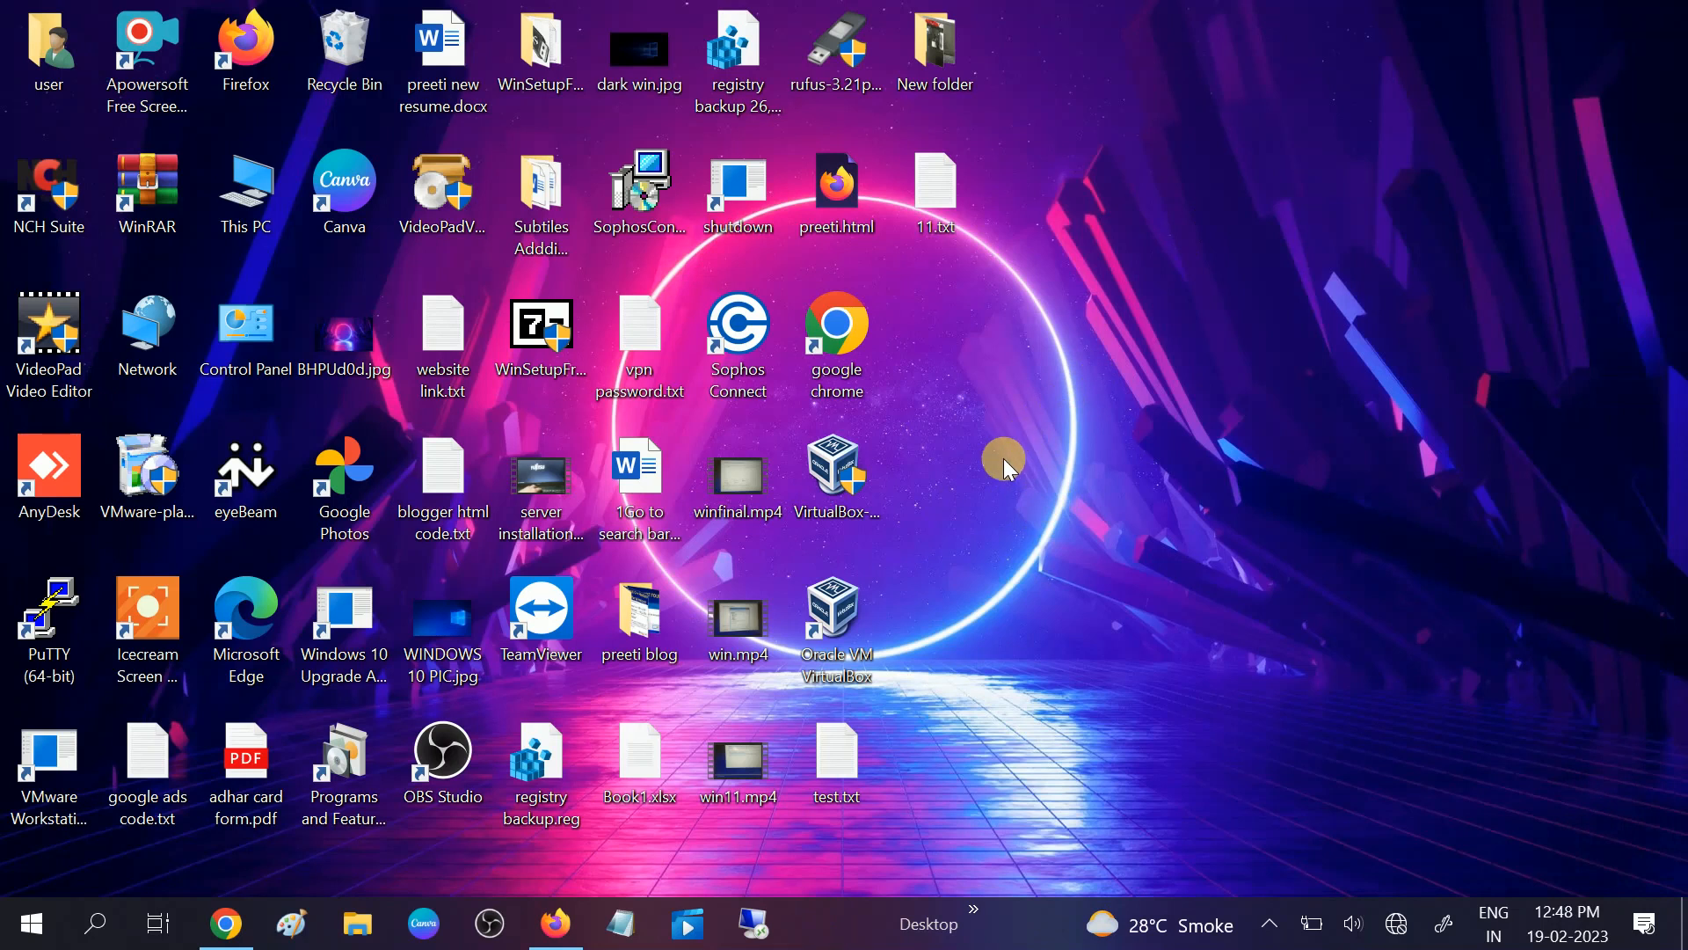
pyautogui.moveTo(974, 467)
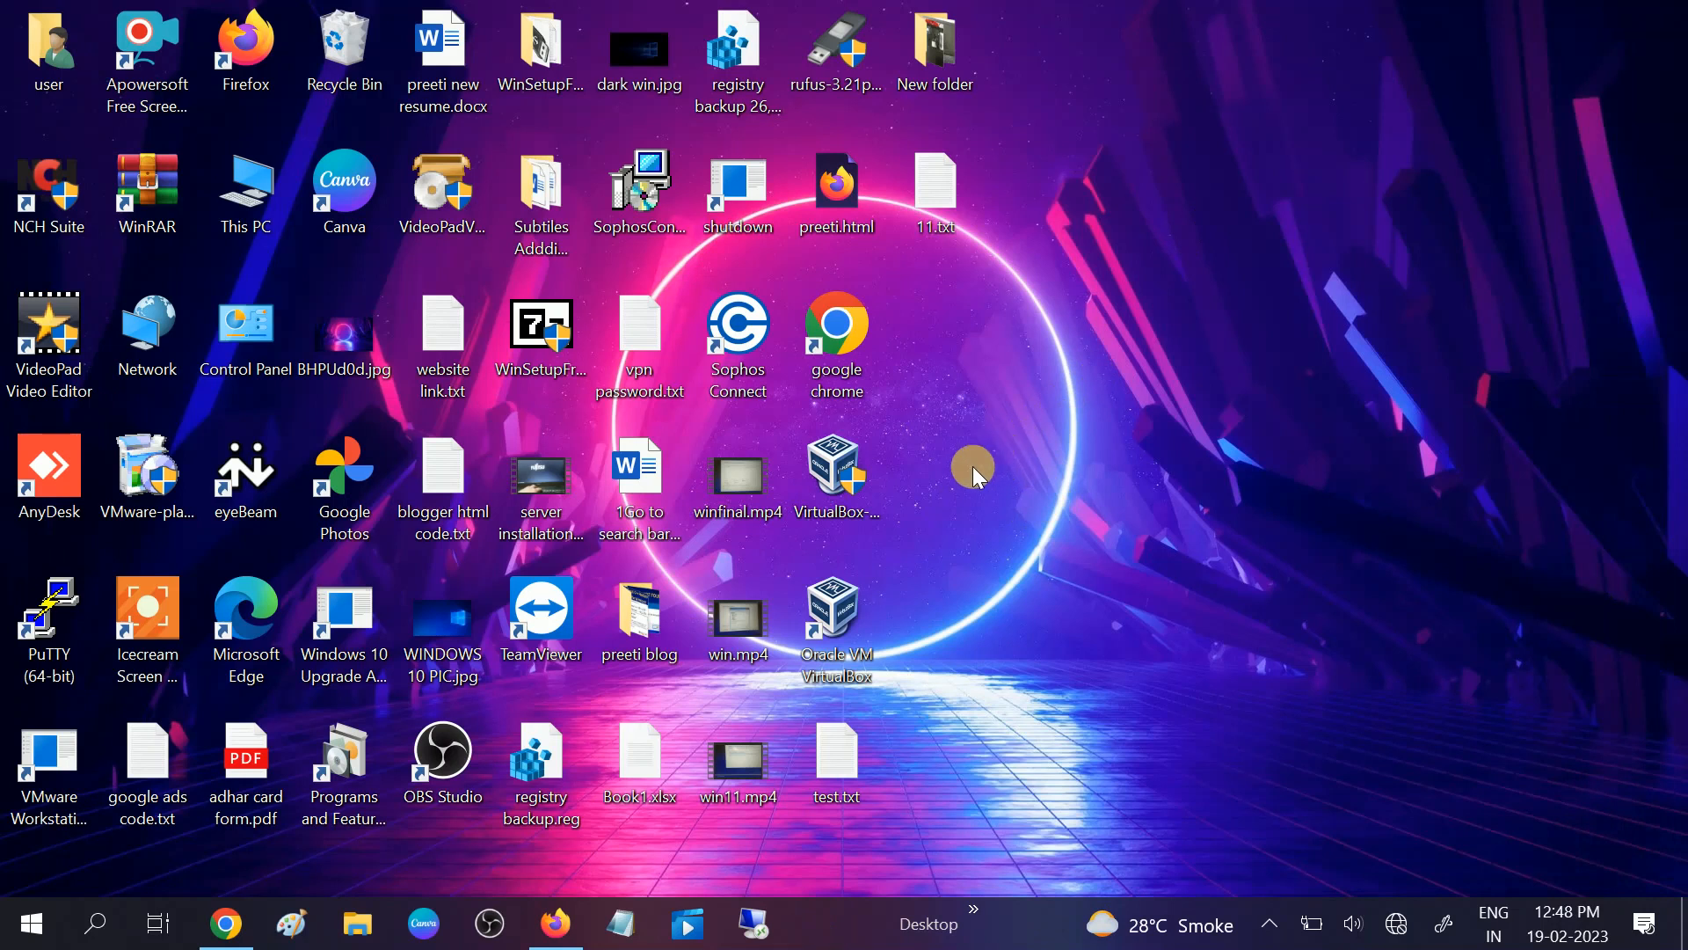
pyautogui.moveTo(975, 472)
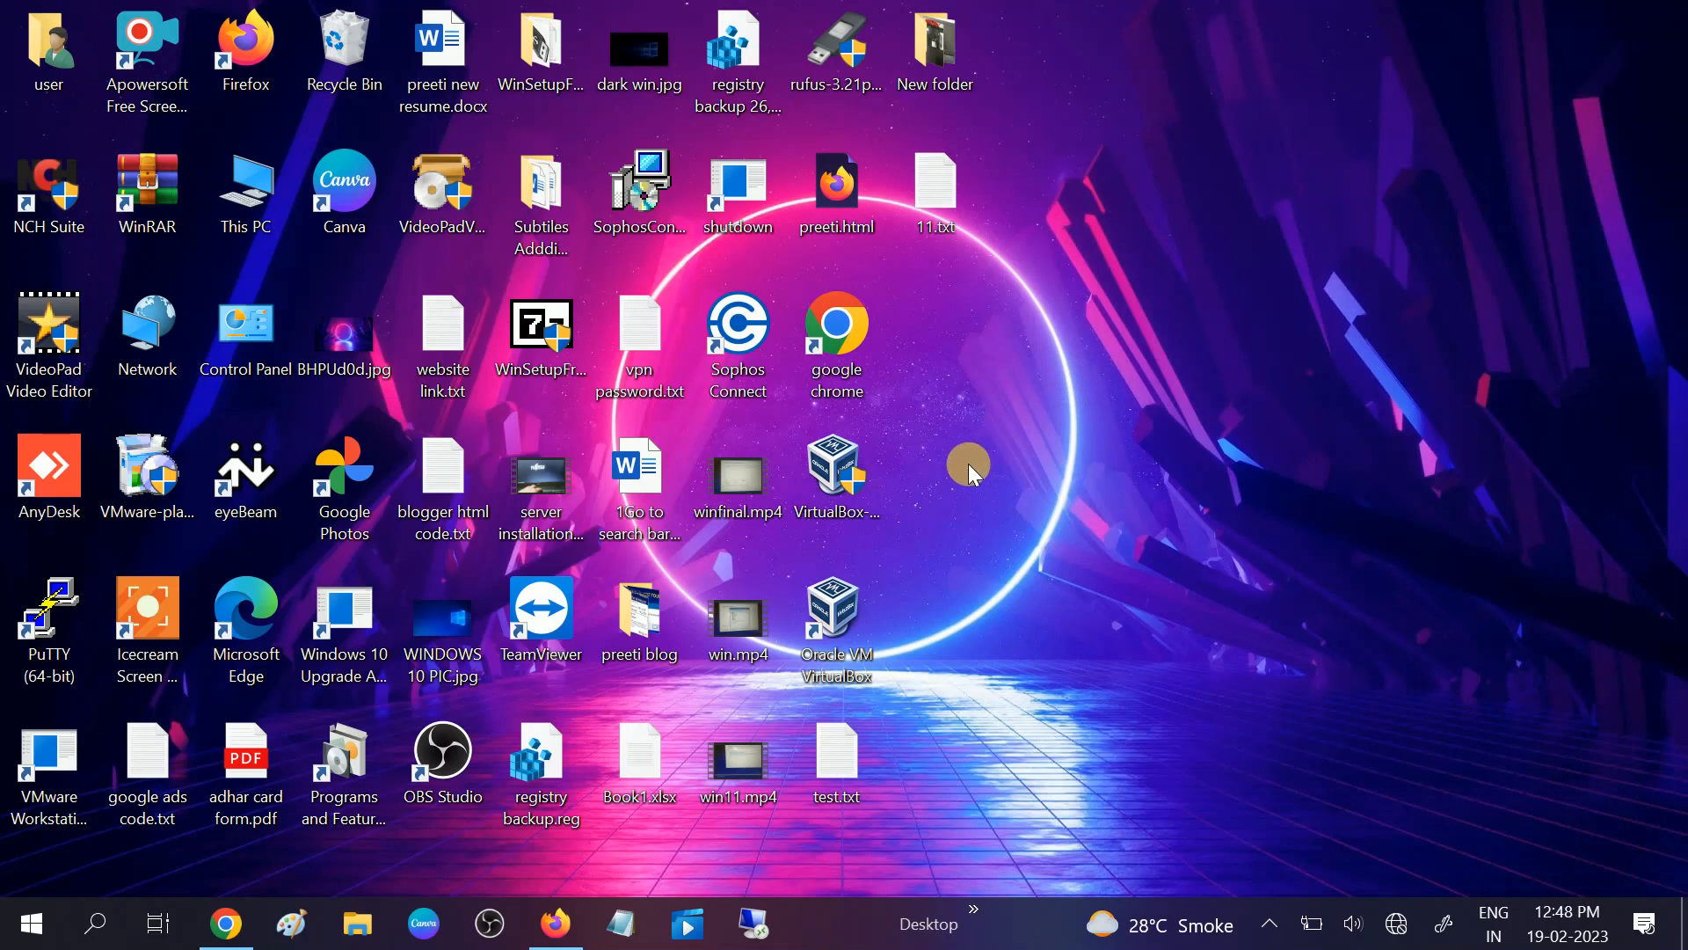
# Search for 'group policy' and launch Edit group policy to get the Local Group Policy Editor
pyautogui.click(97, 922)
pyautogui.write('group p')
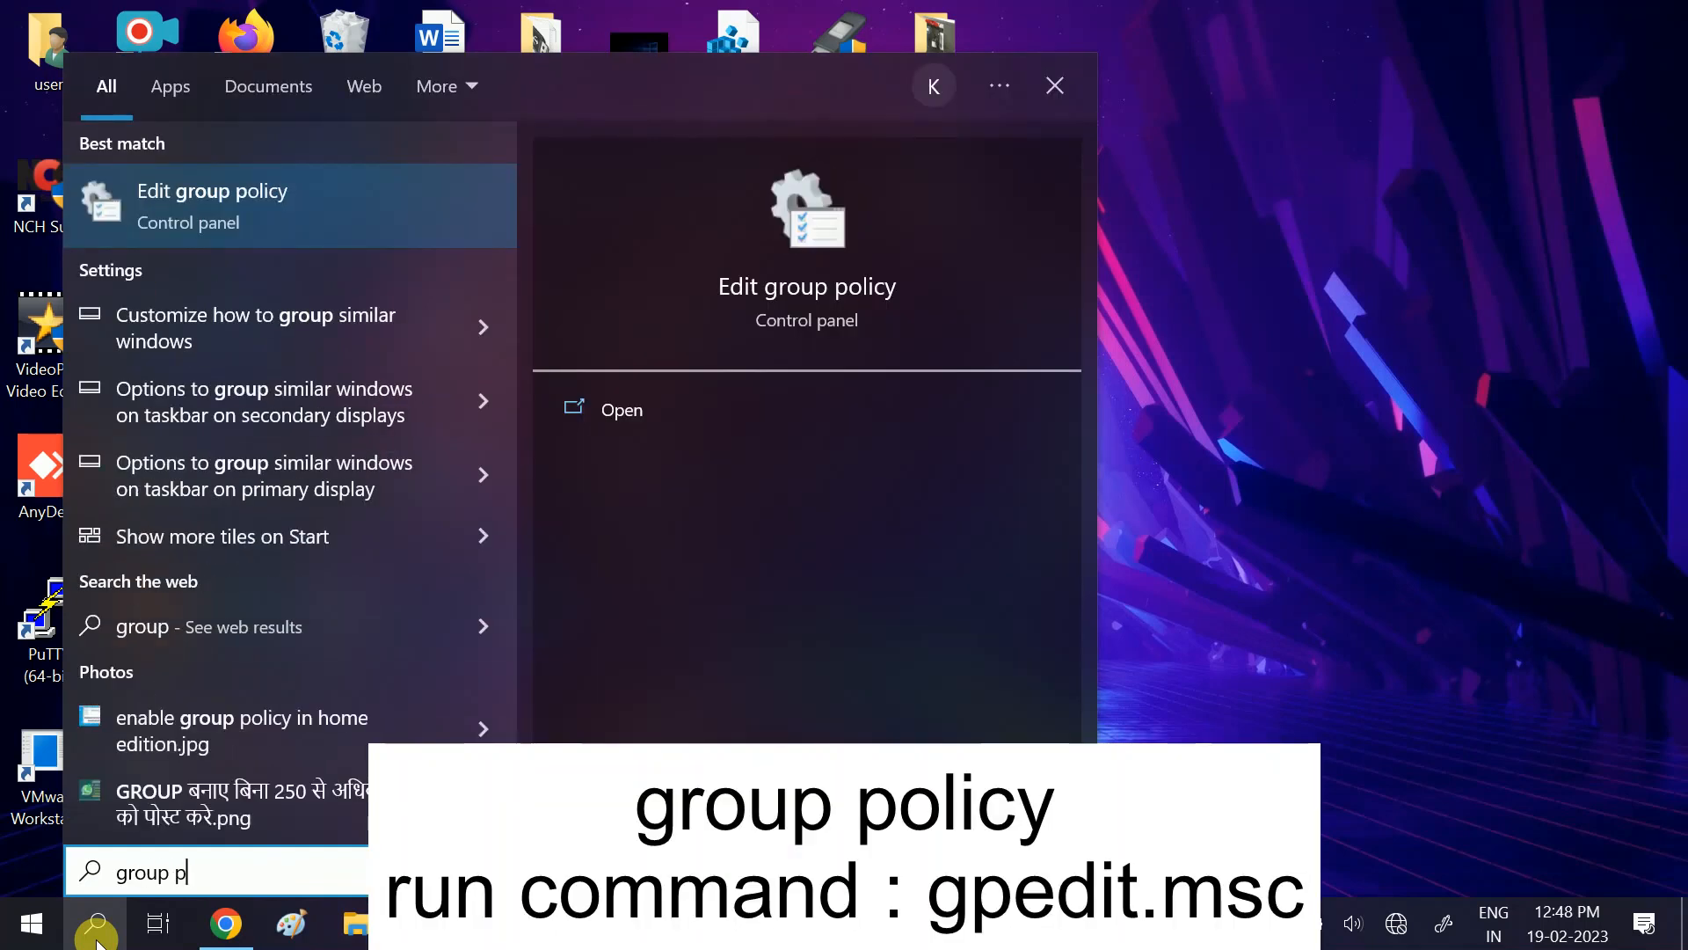
pyautogui.write('olicy')
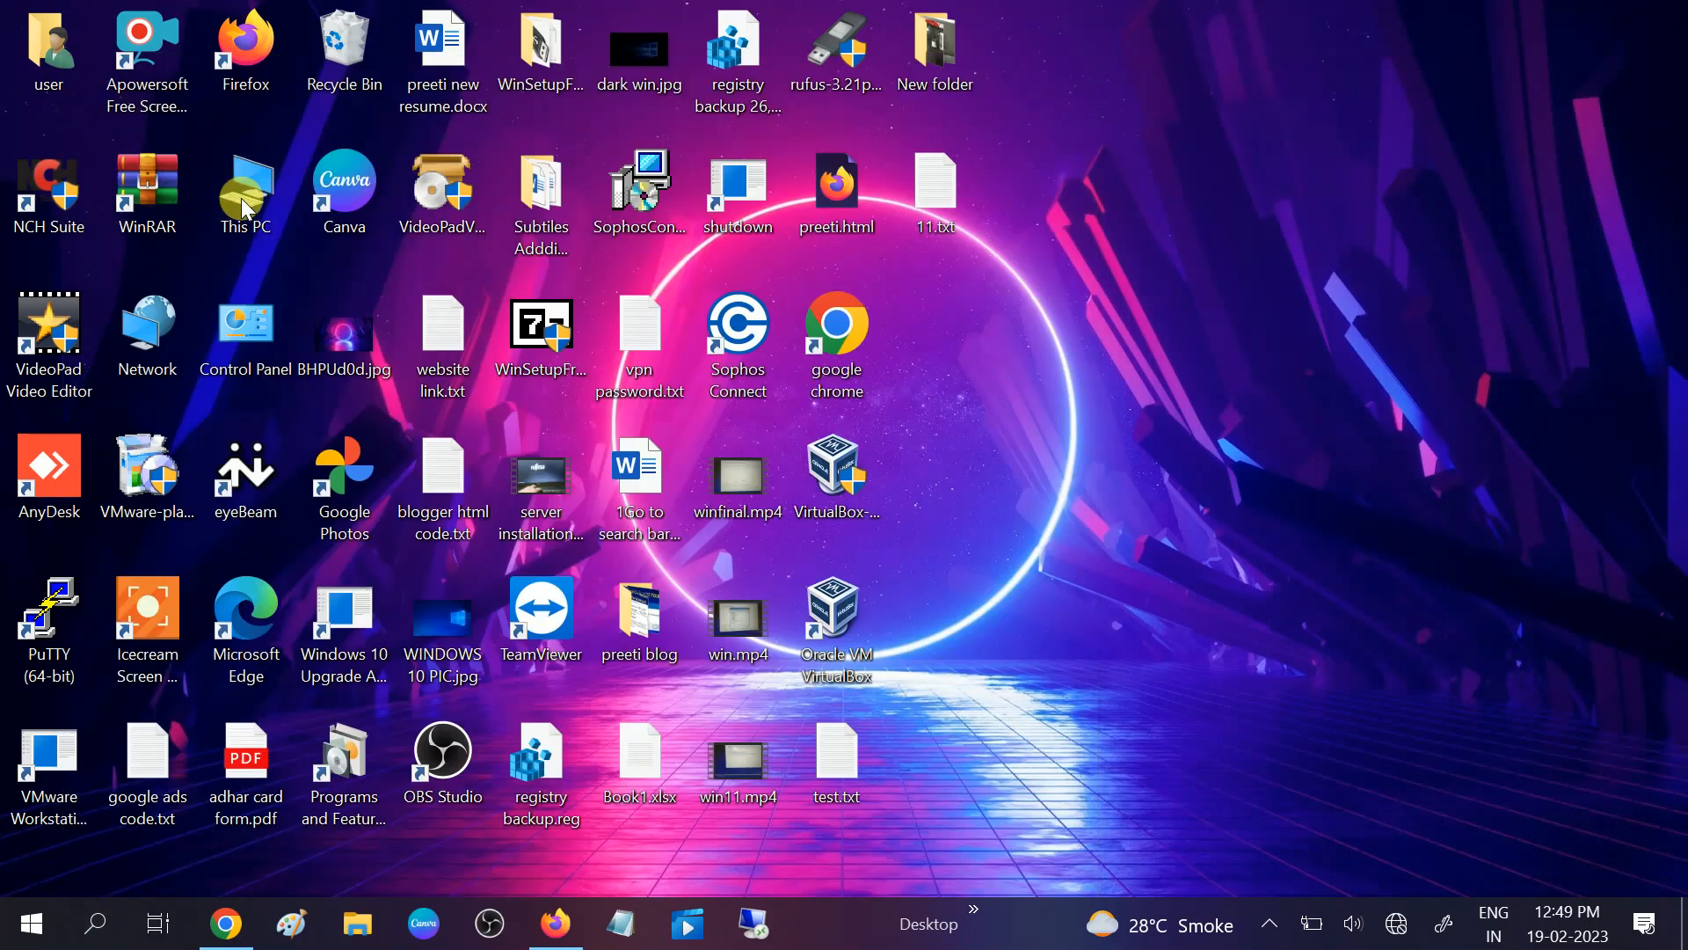
pyautogui.click(244, 184)
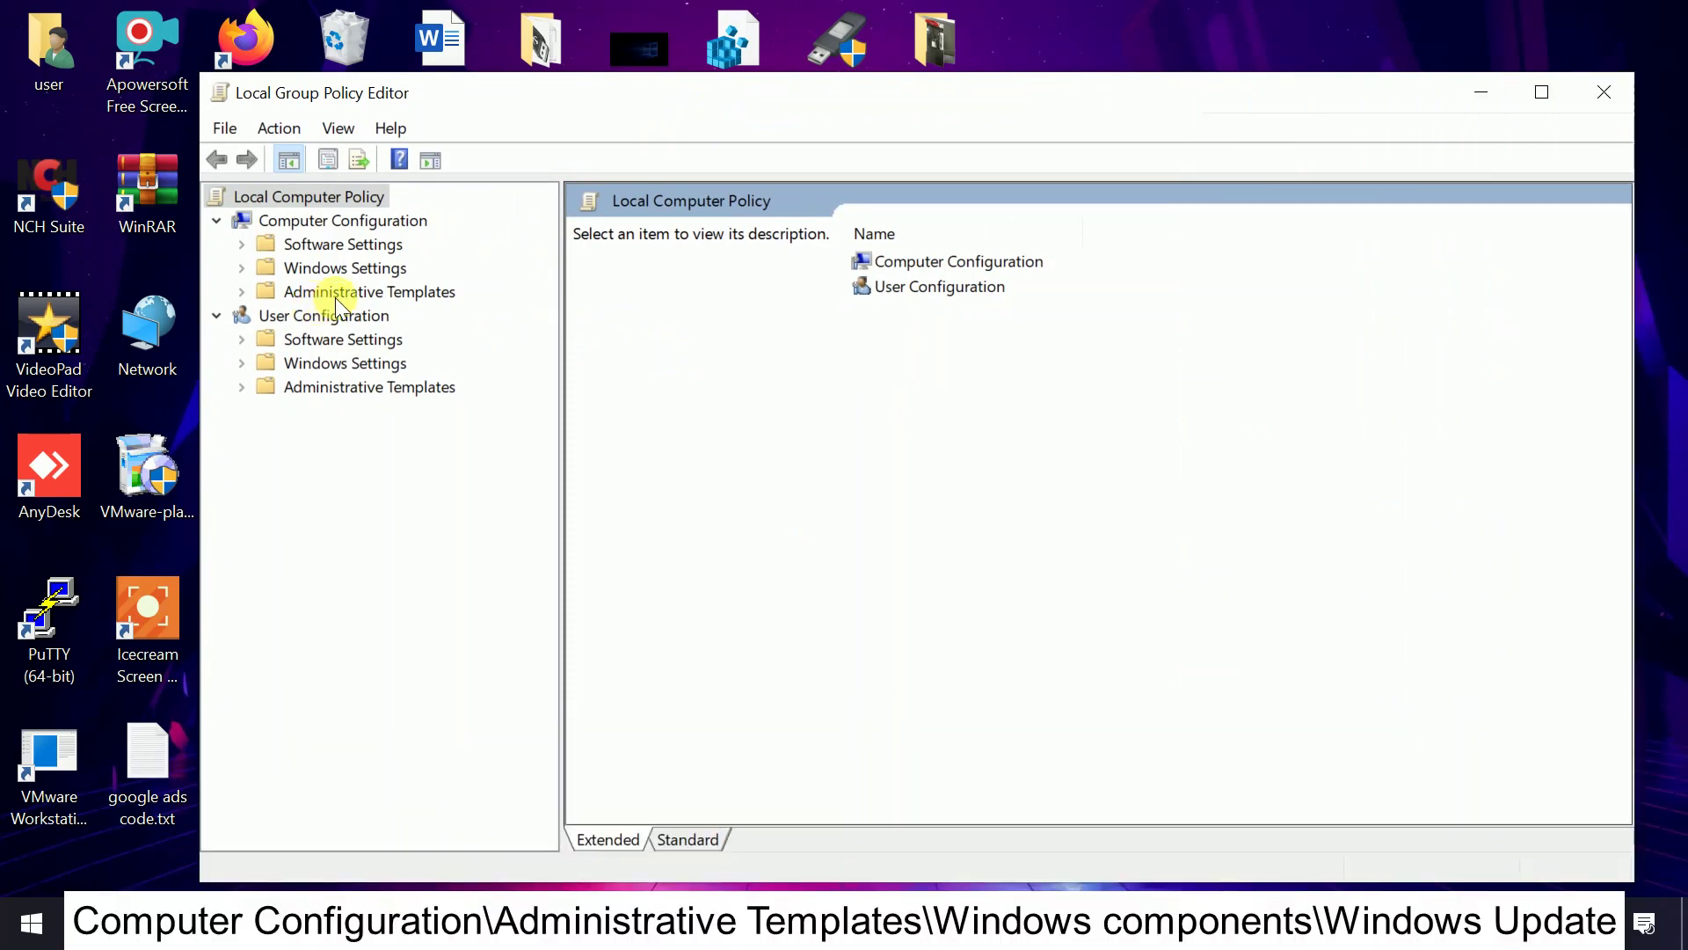
pyautogui.moveTo(264, 302)
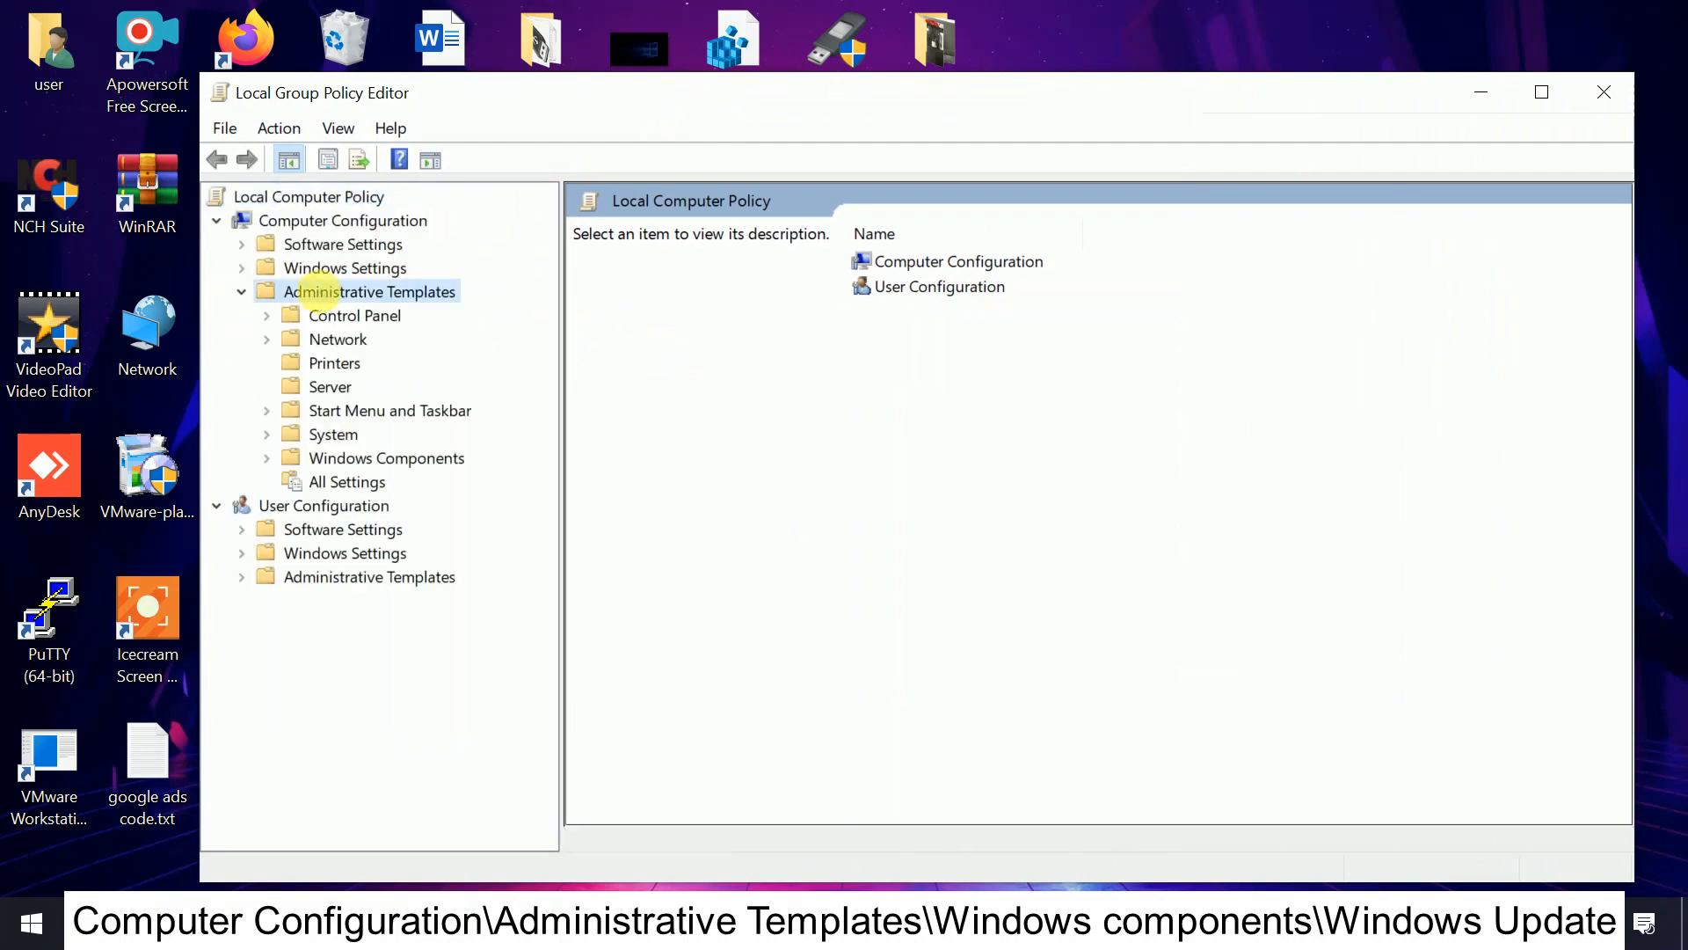
# Navigate Computer Configuration > Administrative Templates > Windows Components > Windows Update to list its policies
pyautogui.click(369, 292)
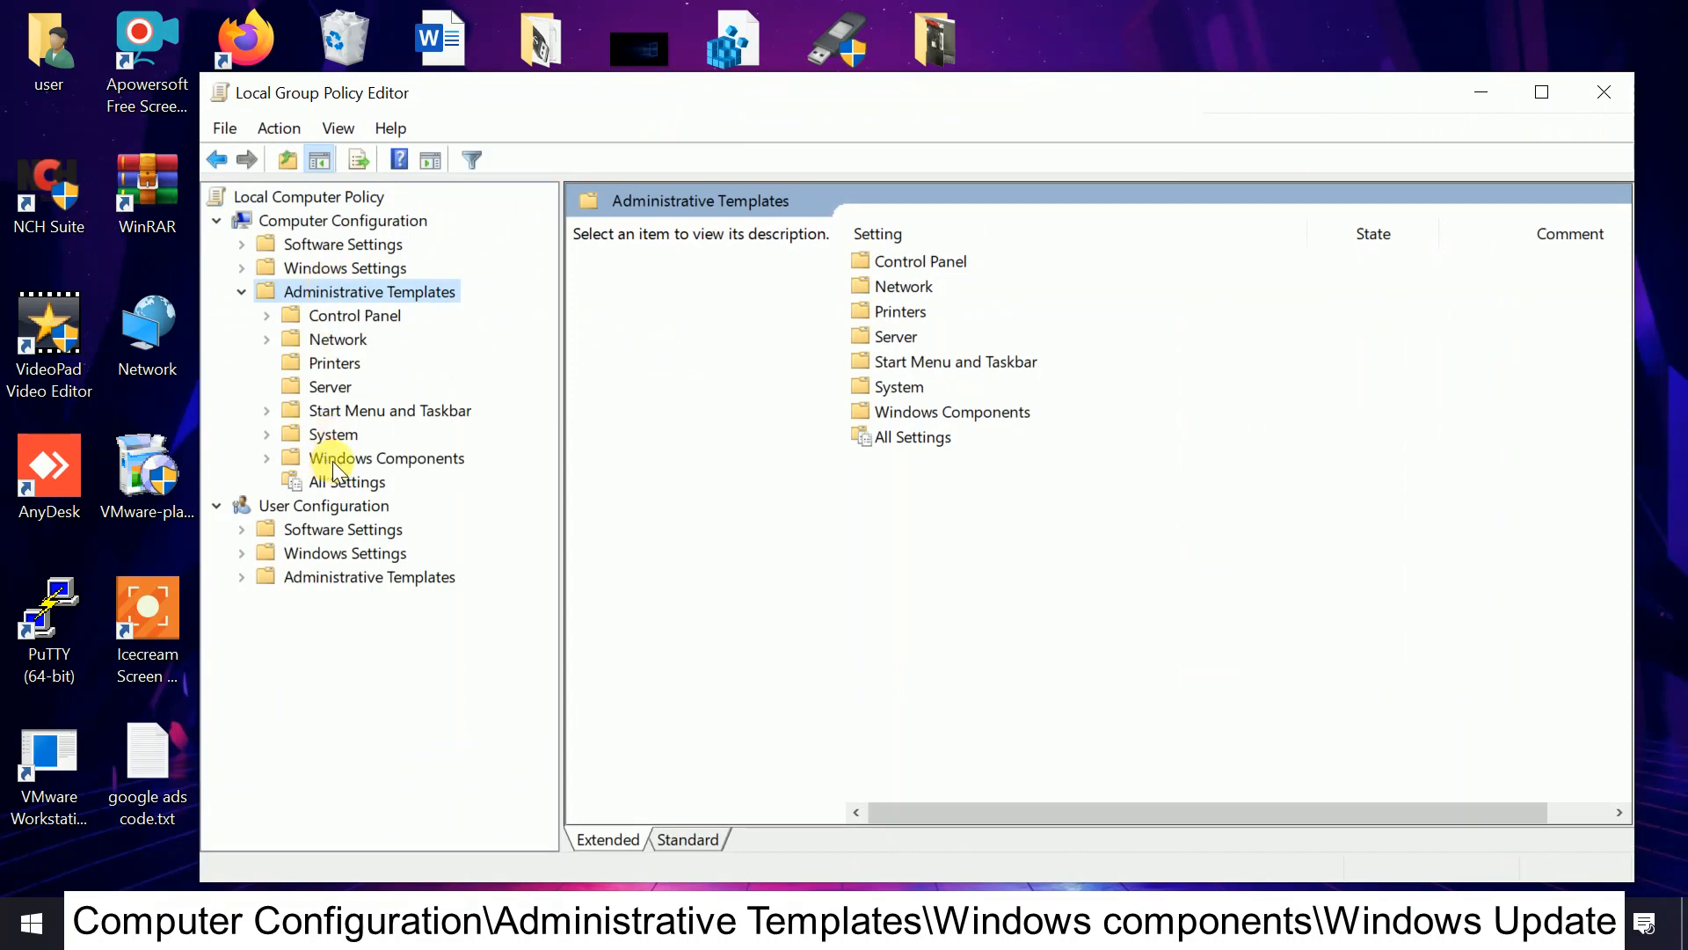
pyautogui.click(387, 457)
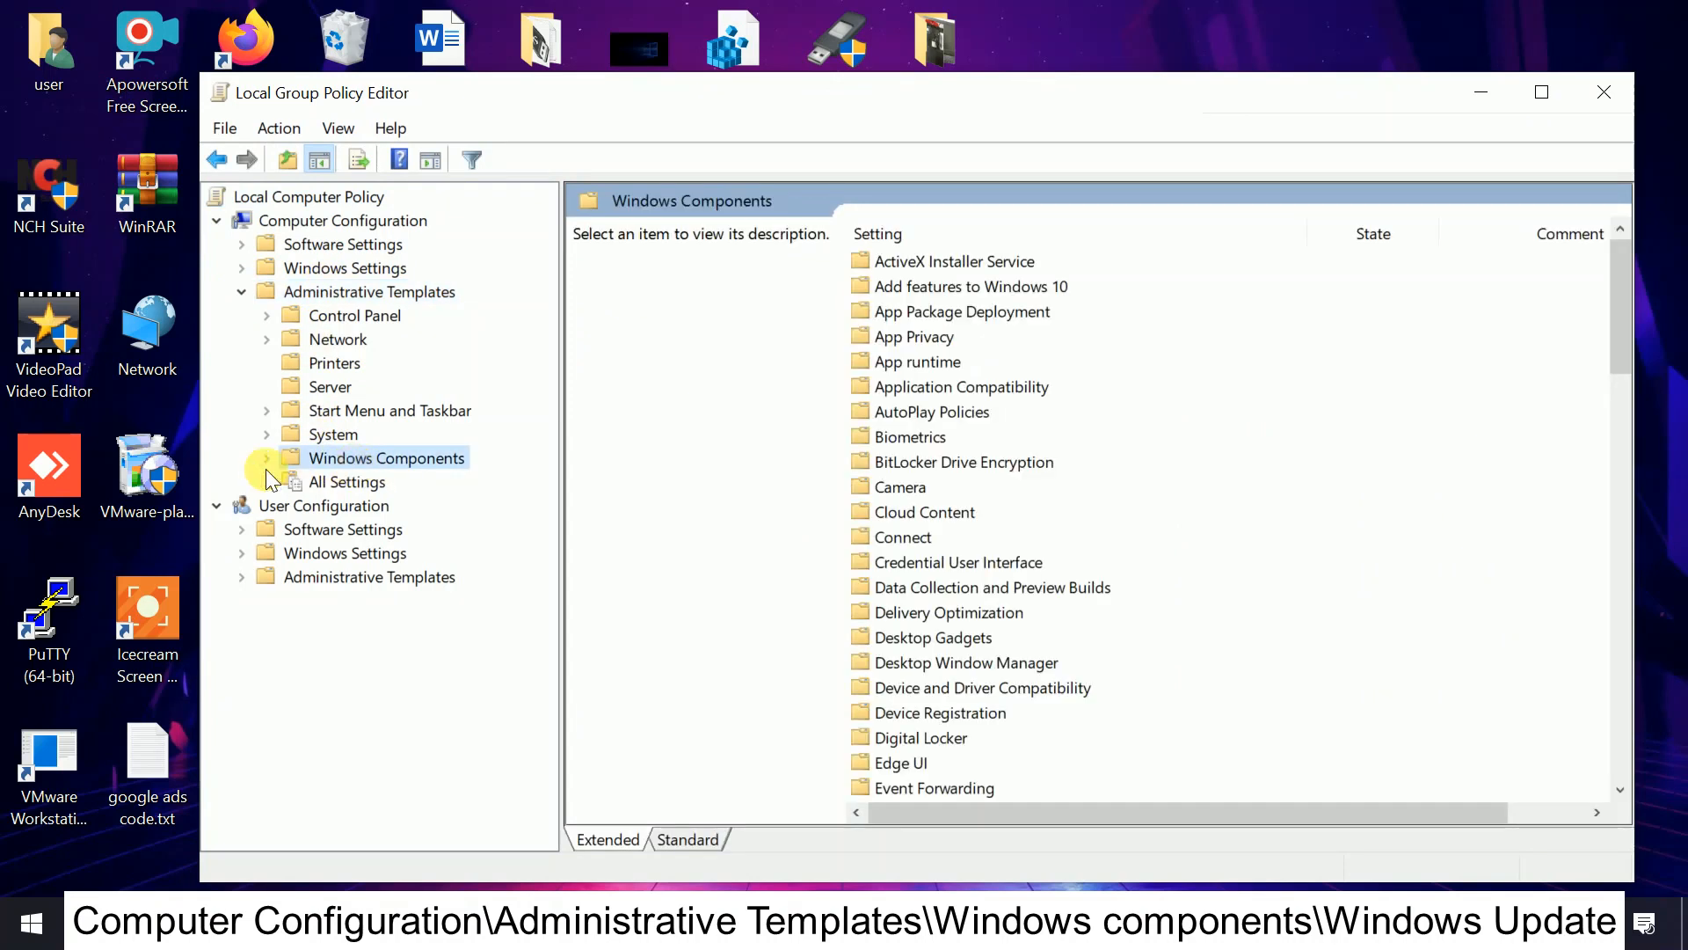
pyautogui.click(267, 458)
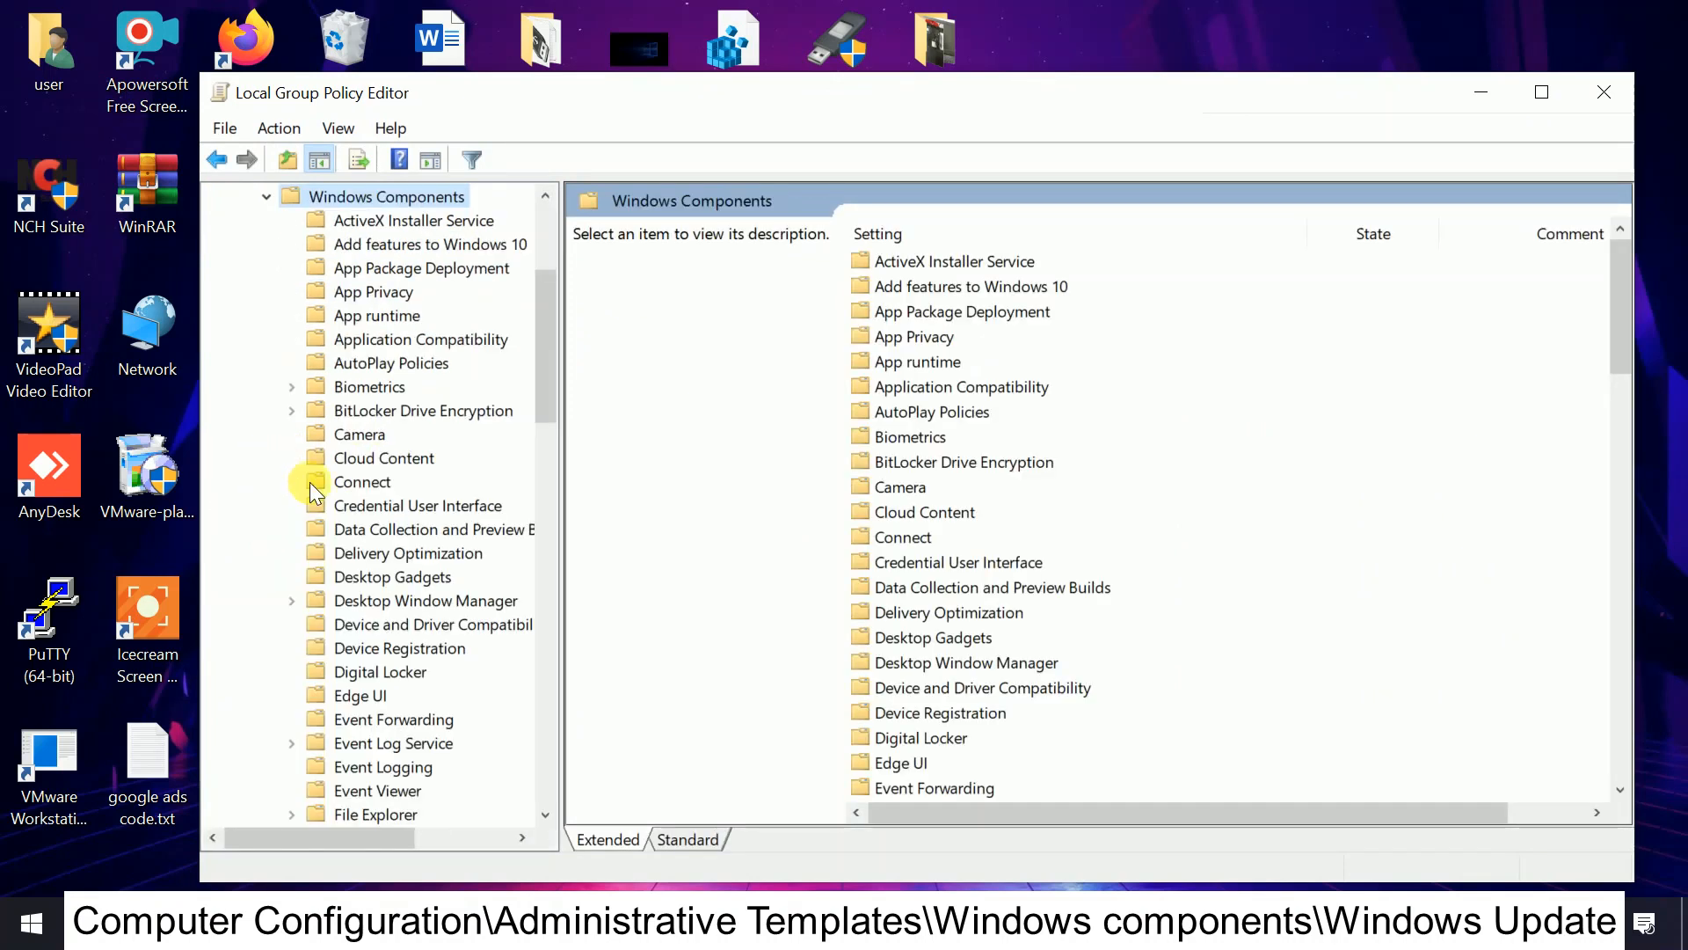
pyautogui.scroll(-3)
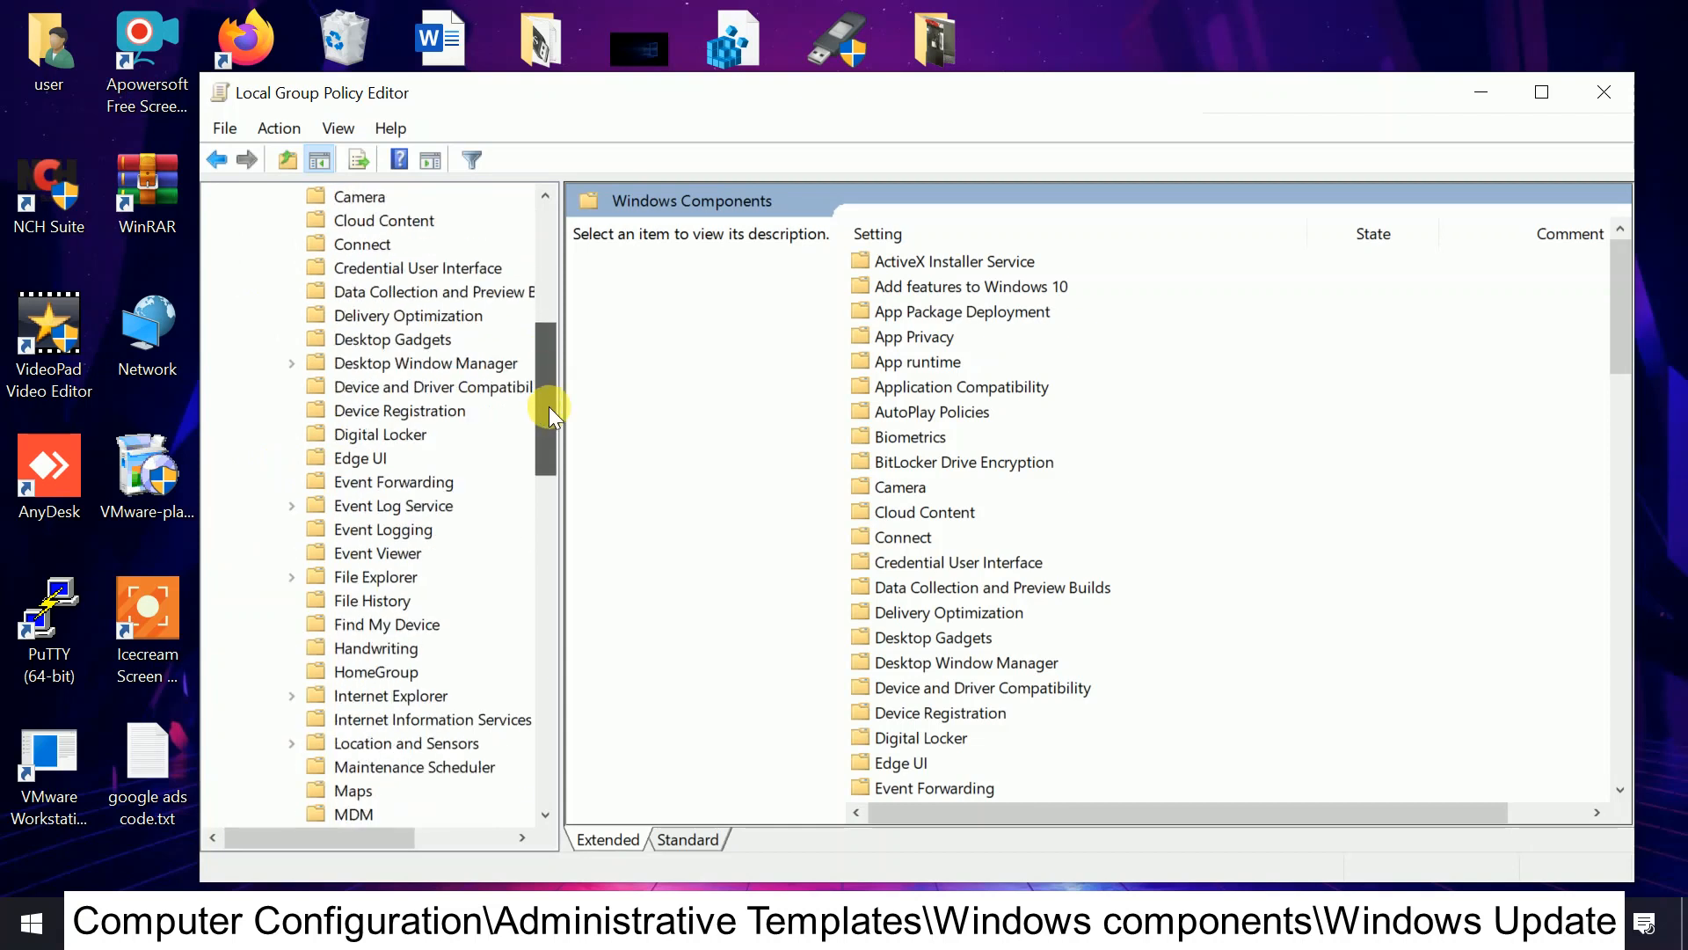
pyautogui.scroll(-3)
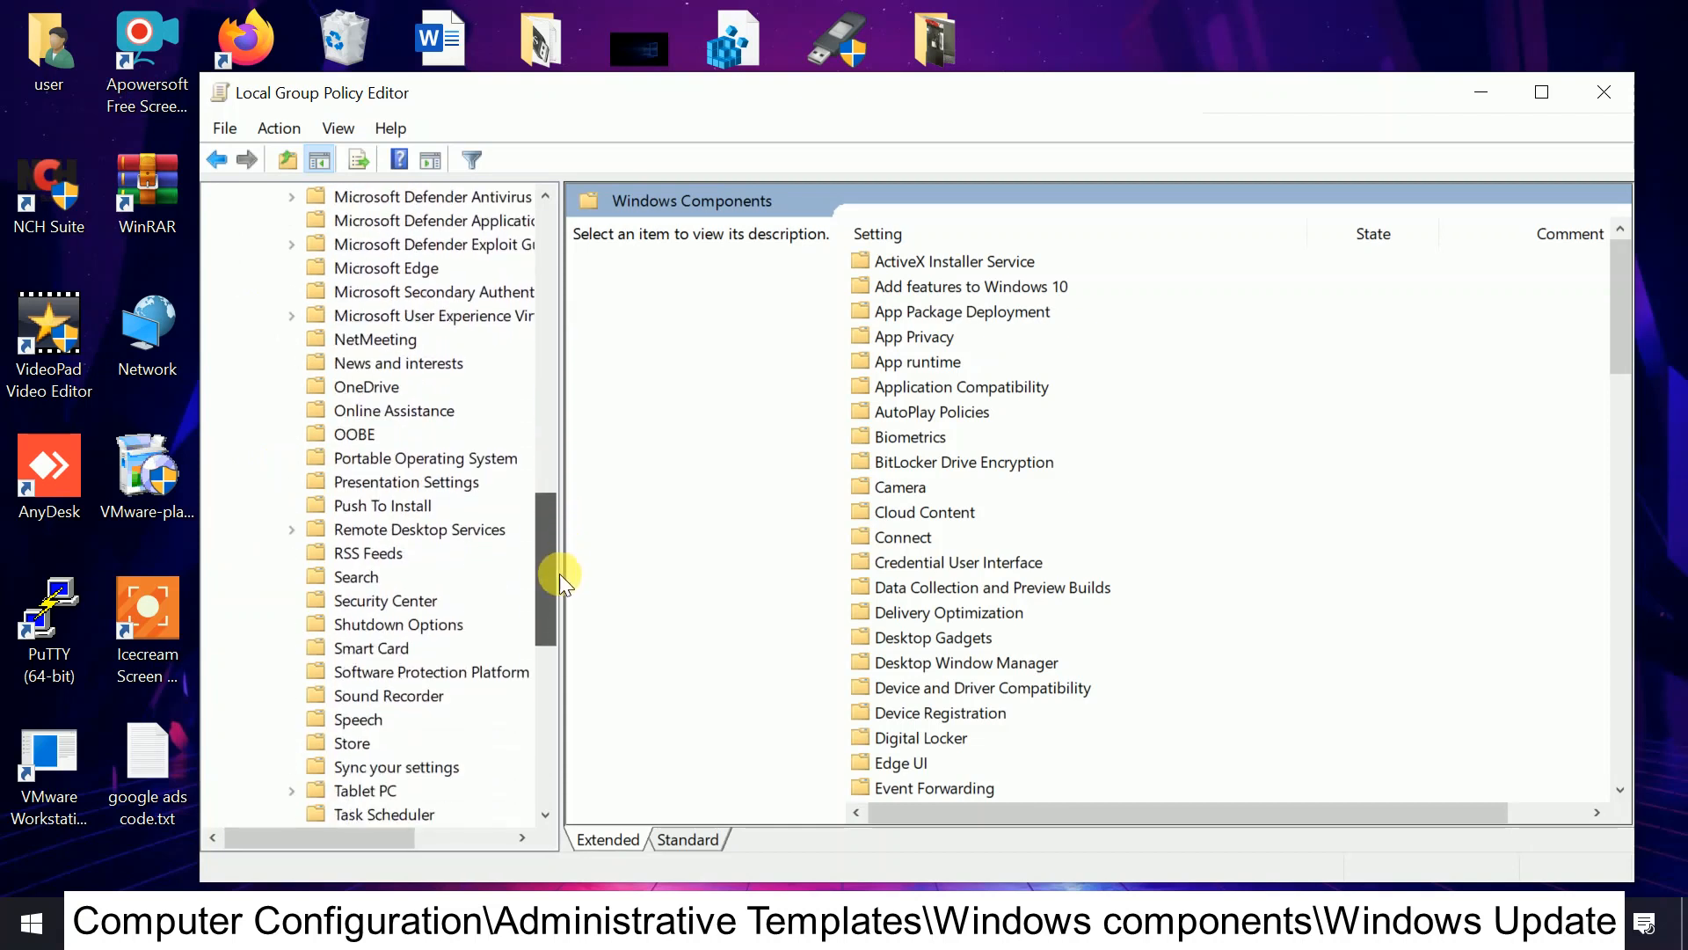
pyautogui.scroll(-3)
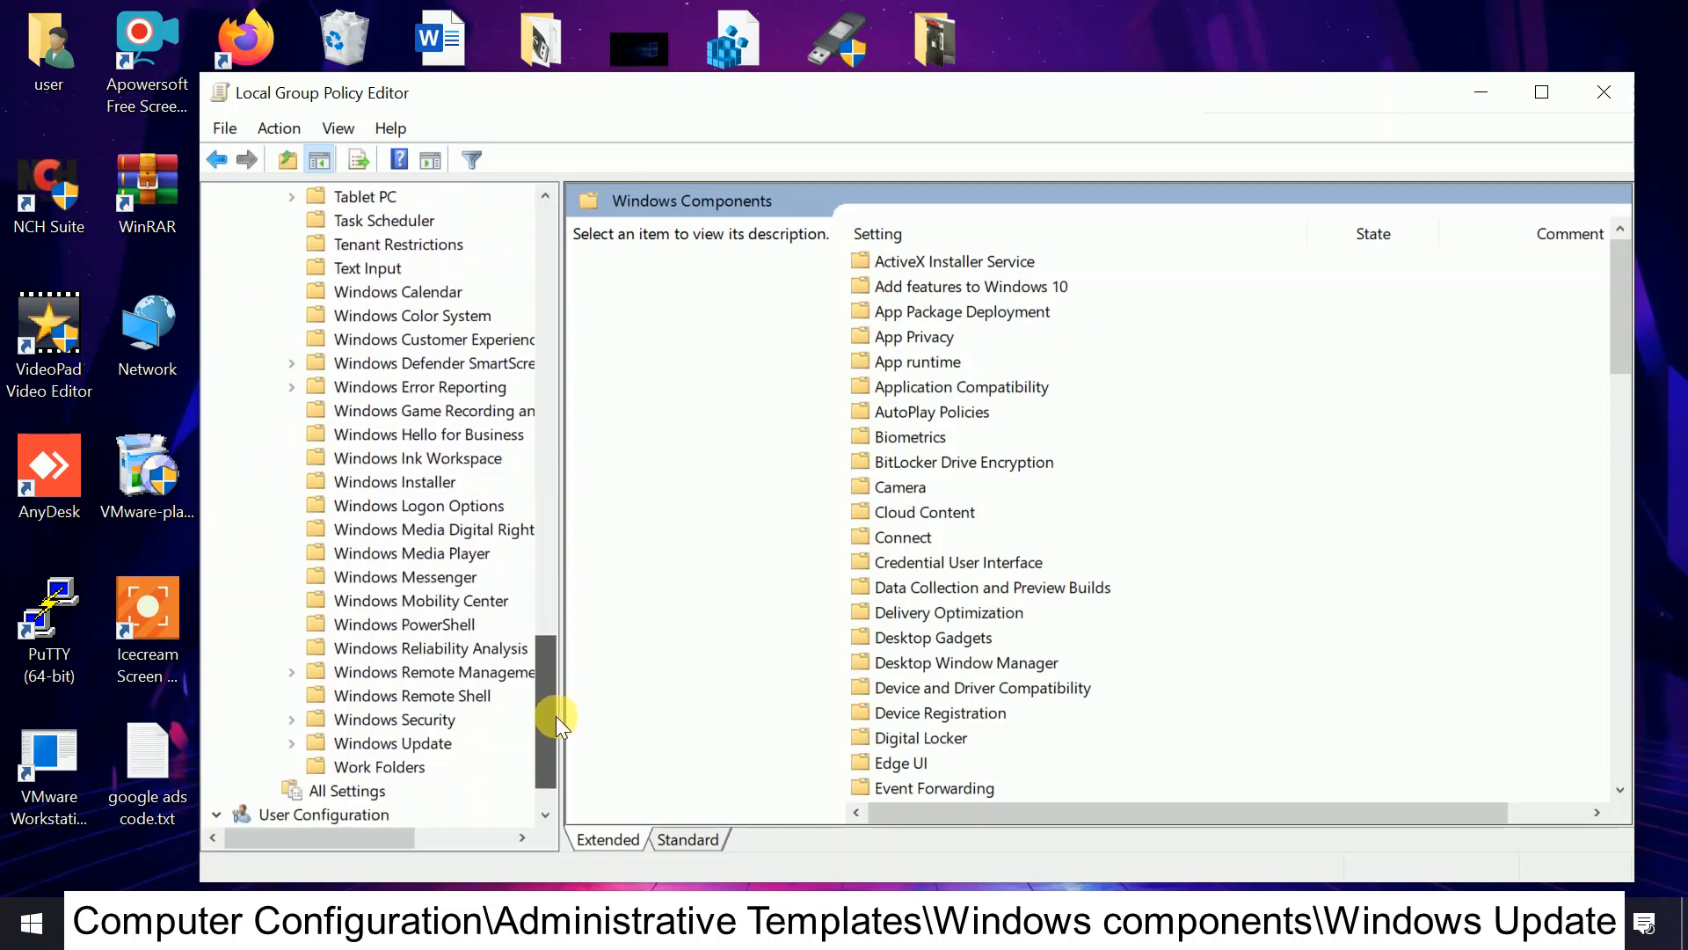
pyautogui.scroll(-3)
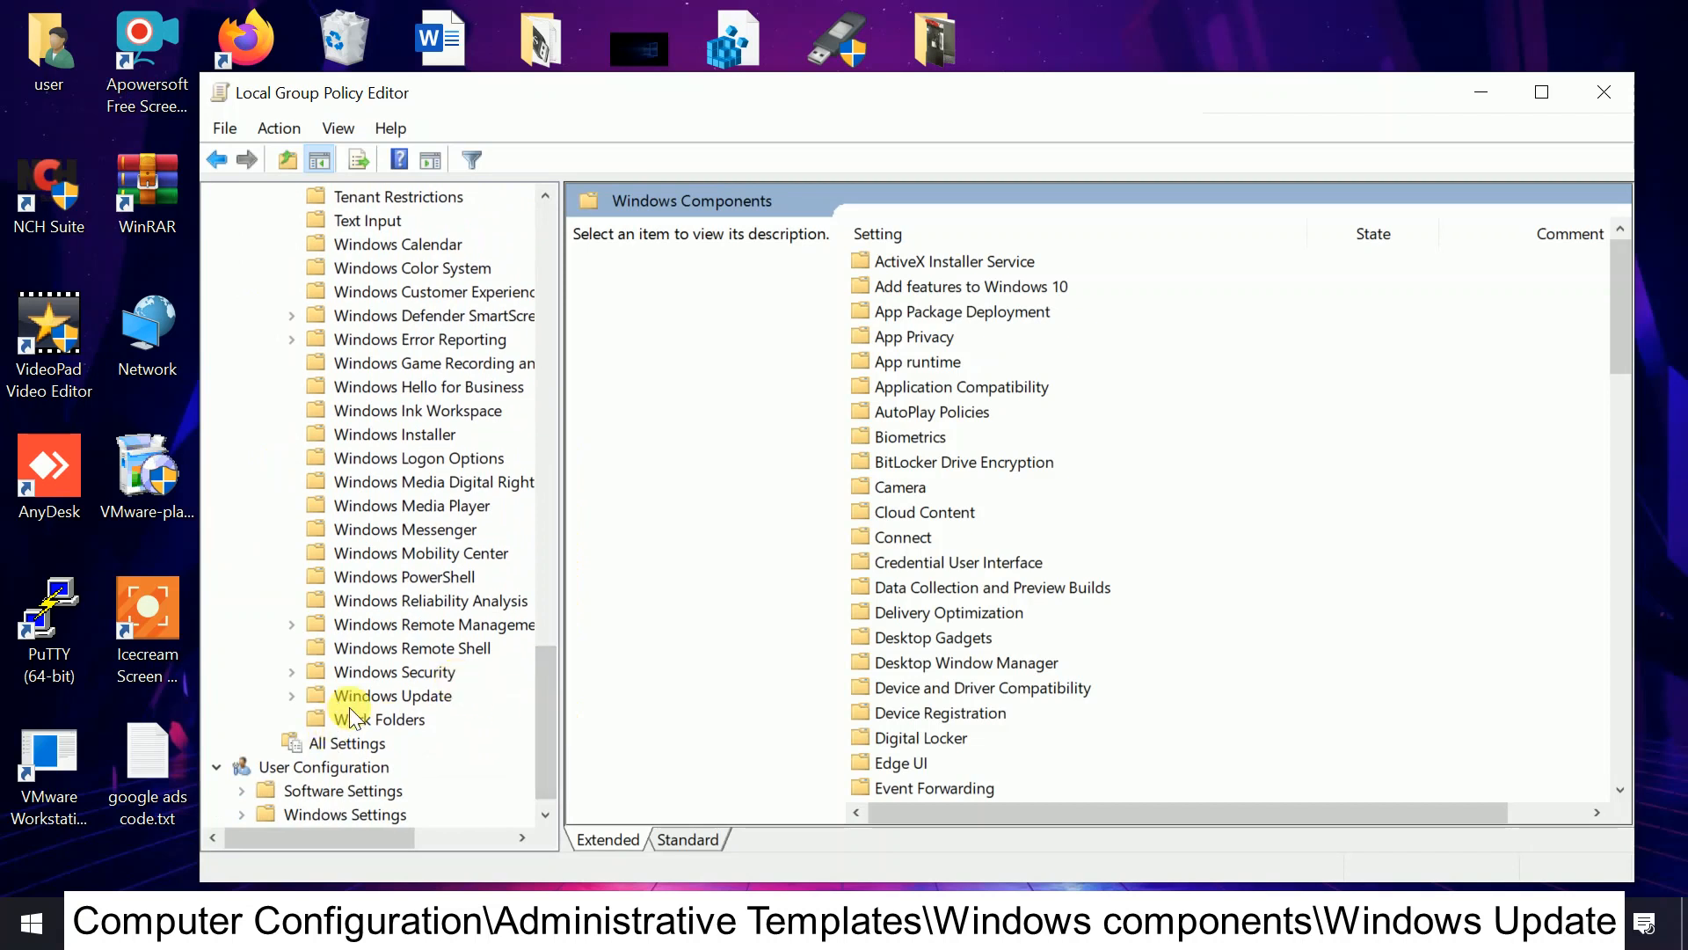
pyautogui.click(393, 697)
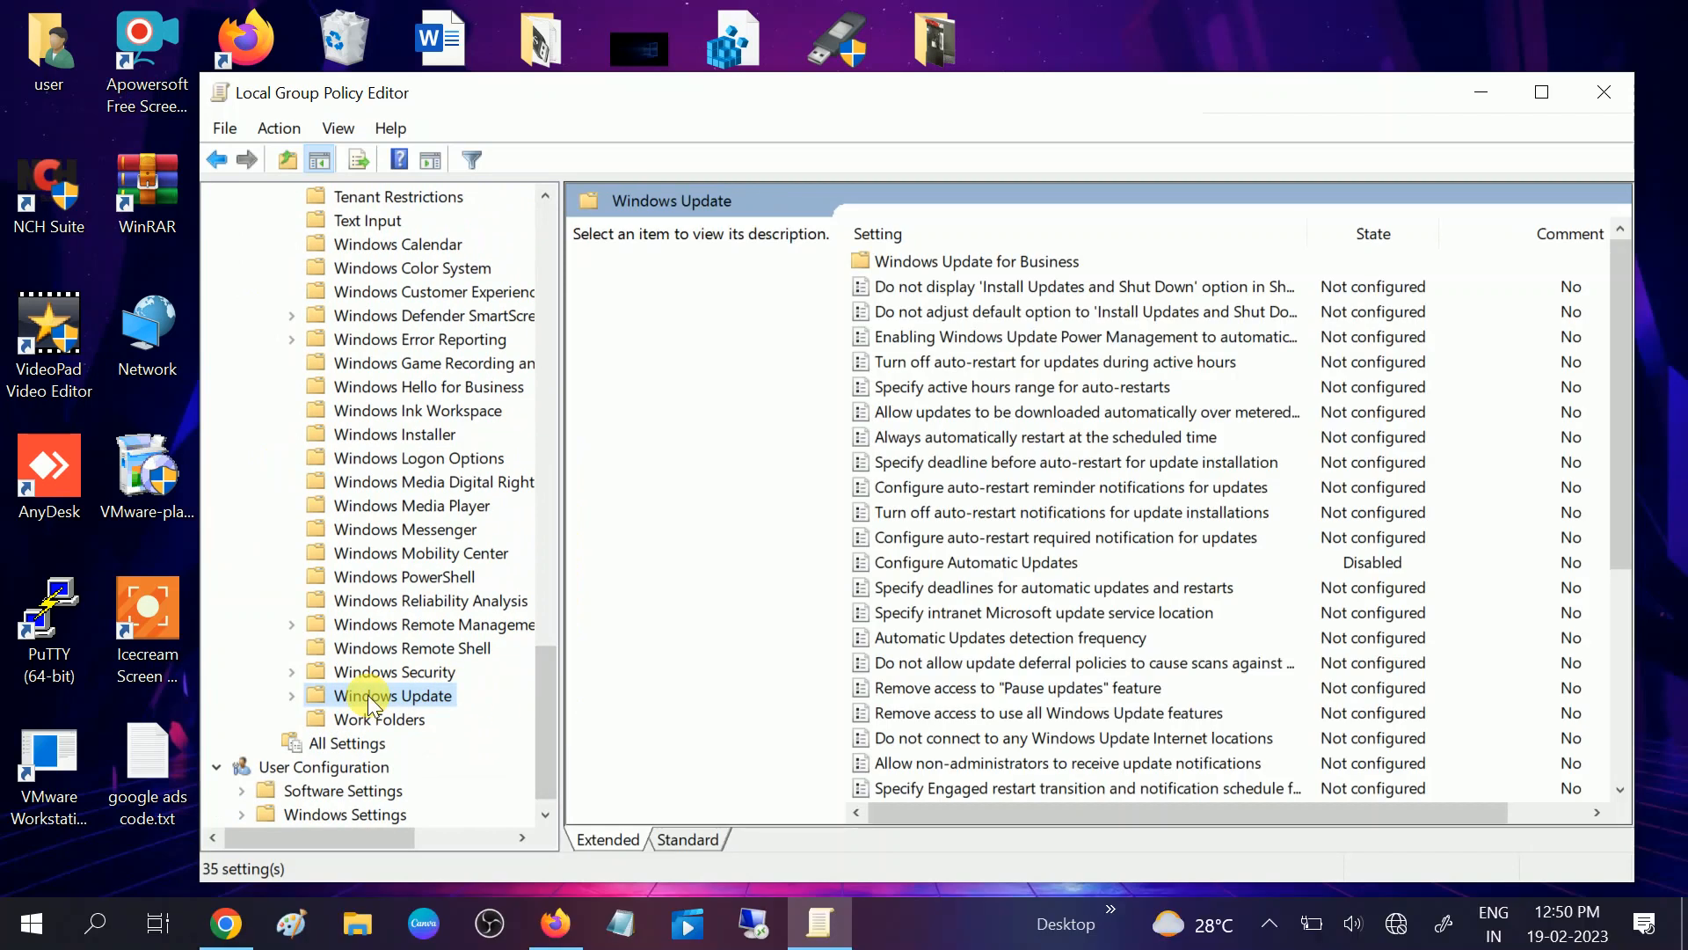
# Maximize the editor, select Configure Automatic Updates and choose Edit from its context menu
pyautogui.click(1541, 92)
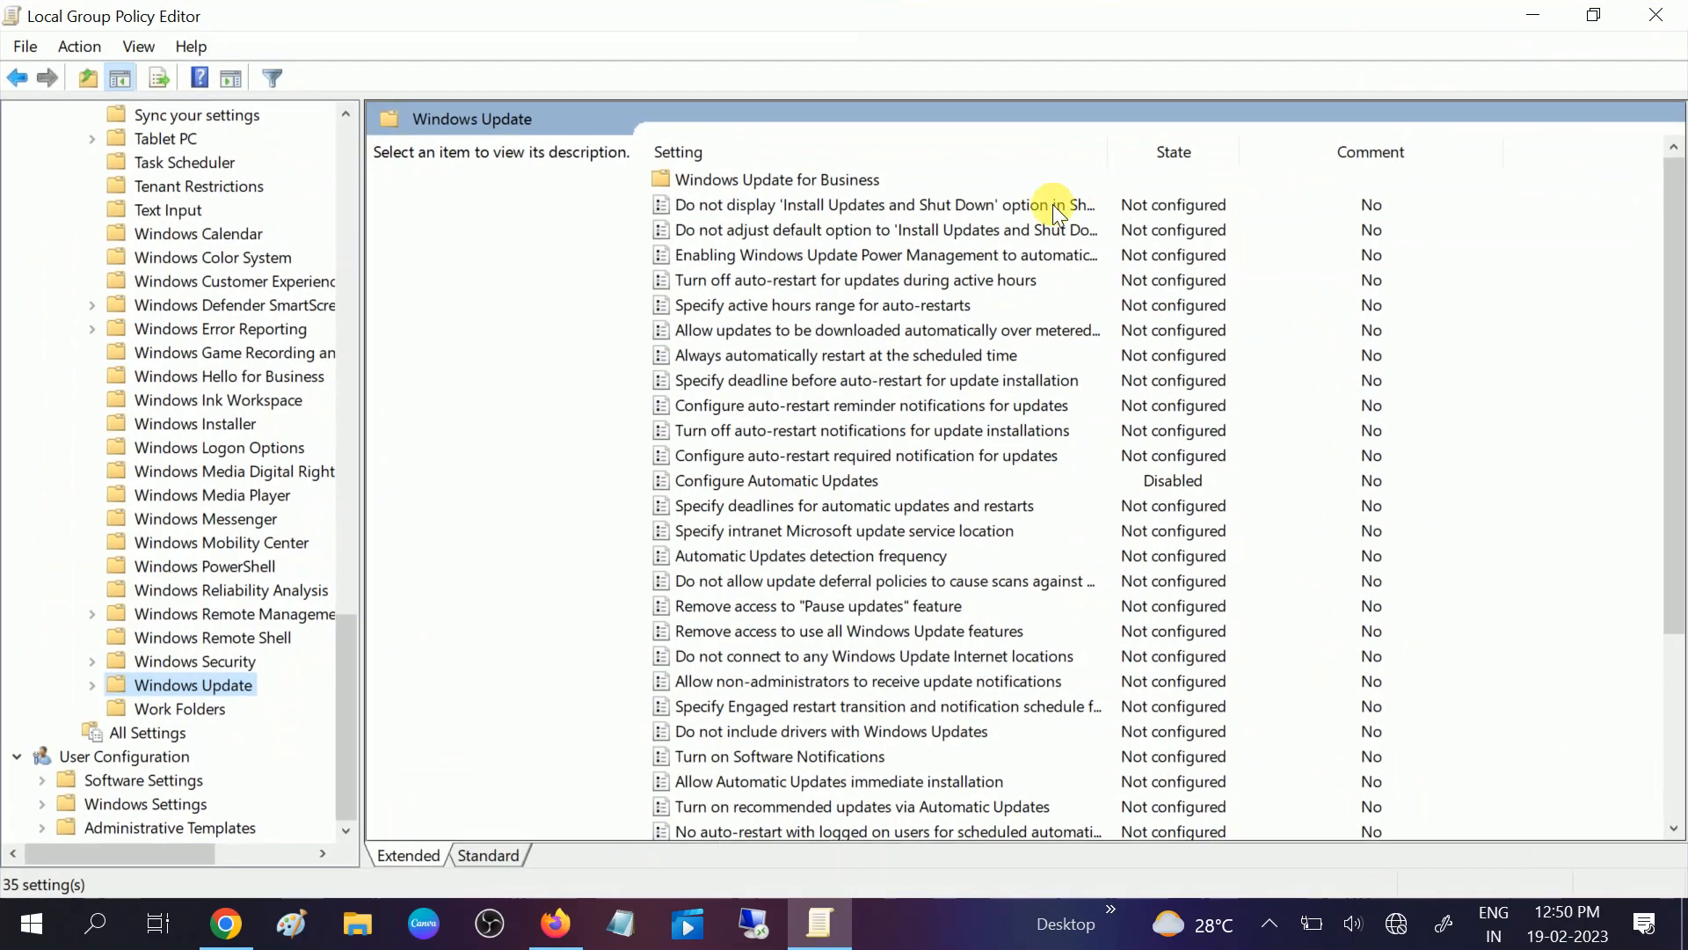
pyautogui.click(775, 480)
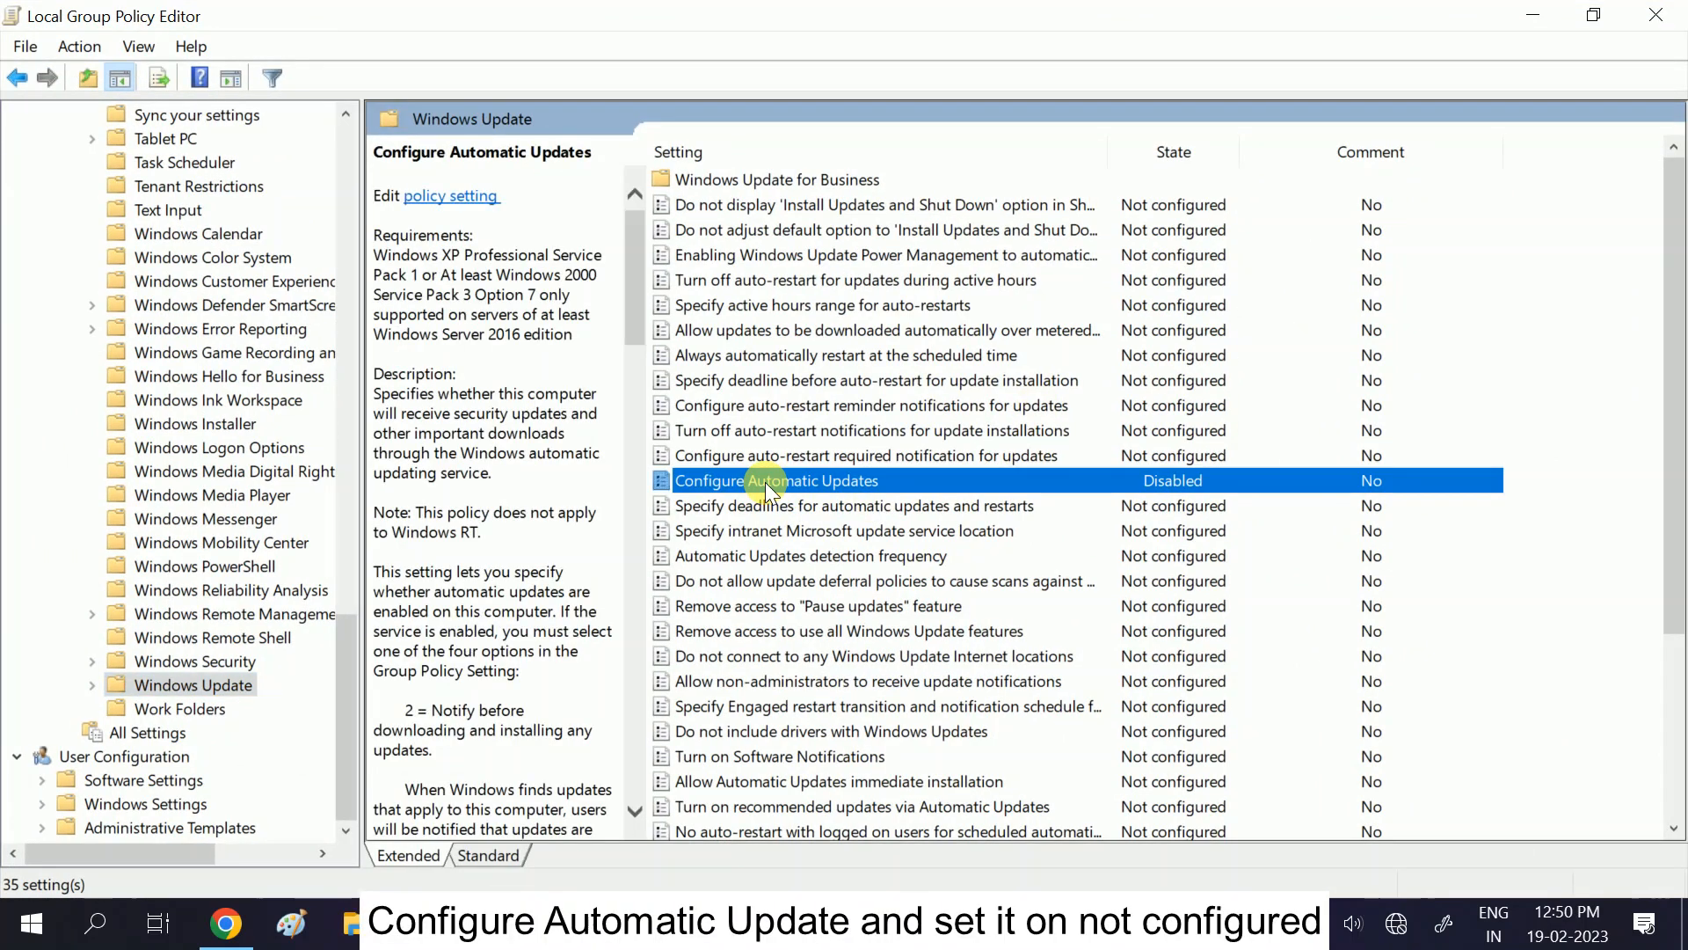
pyautogui.moveTo(930, 480)
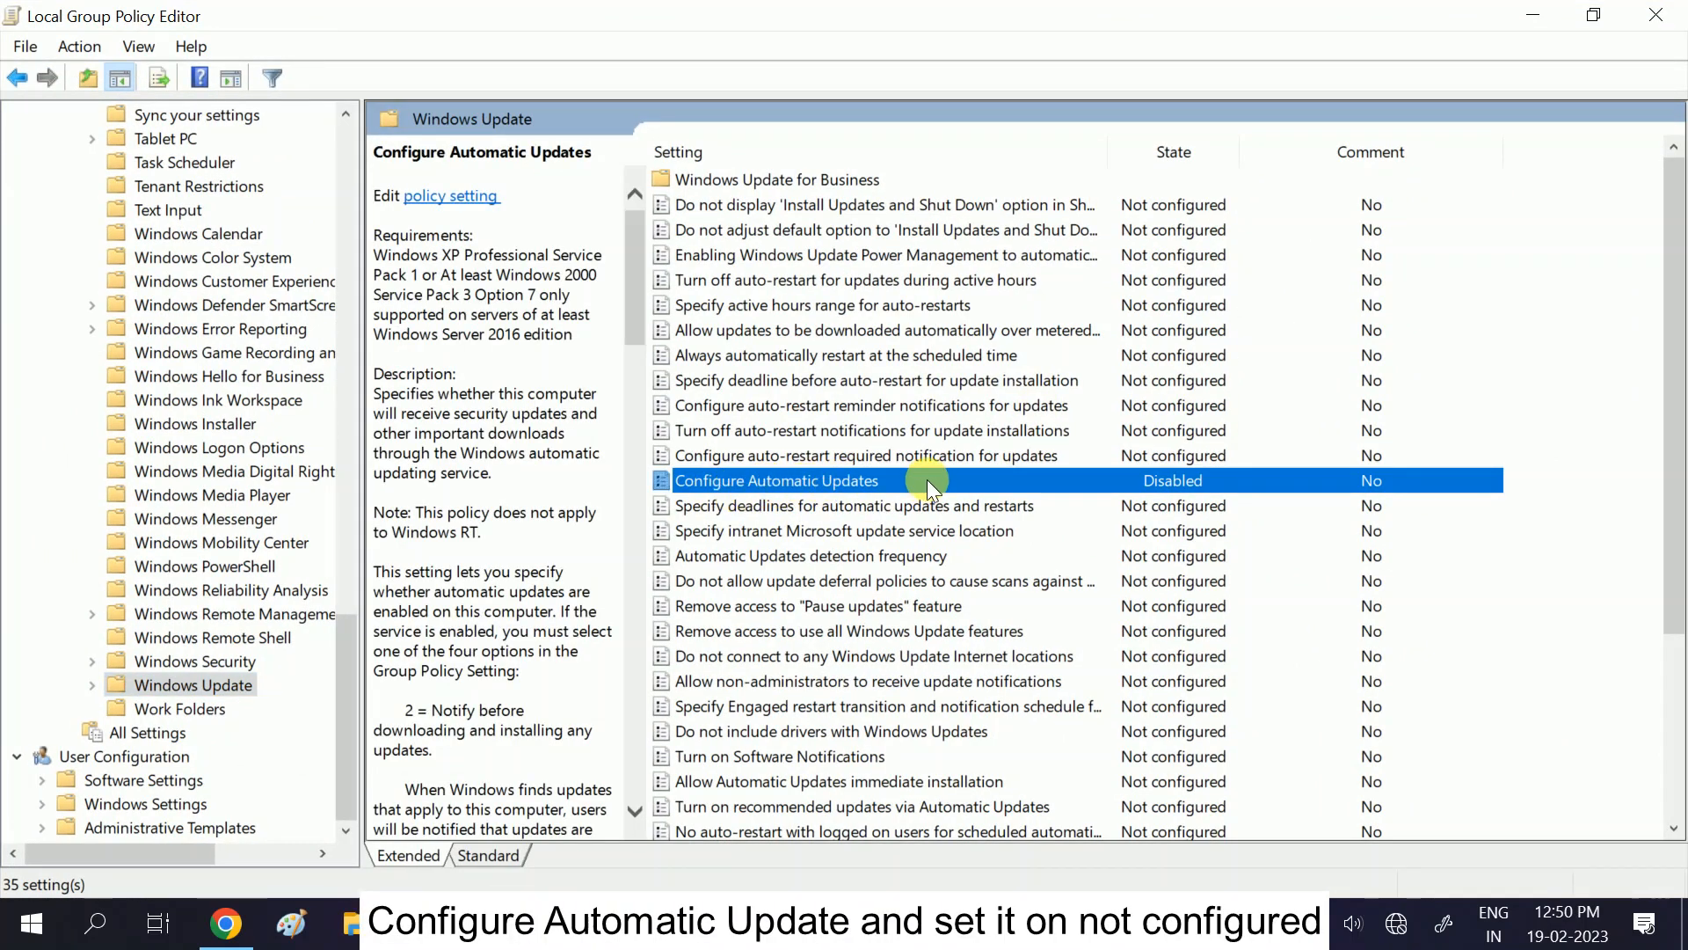
pyautogui.moveTo(802, 486)
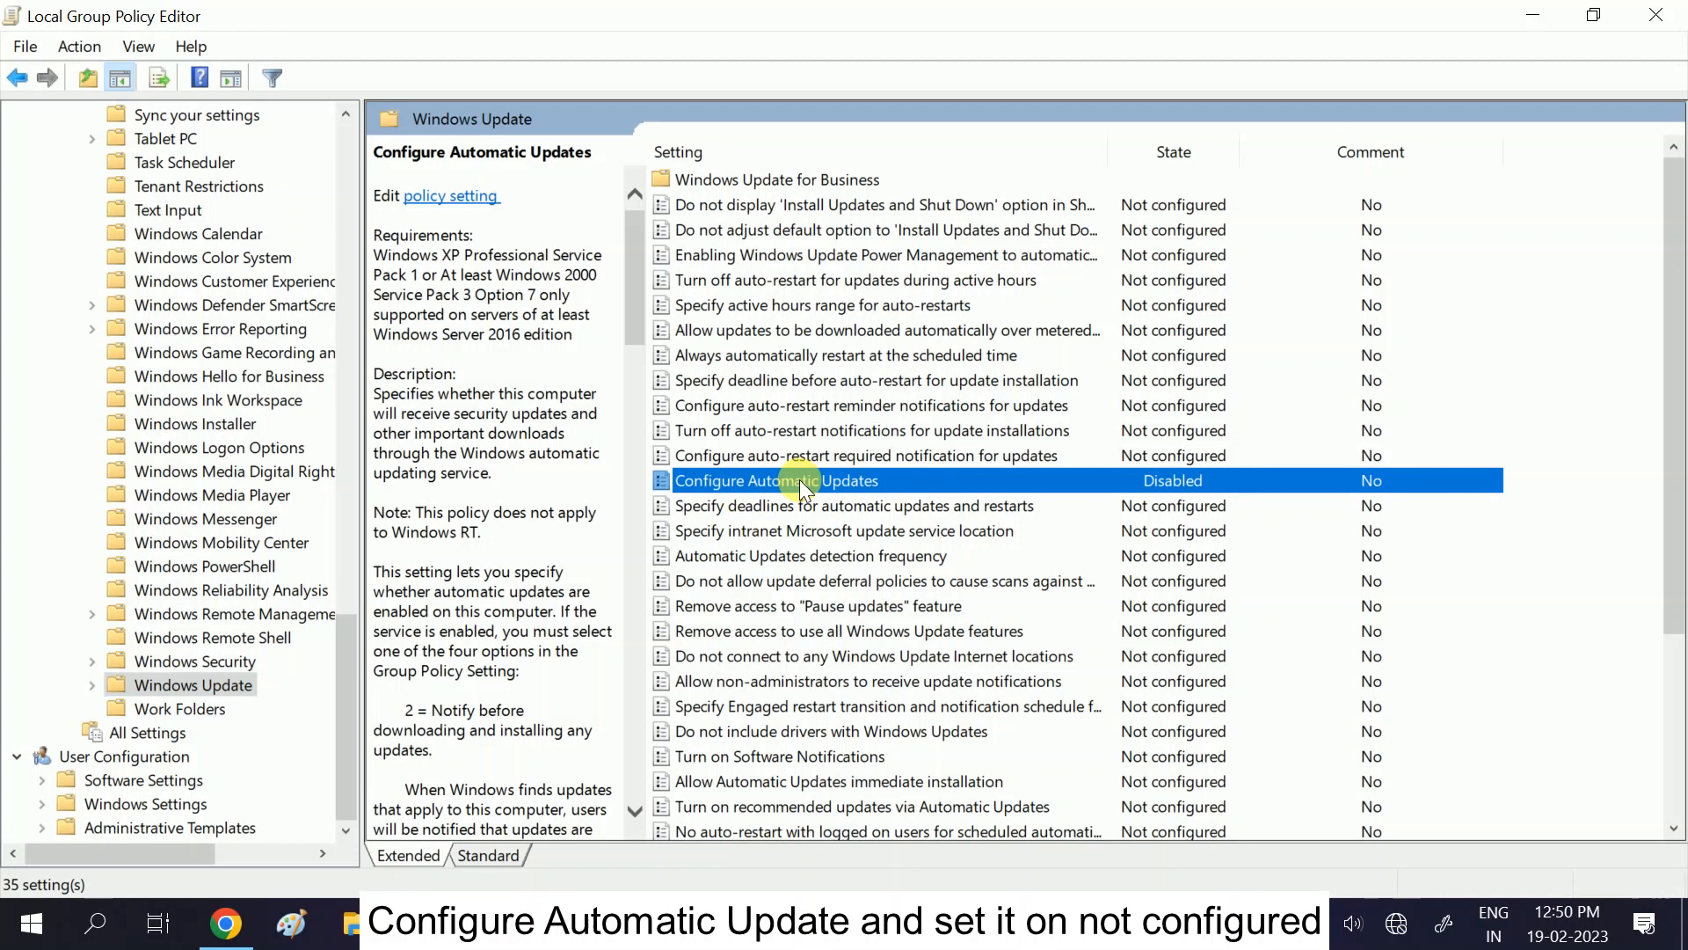
pyautogui.rightClick(802, 486)
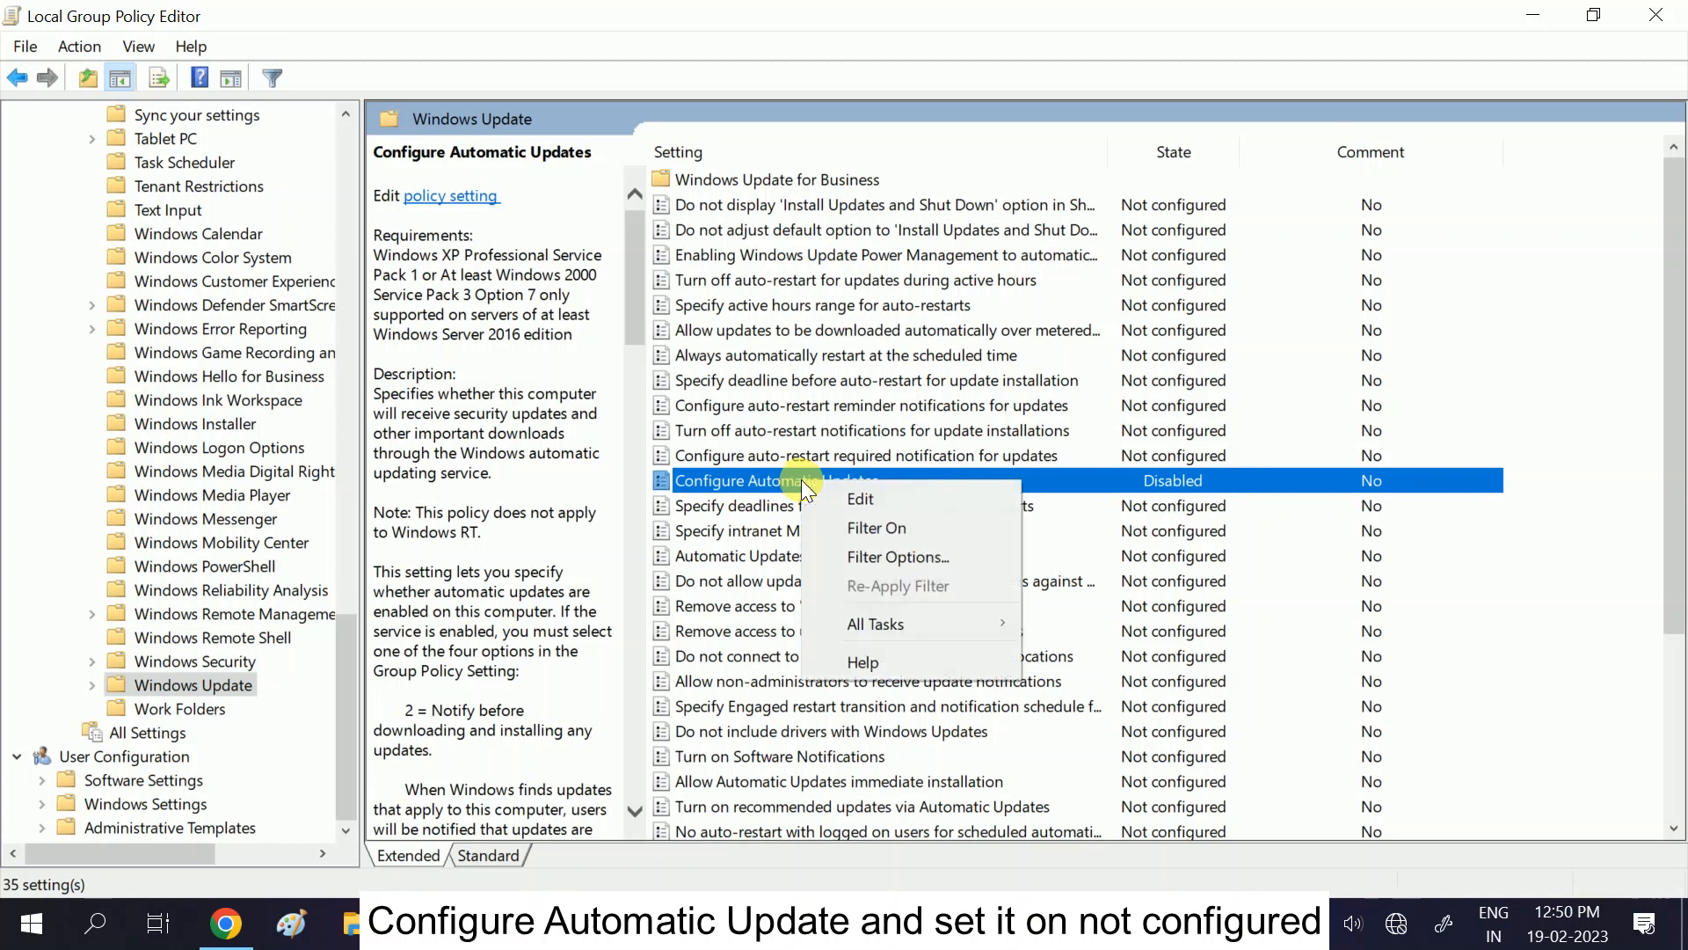
pyautogui.click(860, 499)
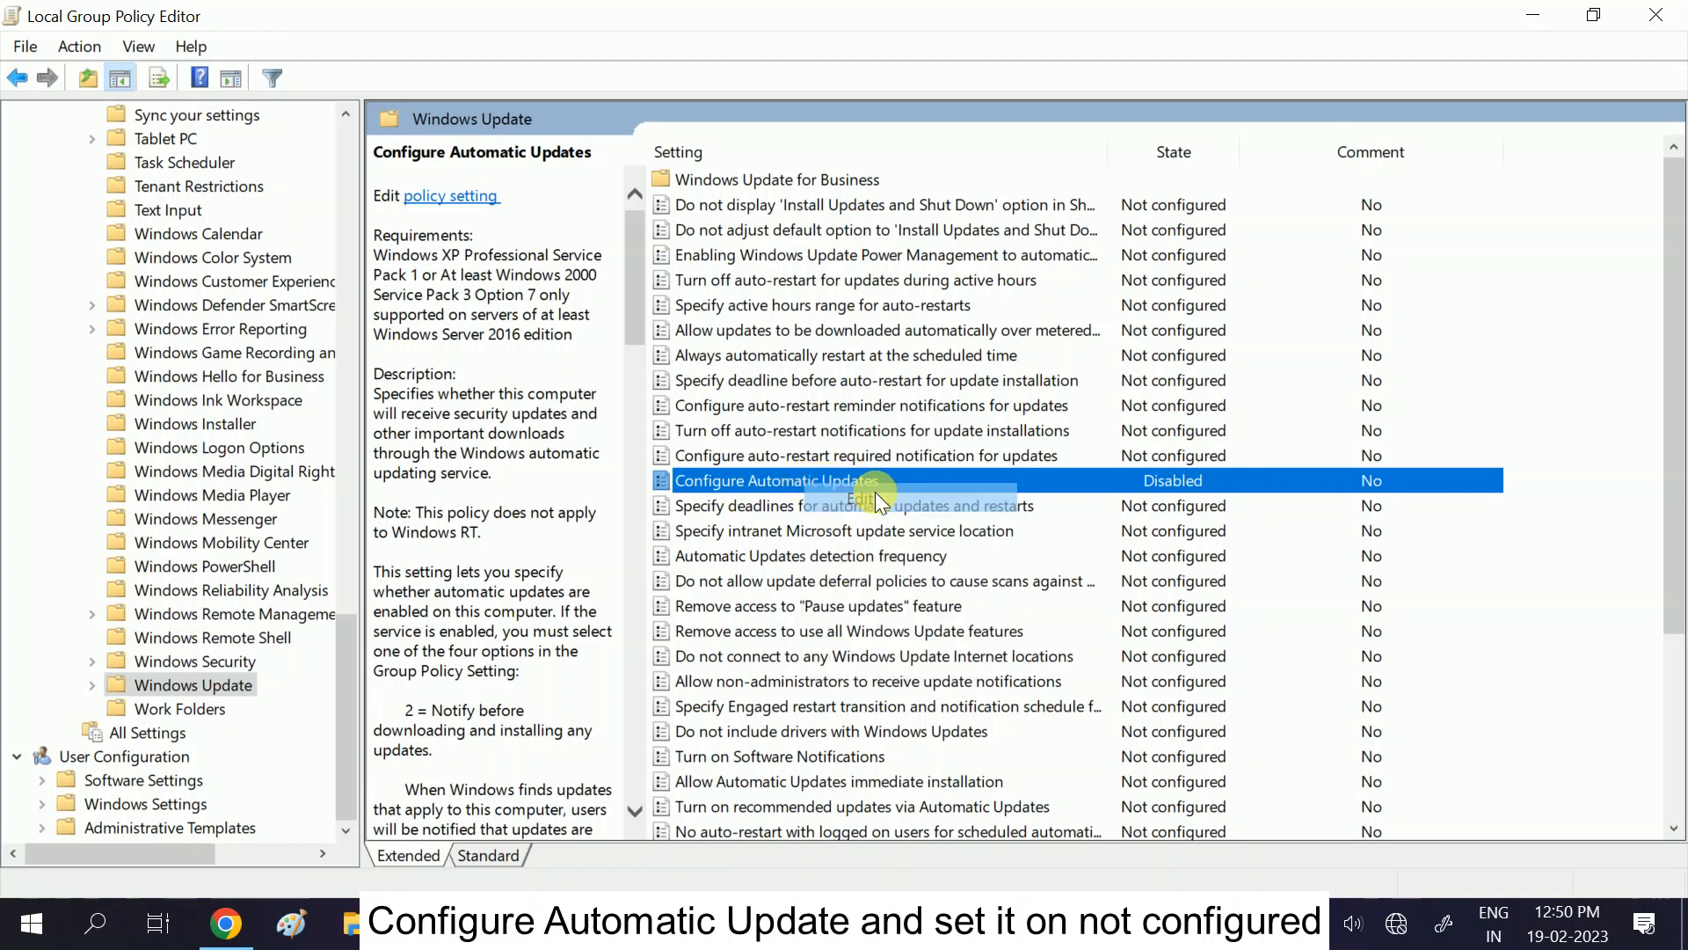
# Set Configure Automatic Updates to Not Configured and apply the change
pyautogui.doubleClick(779, 480)
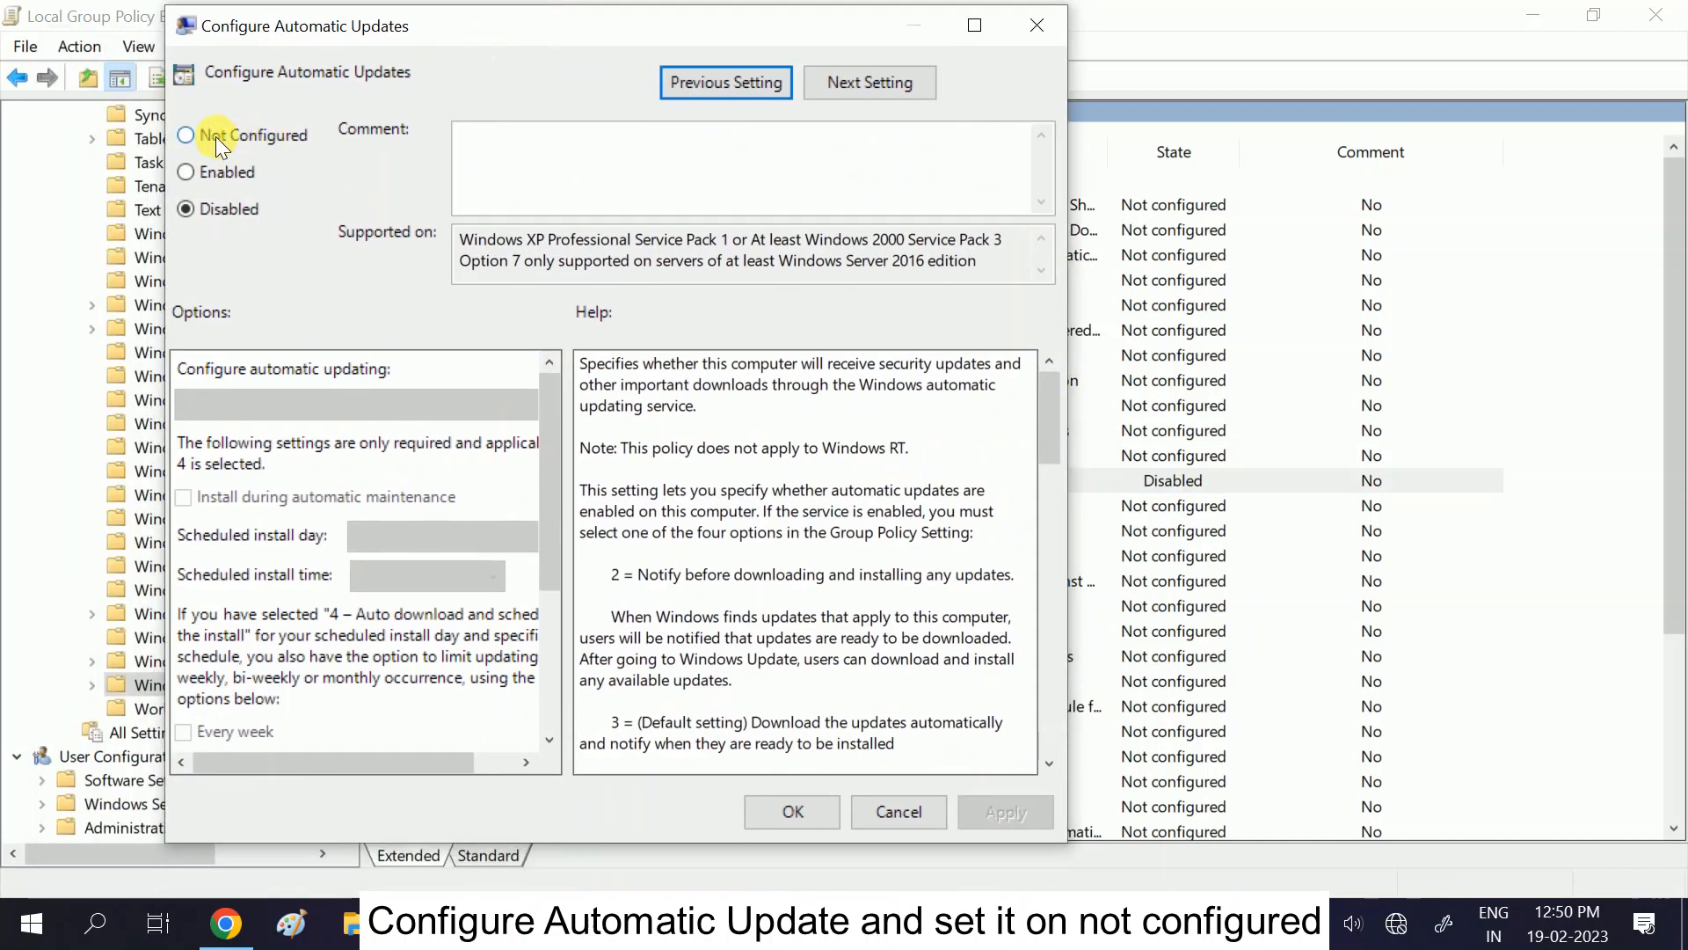
pyautogui.click(187, 134)
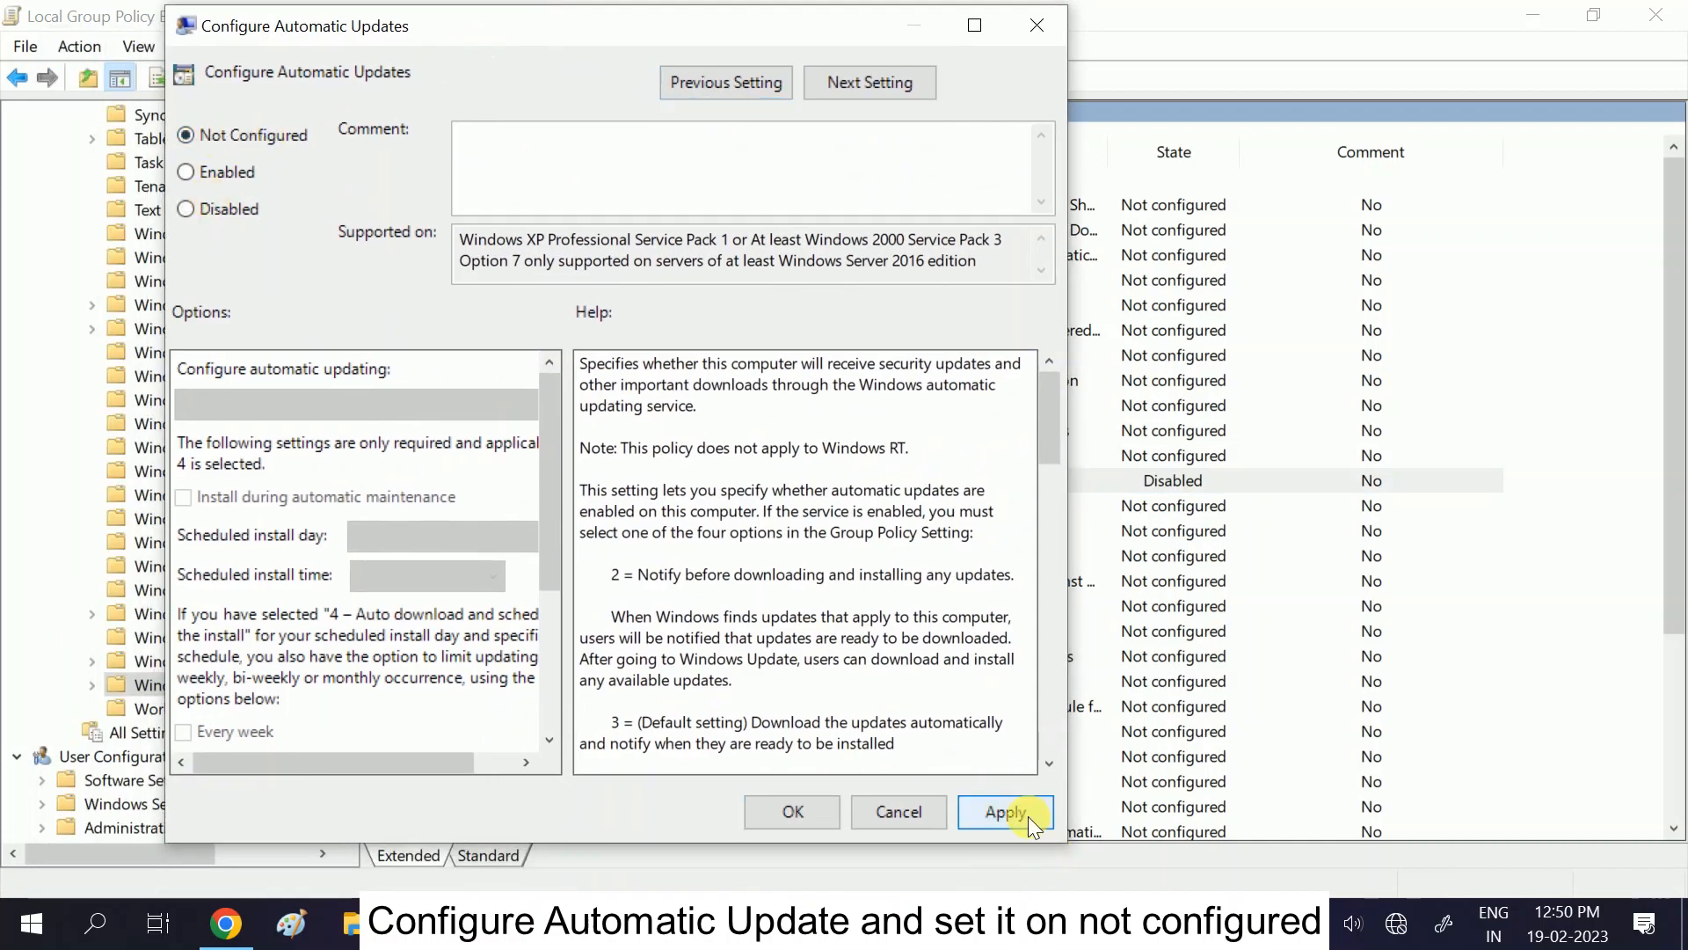
pyautogui.click(1006, 812)
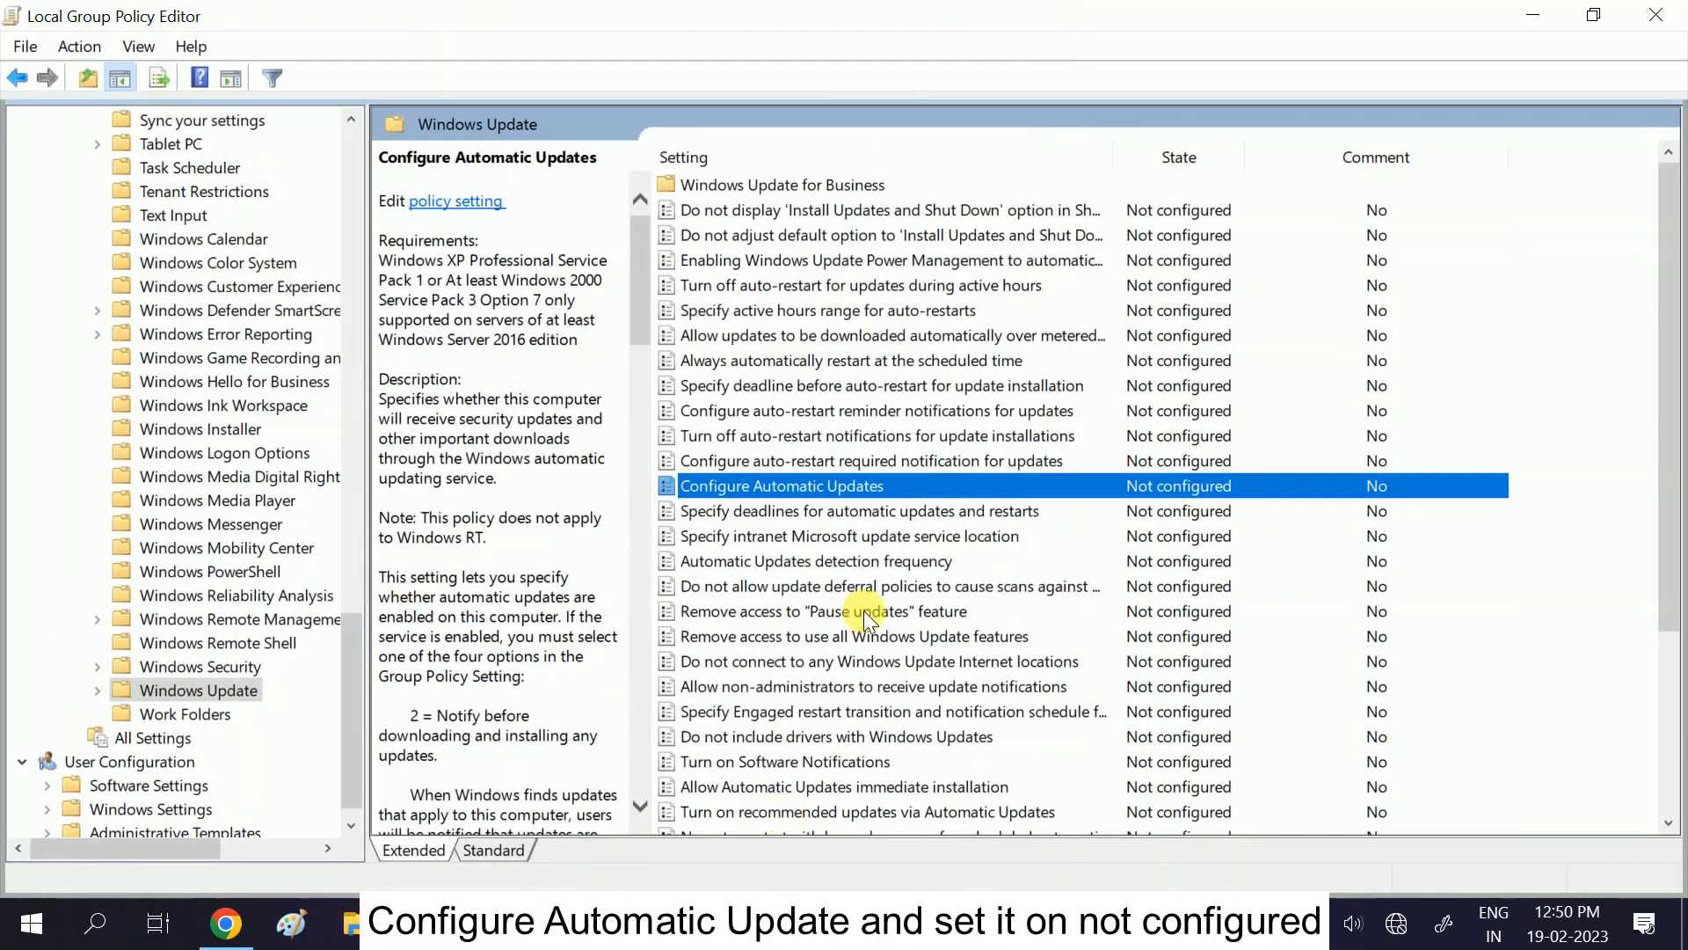
# Search for cmd and launch Command Prompt with administrator rights
pyautogui.click(816, 561)
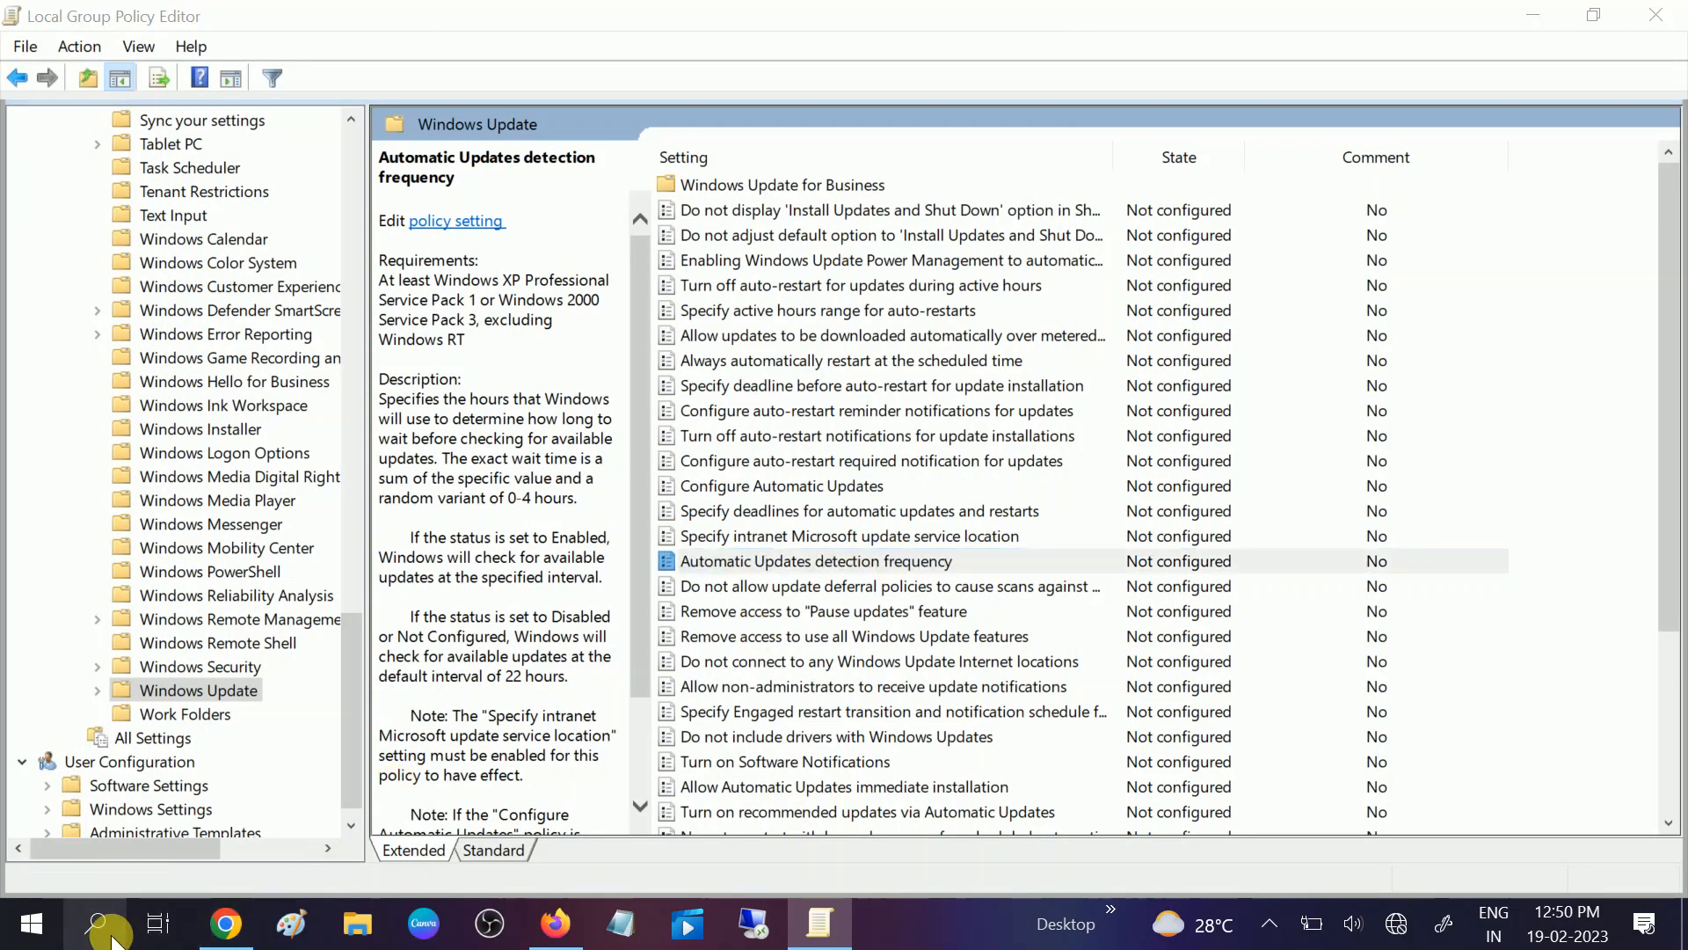
pyautogui.click(98, 925)
pyautogui.write('cmd')
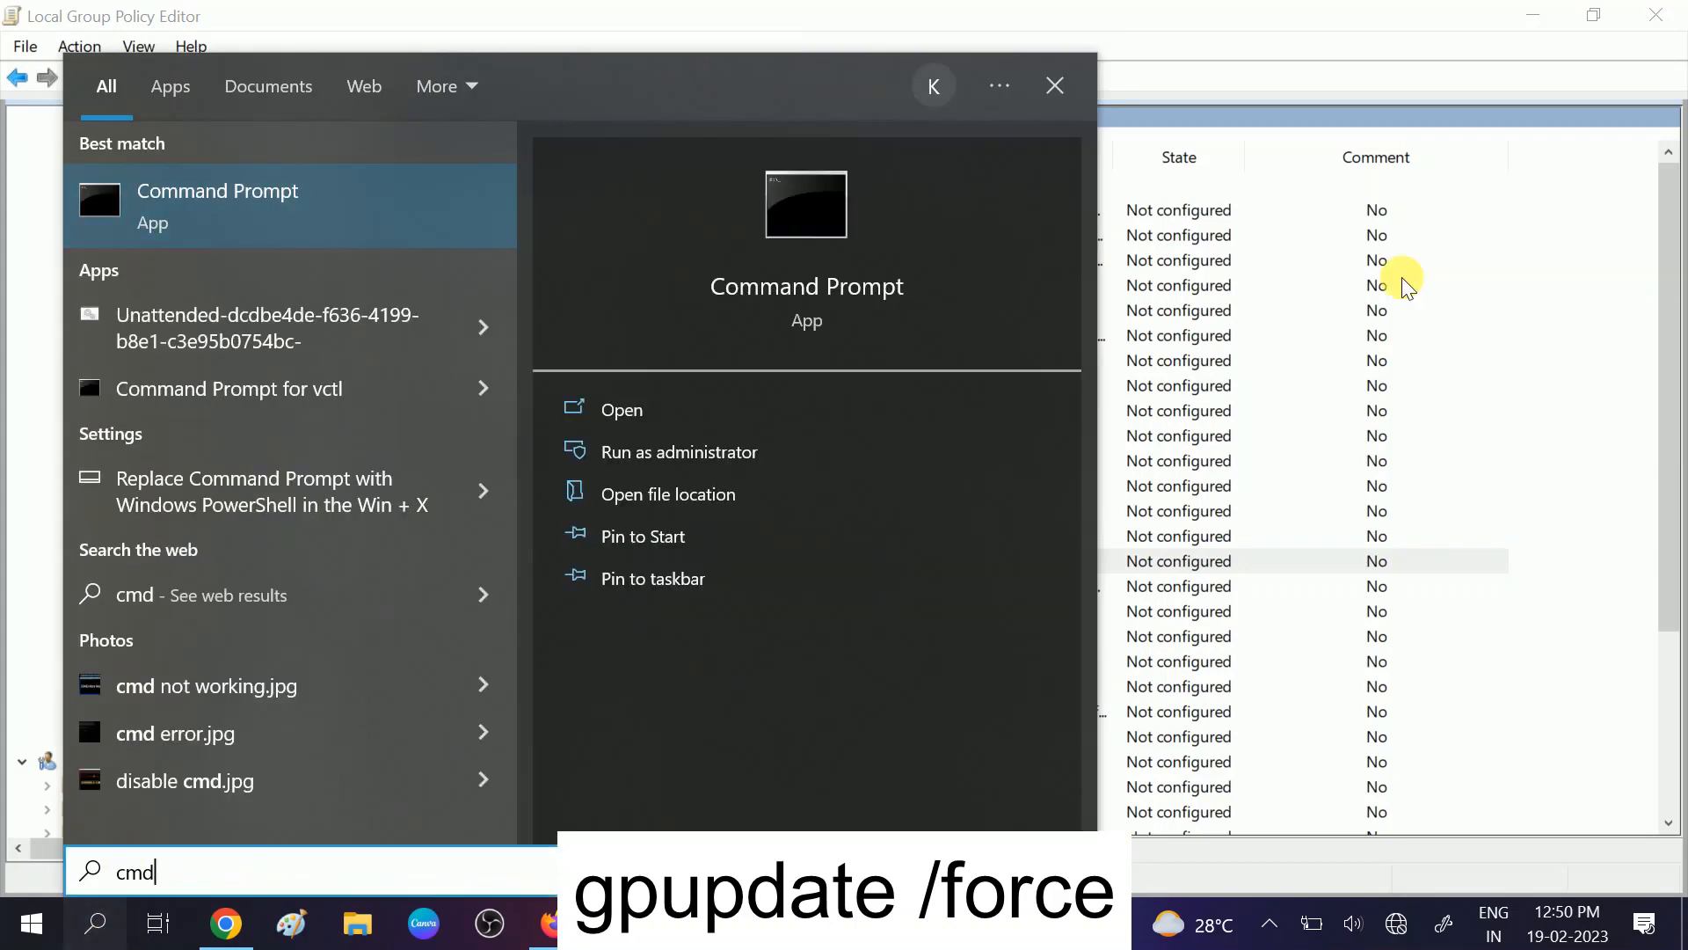
pyautogui.moveTo(1277, 355)
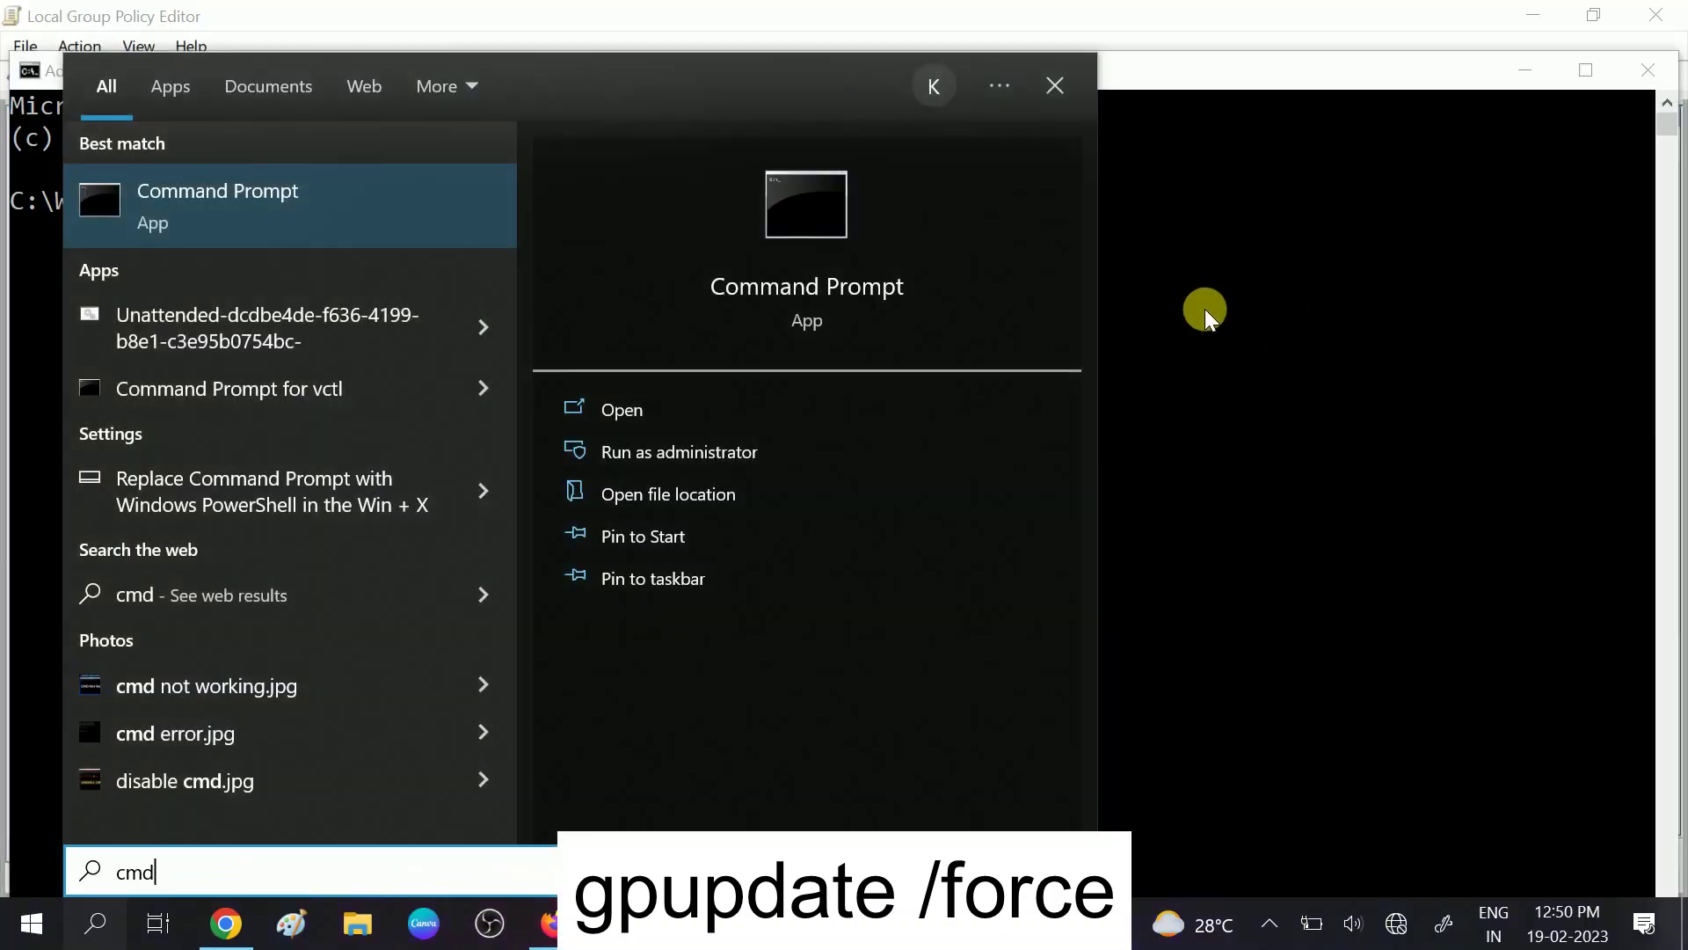
pyautogui.click(679, 452)
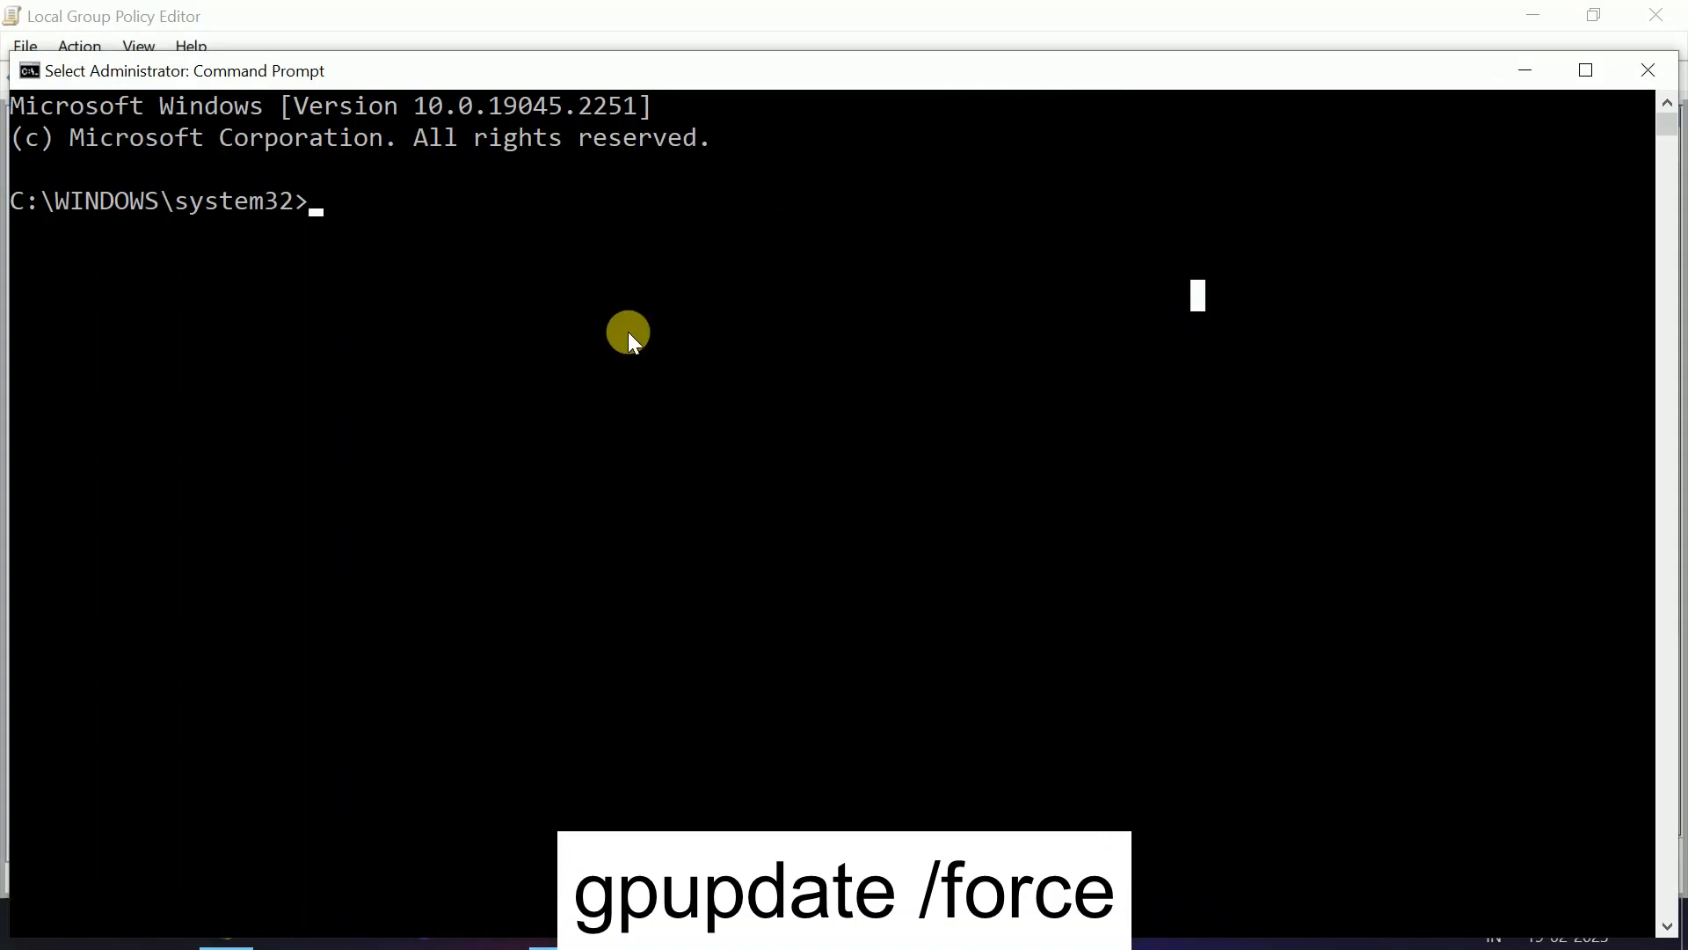
# Run 'gpupdate /force' to refresh computer and user policy, then exit the prompt
pyautogui.write('gpu')
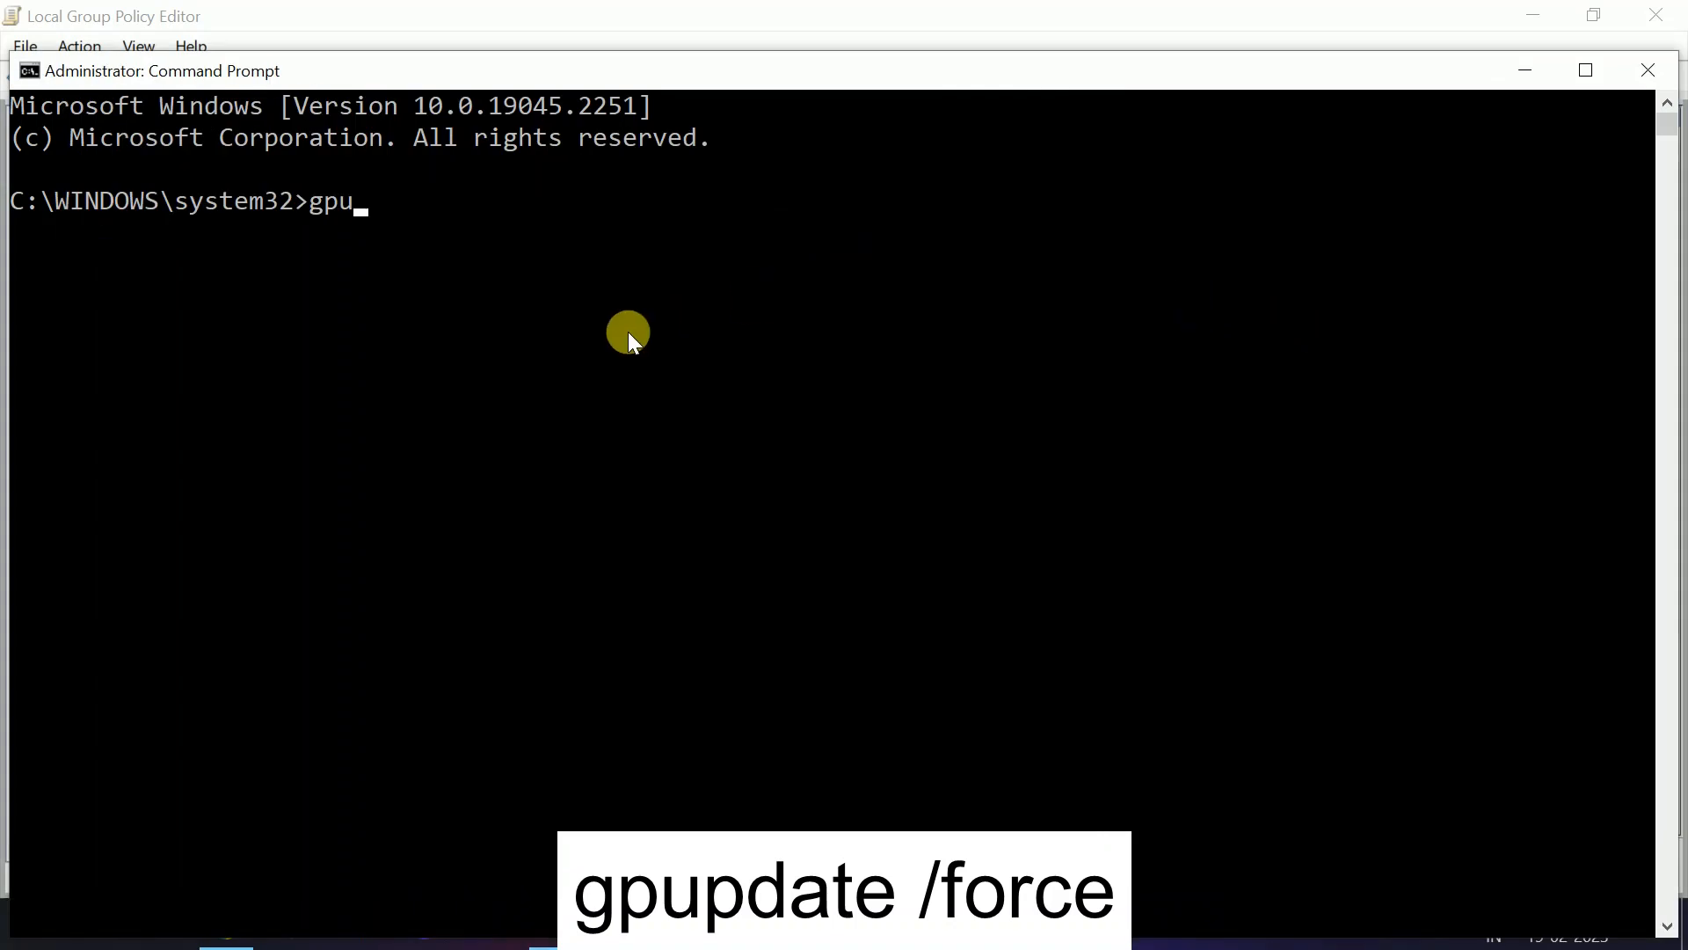
pyautogui.write('pdate /fo')
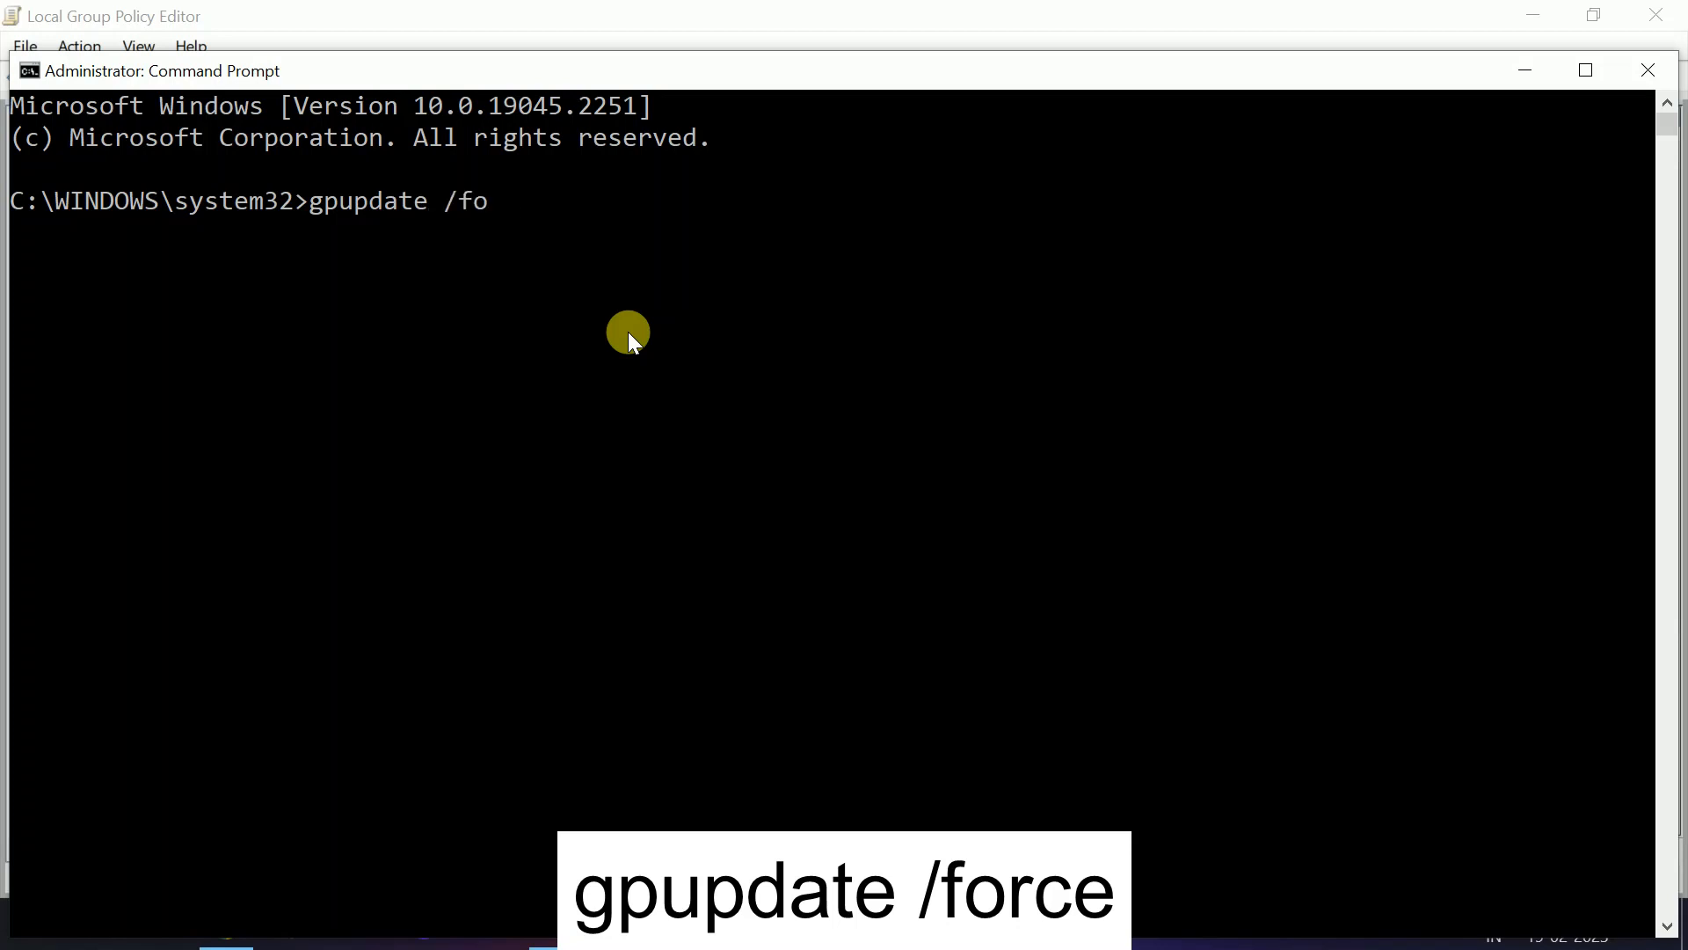
pyautogui.write('rc')
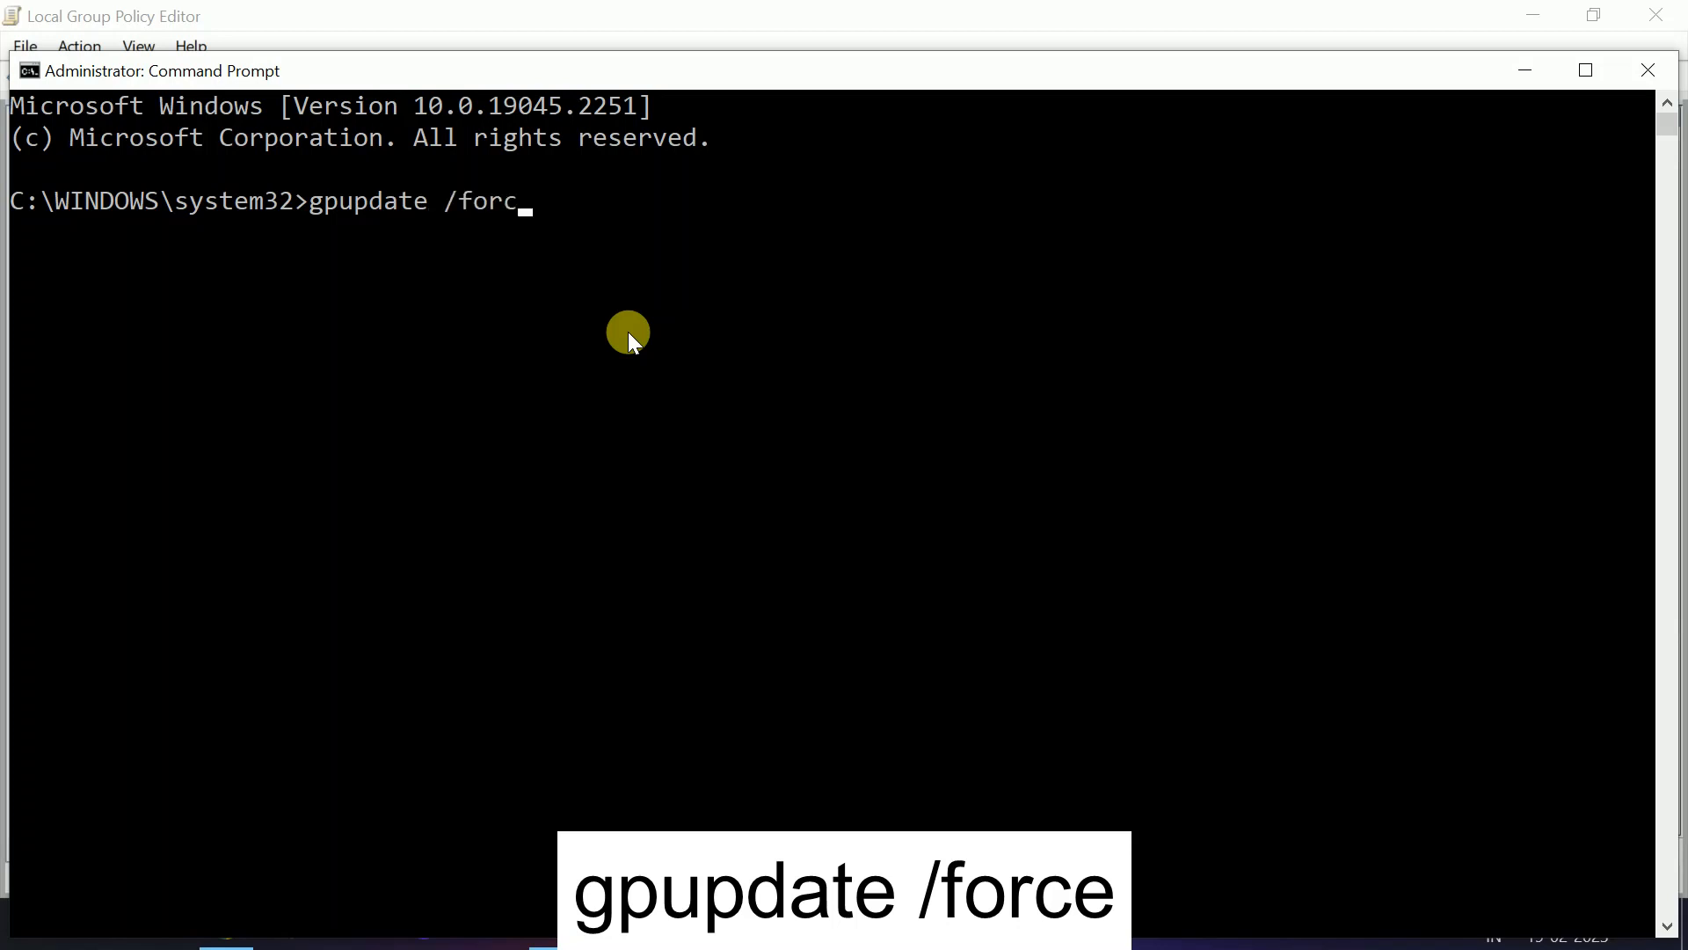
pyautogui.press('Enter')
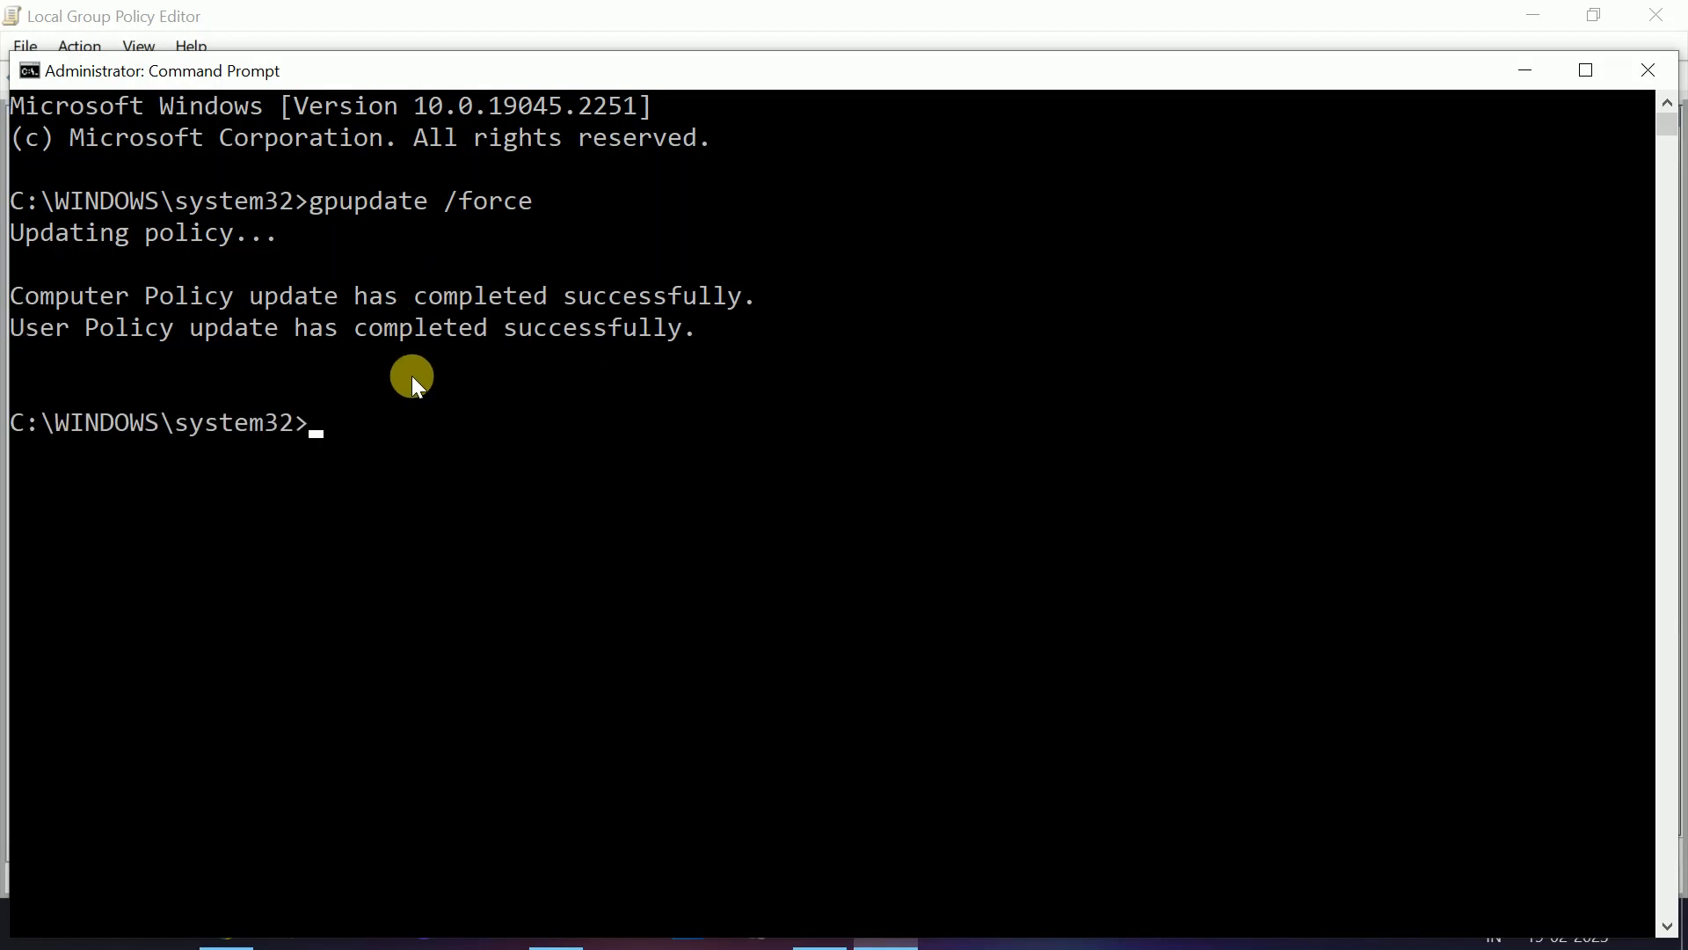
pyautogui.write('exit')
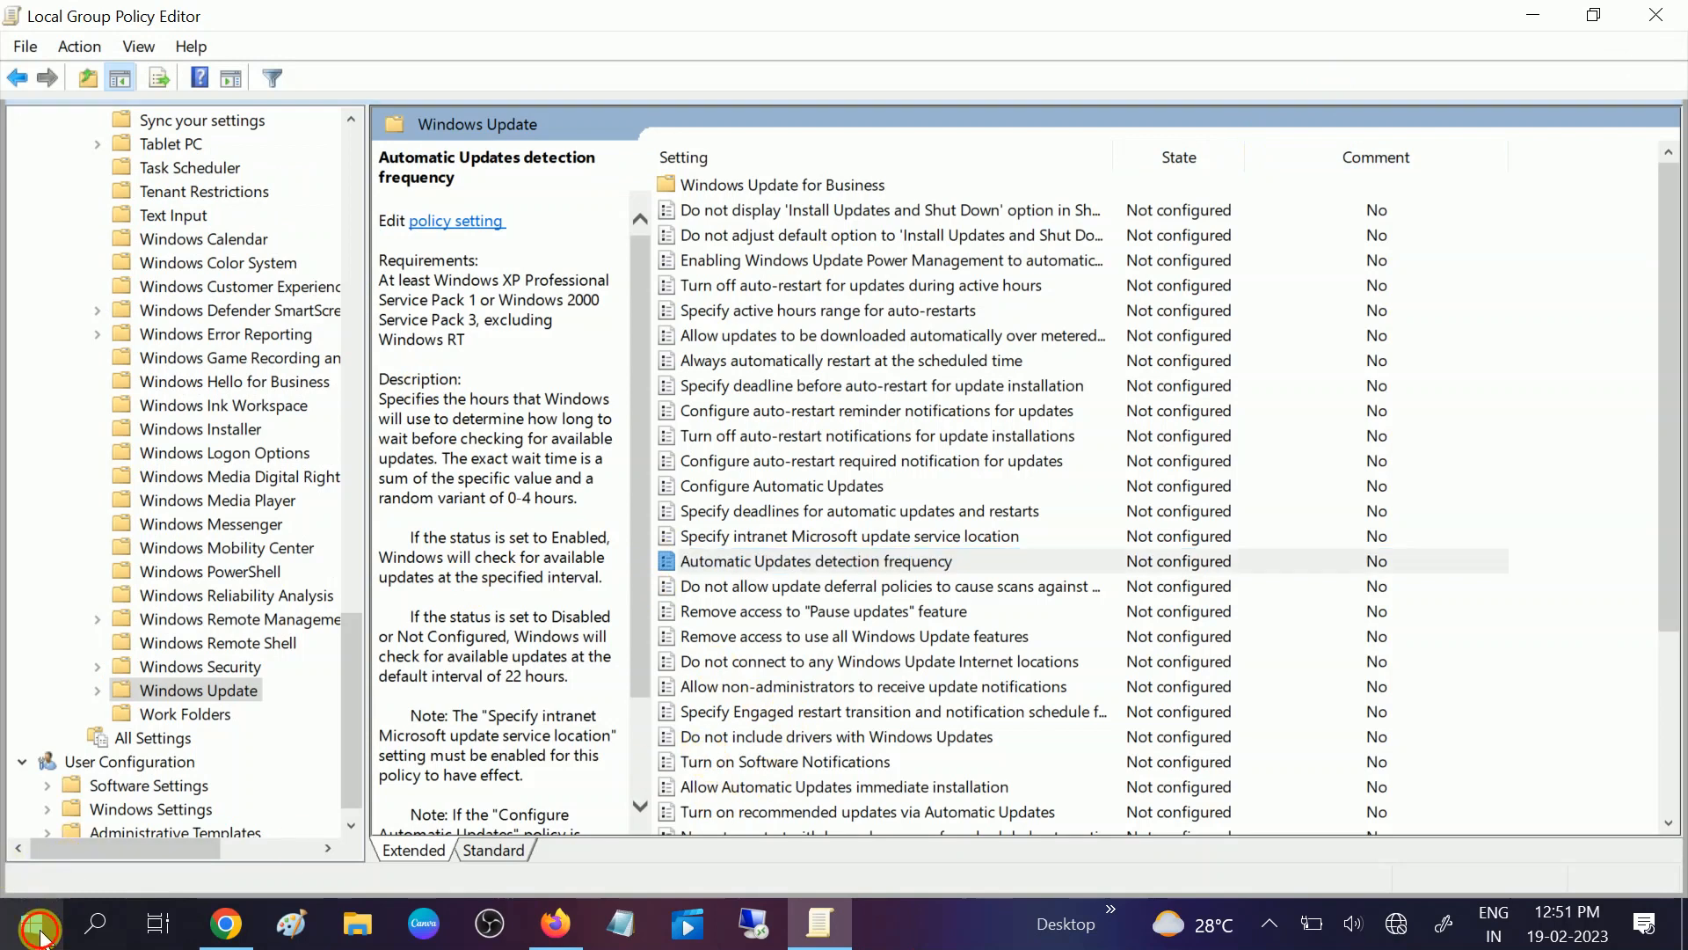
# Reopen Settings > Update & Security and check the Windows Update status page again
pyautogui.click(32, 921)
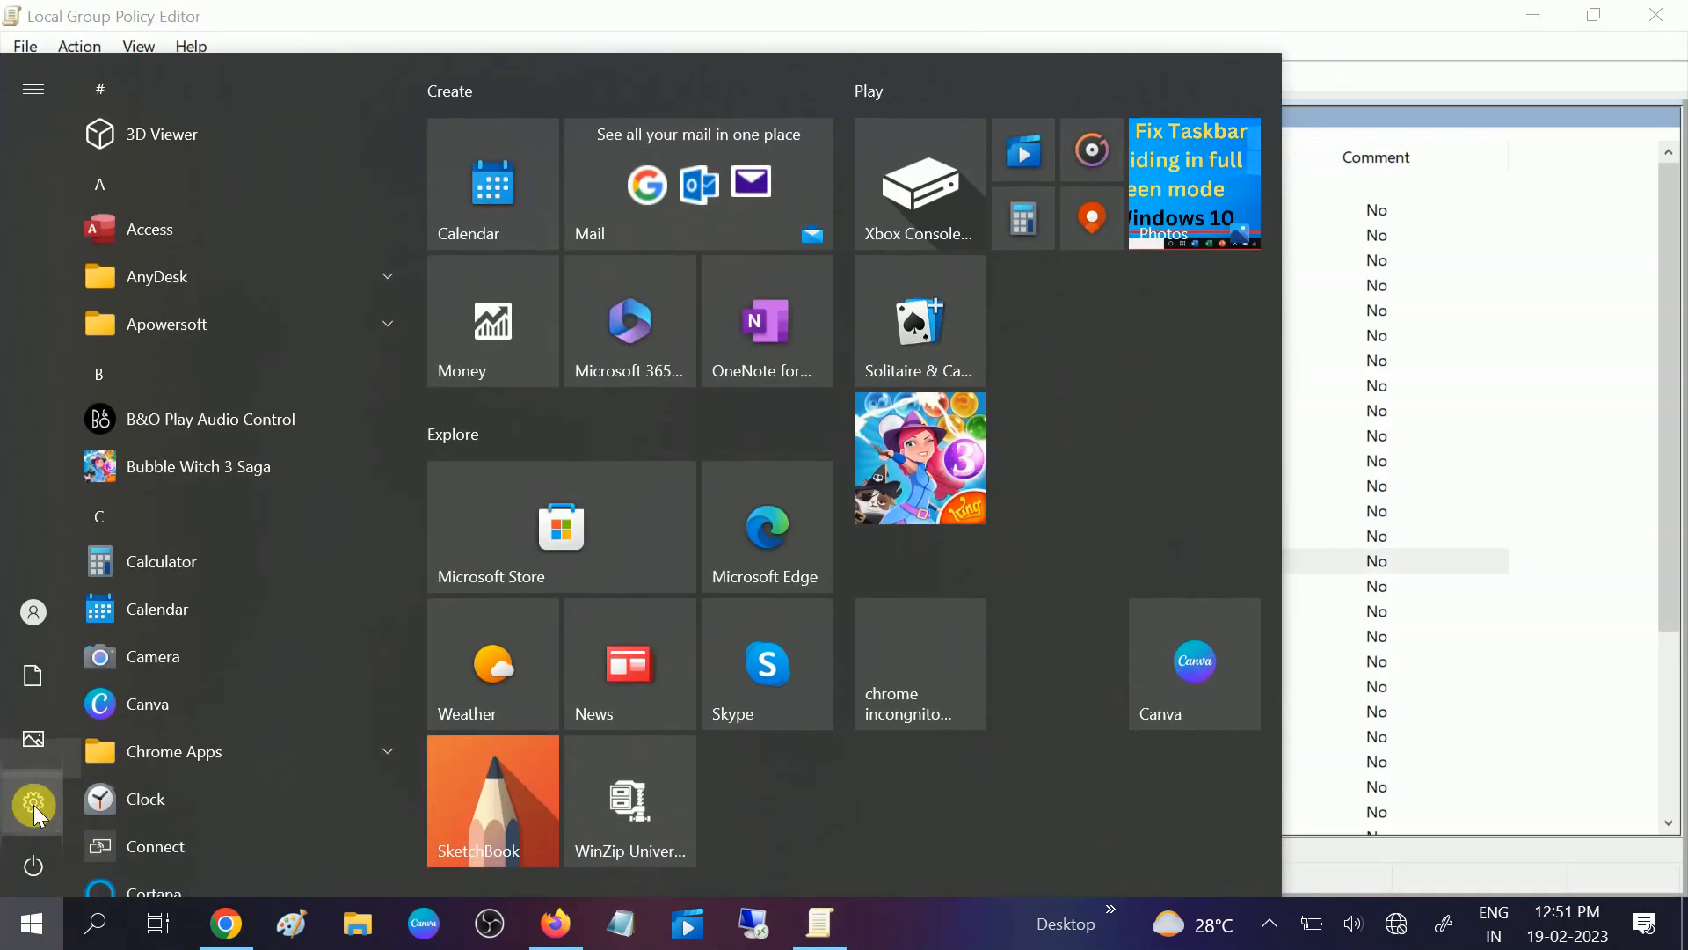
pyautogui.click(32, 806)
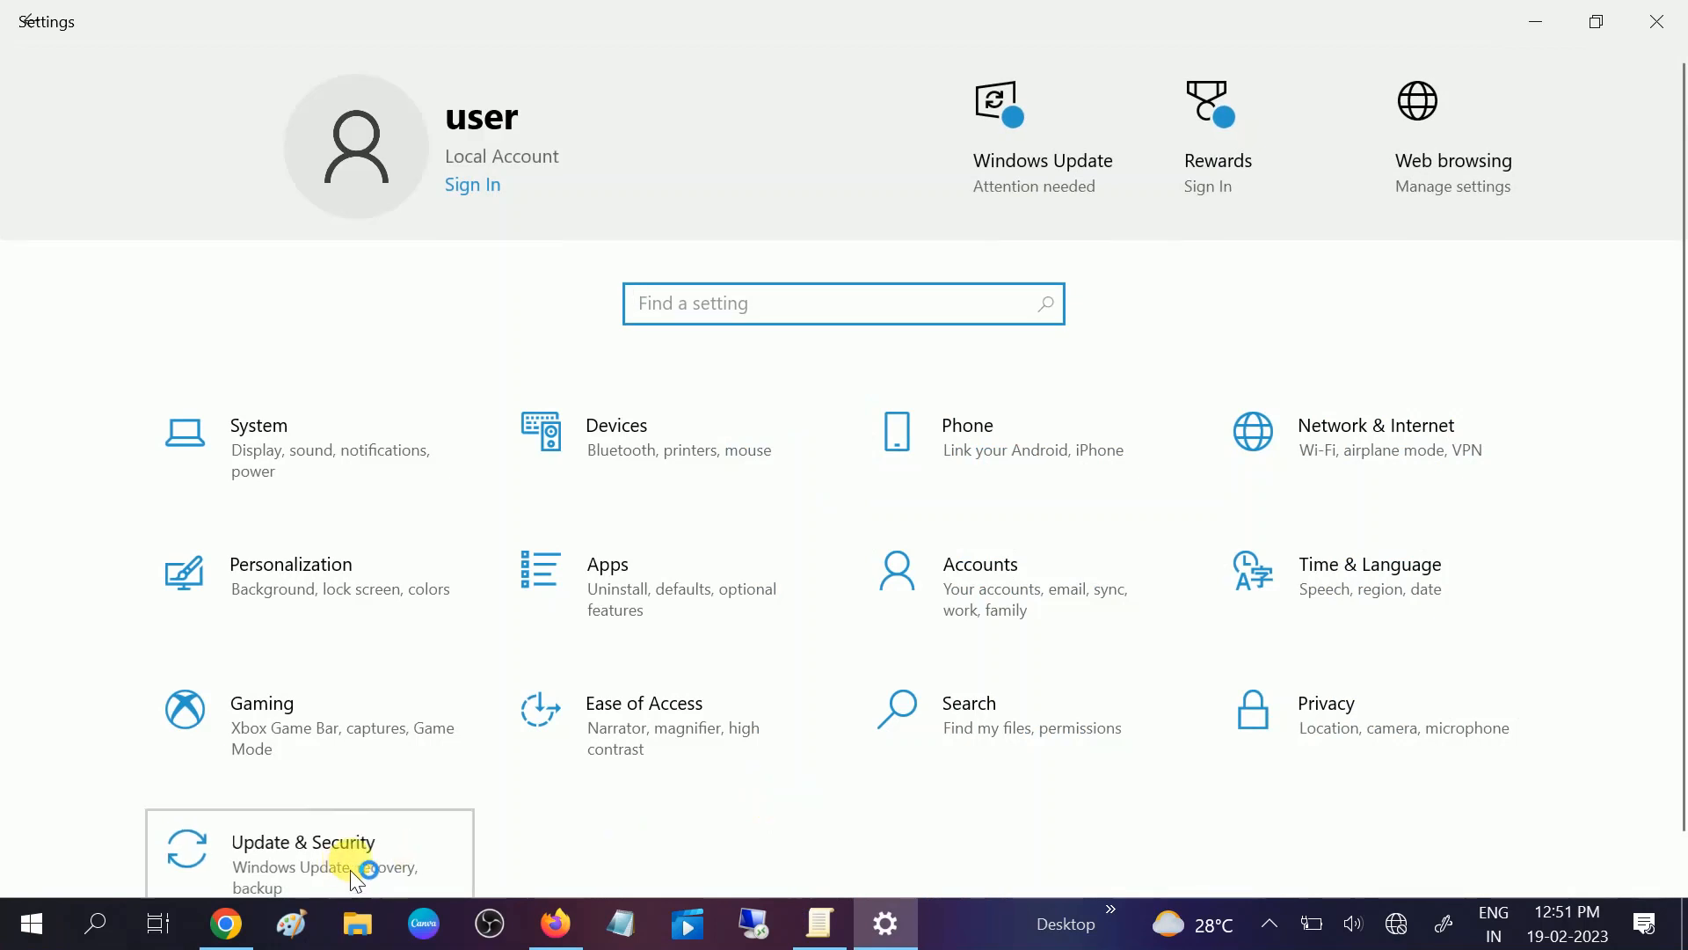
pyautogui.click(303, 845)
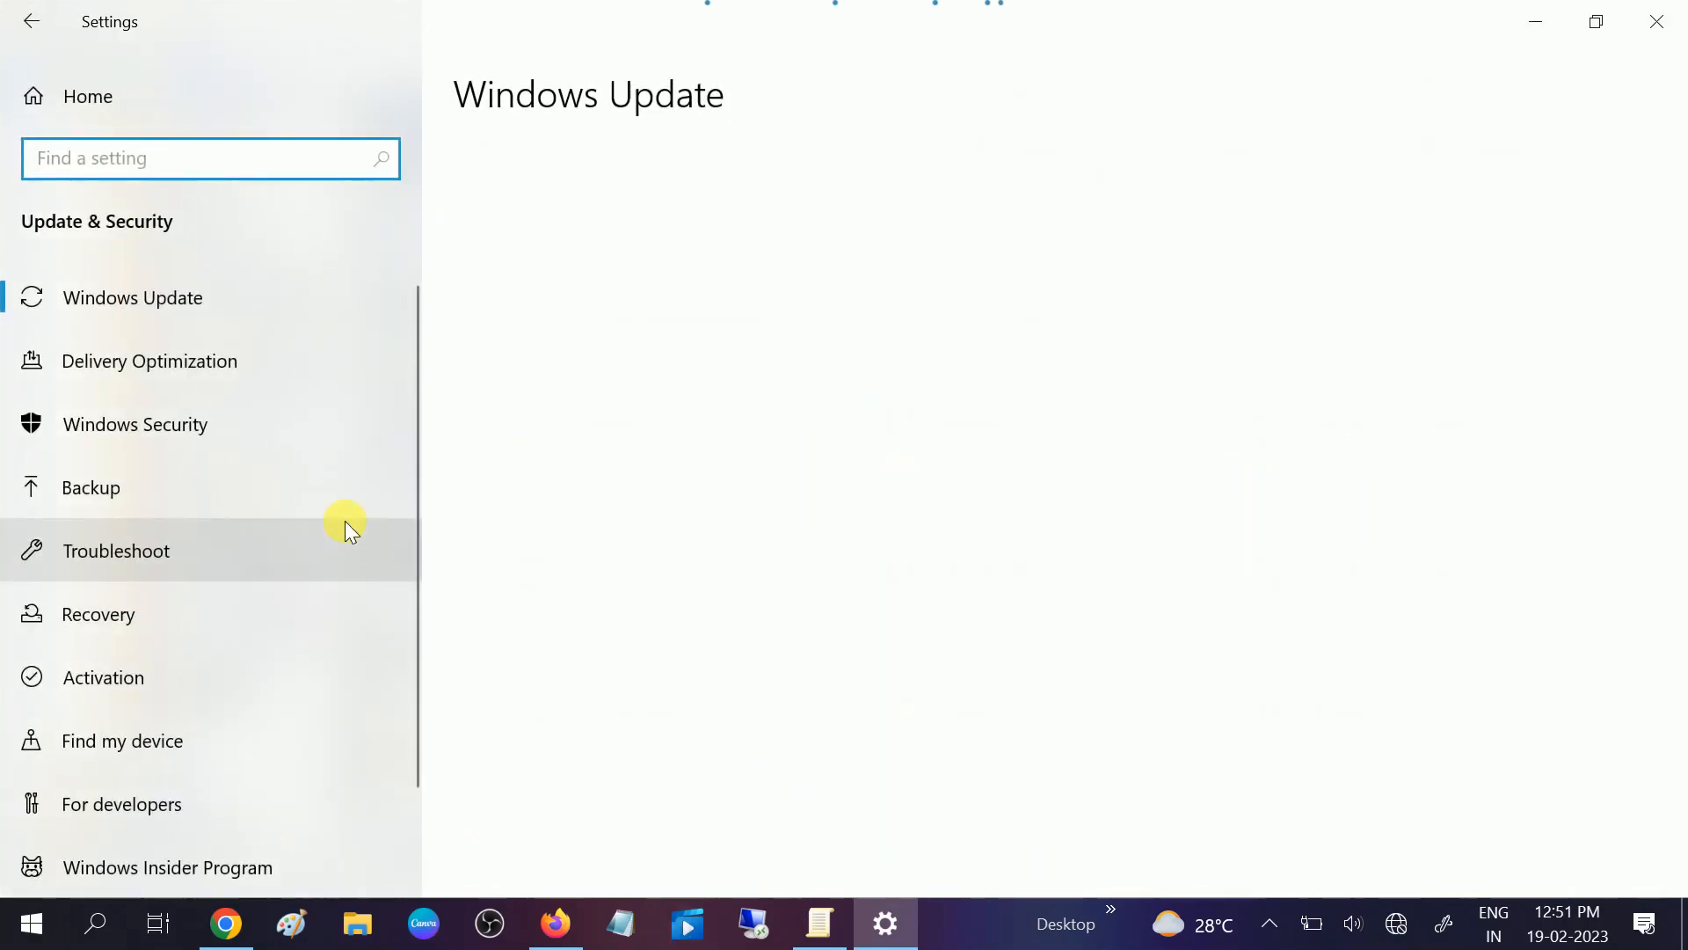
pyautogui.moveTo(670, 554)
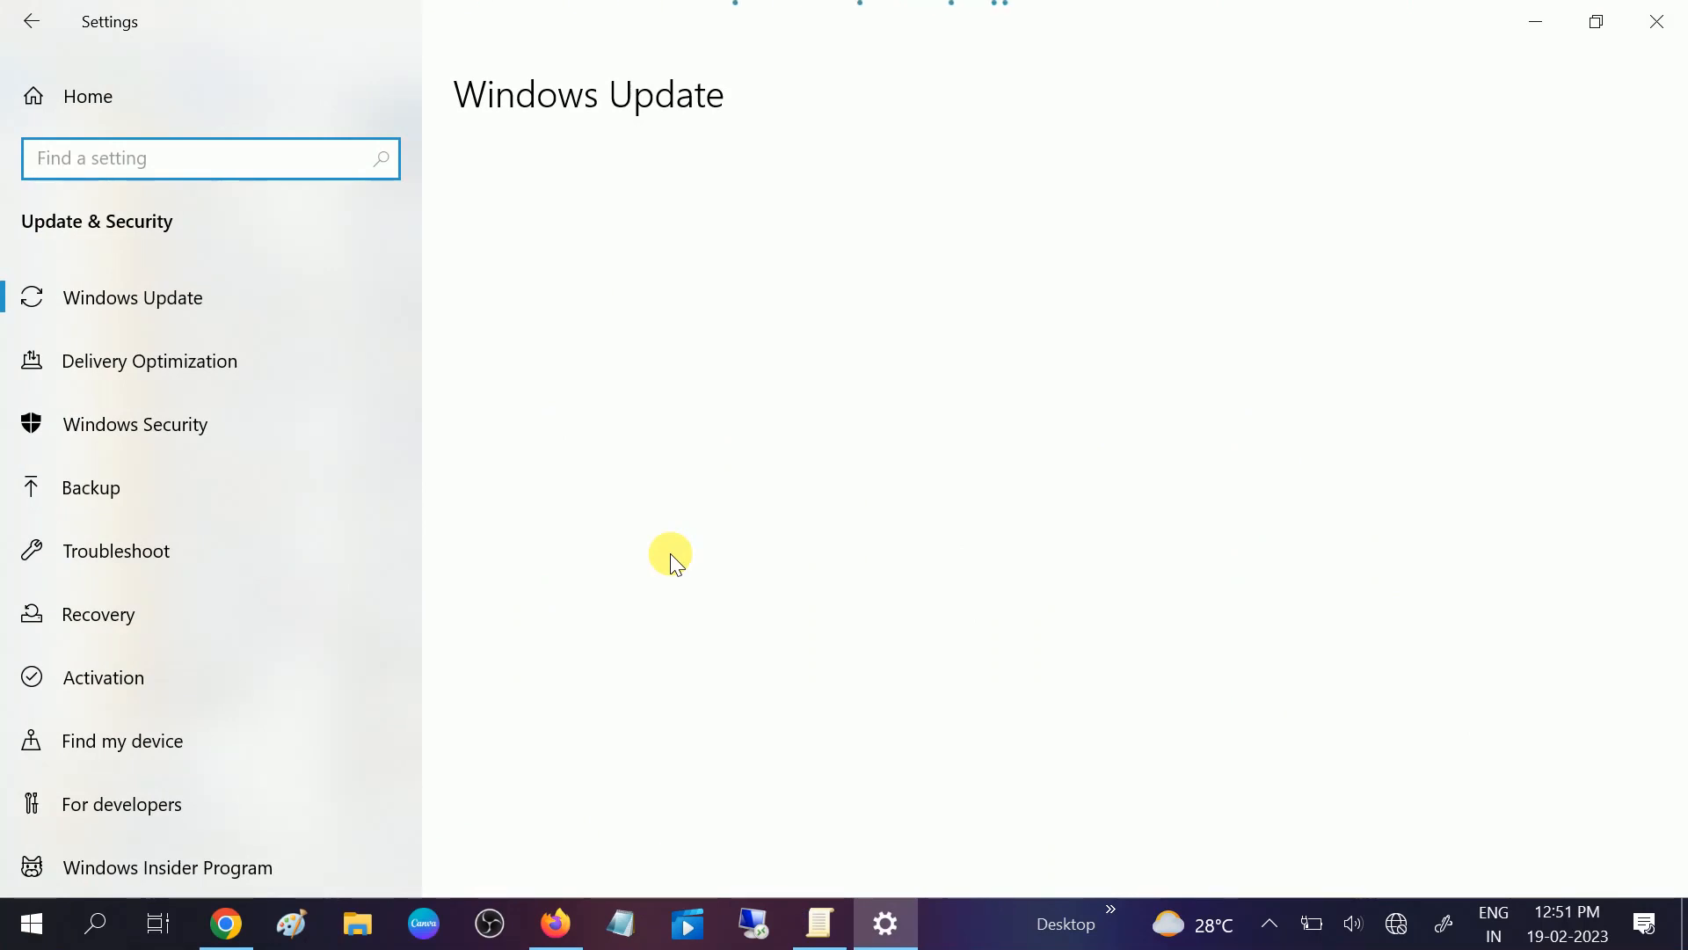
pyautogui.click(132, 297)
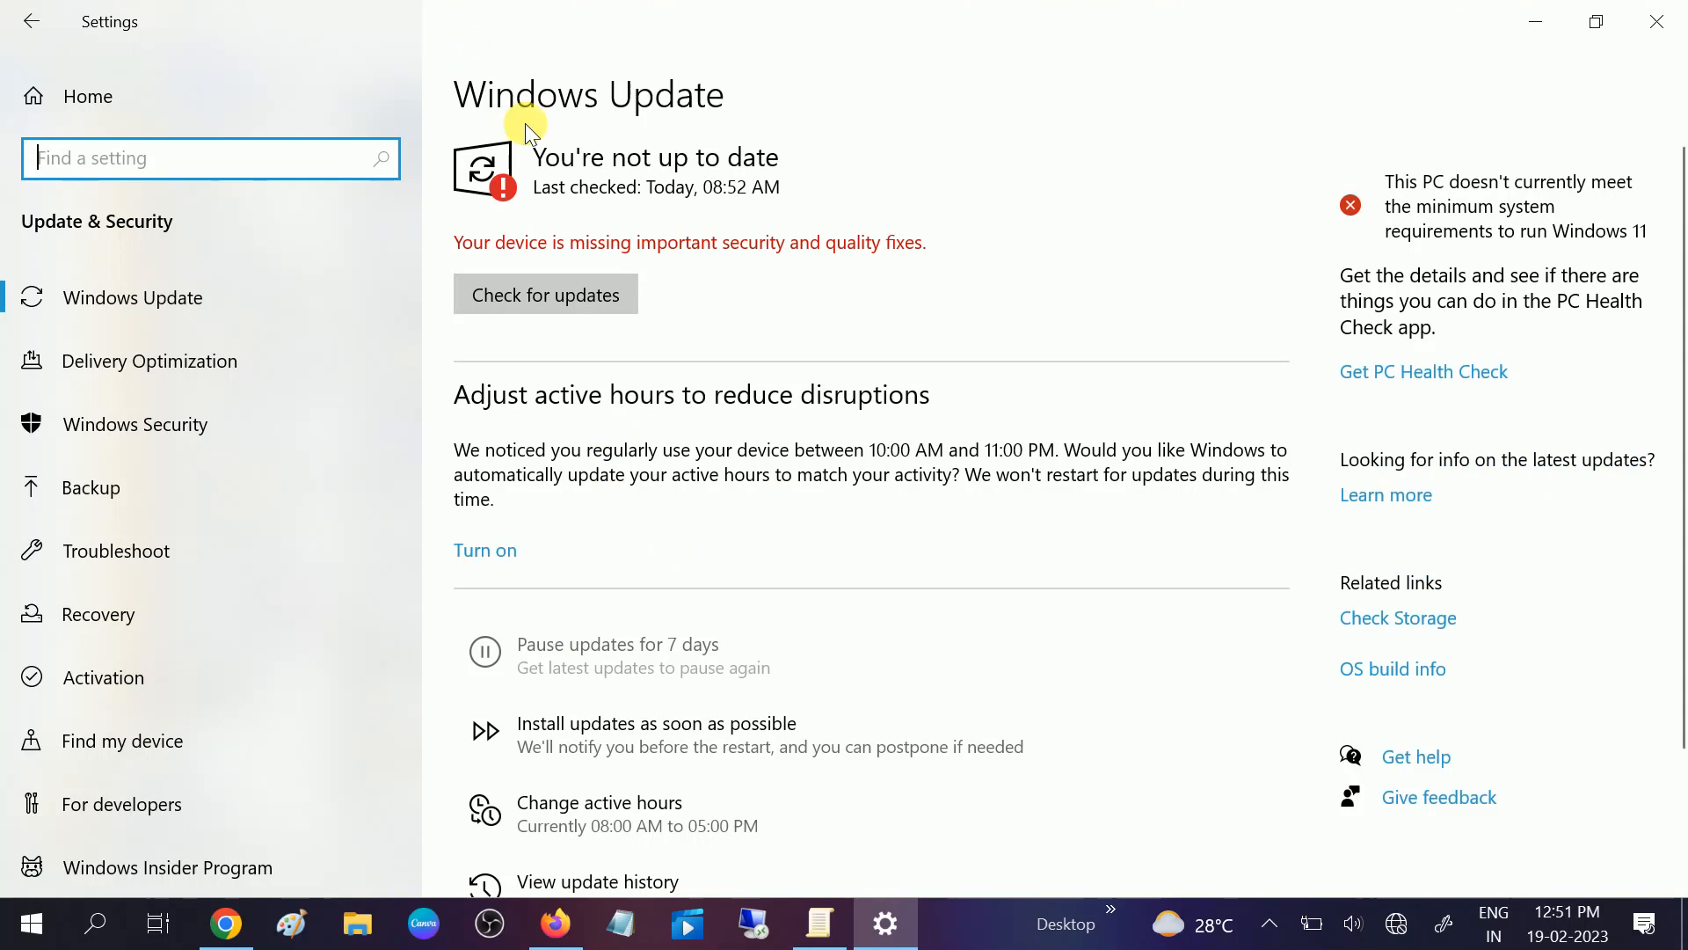
pyautogui.moveTo(580, 191)
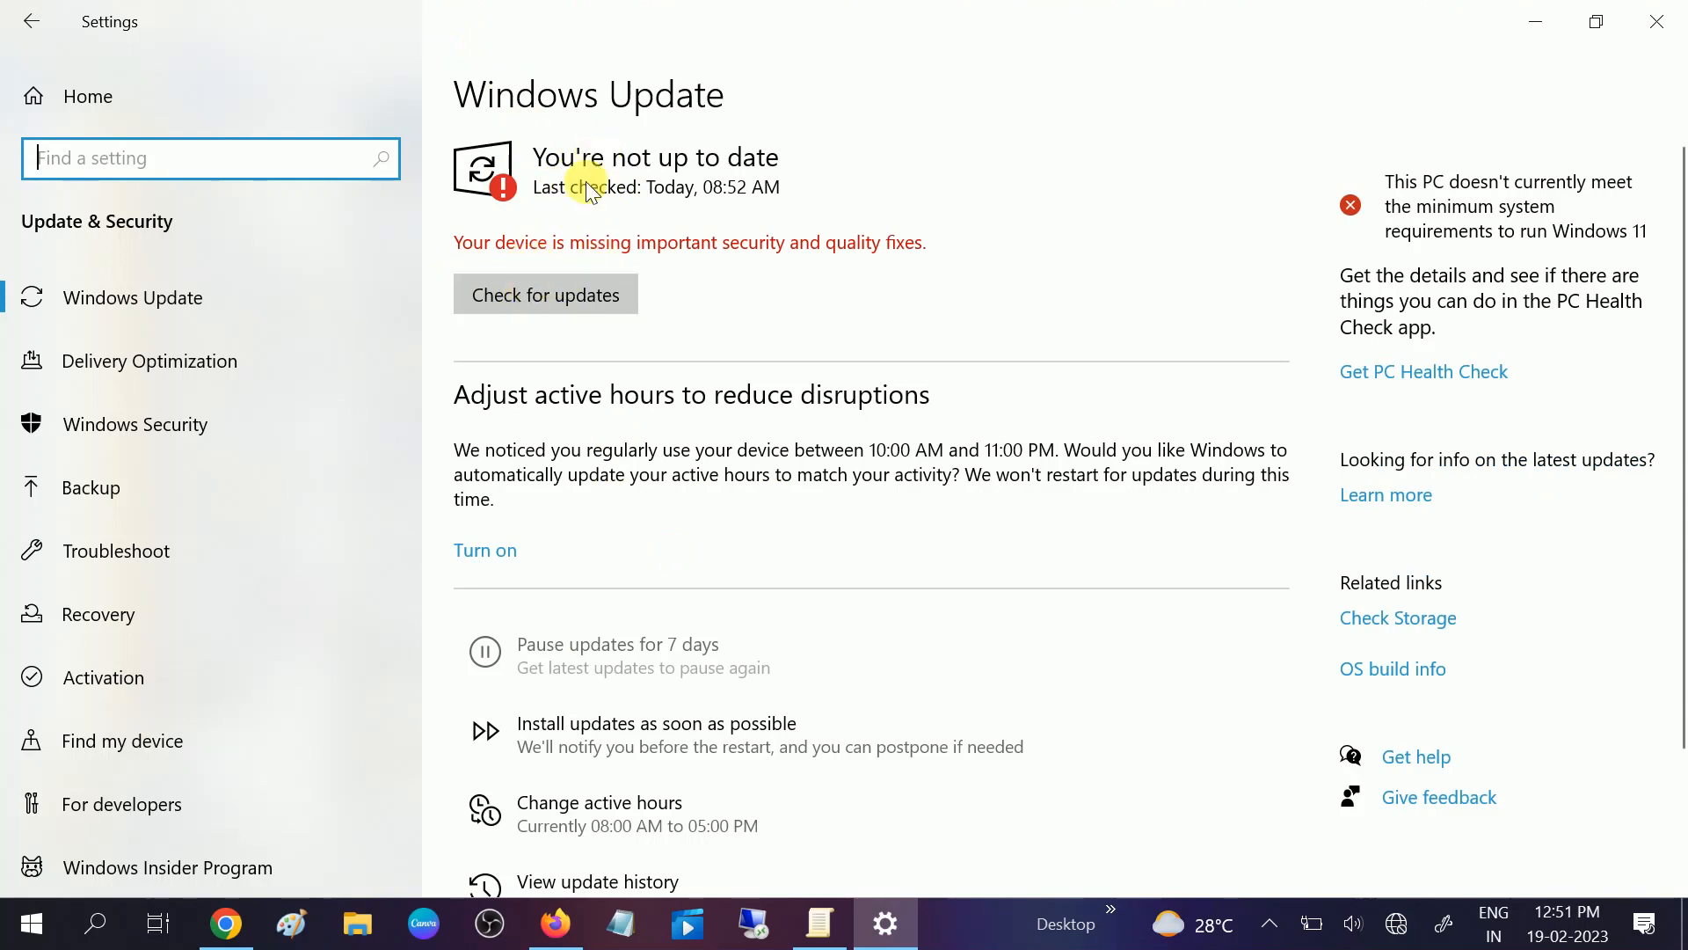
pyautogui.moveTo(587, 213)
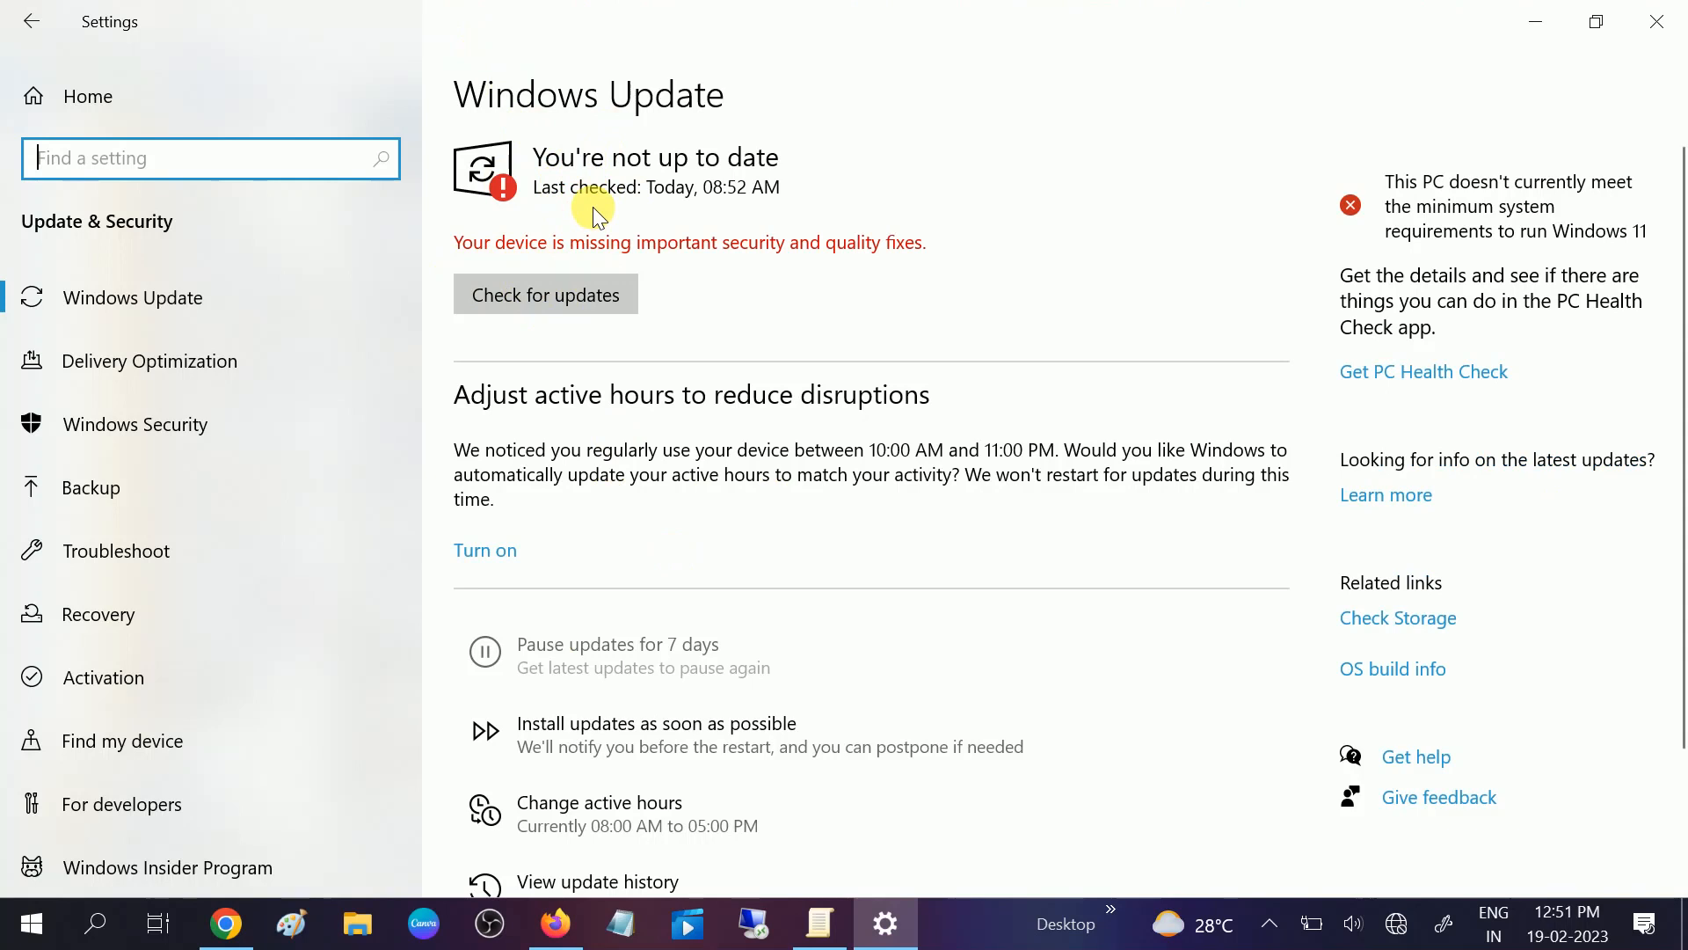
pyautogui.moveTo(559, 281)
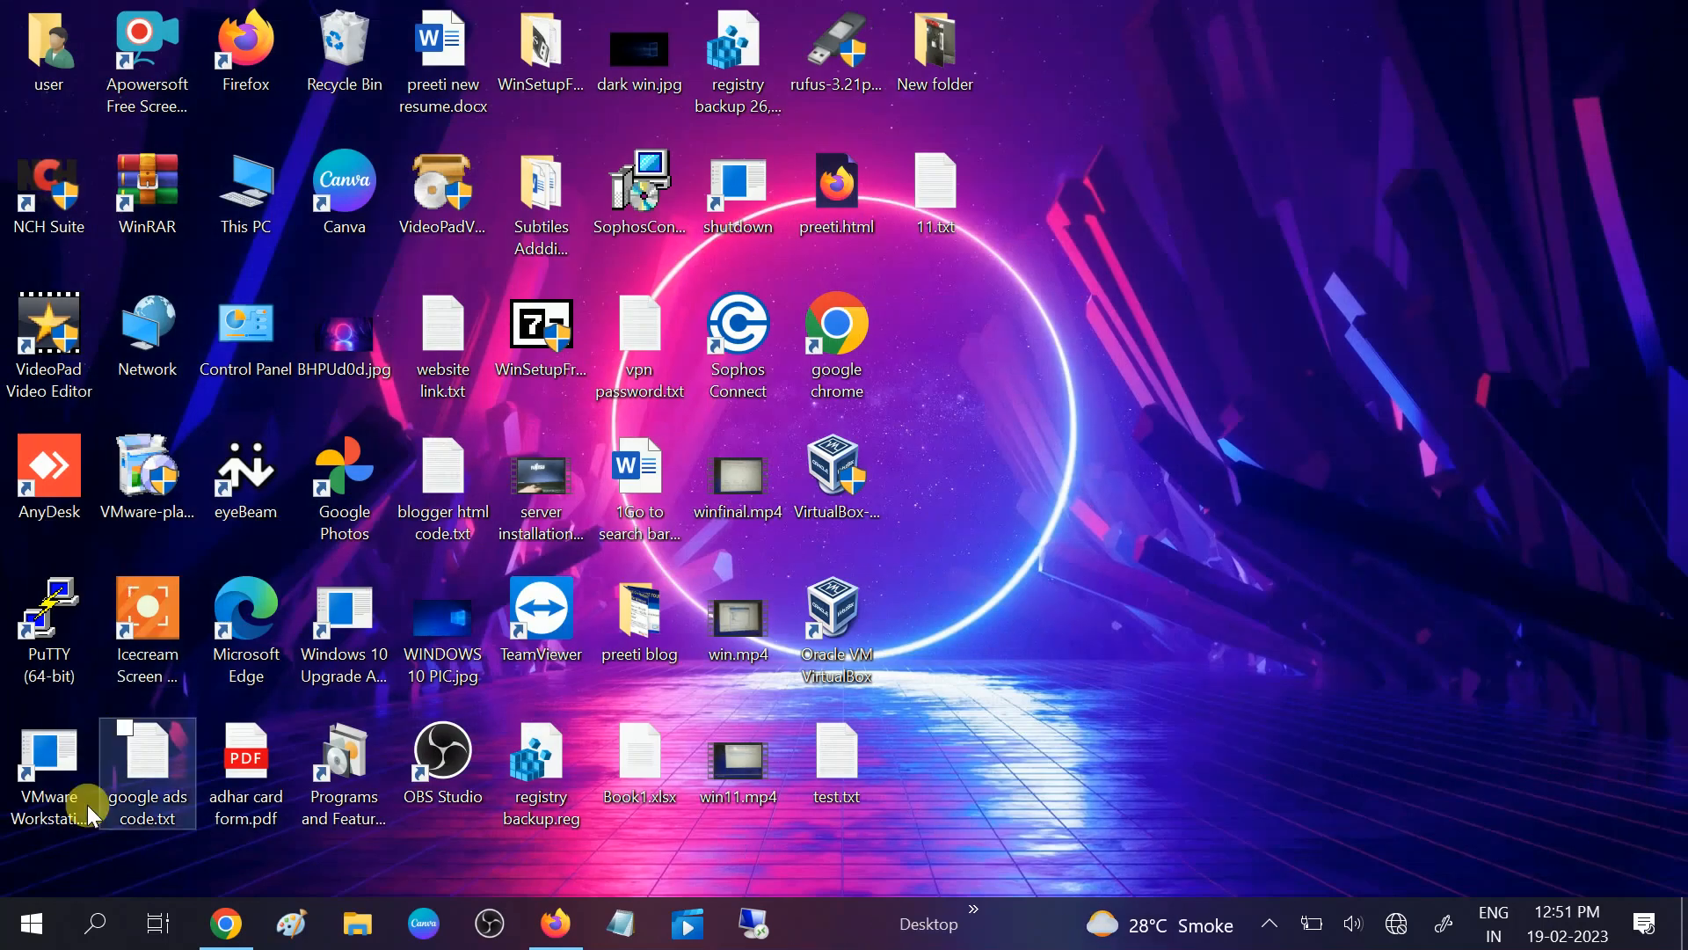
# Reach Privacy > Diagnostics & feedback in Settings
pyautogui.click(33, 920)
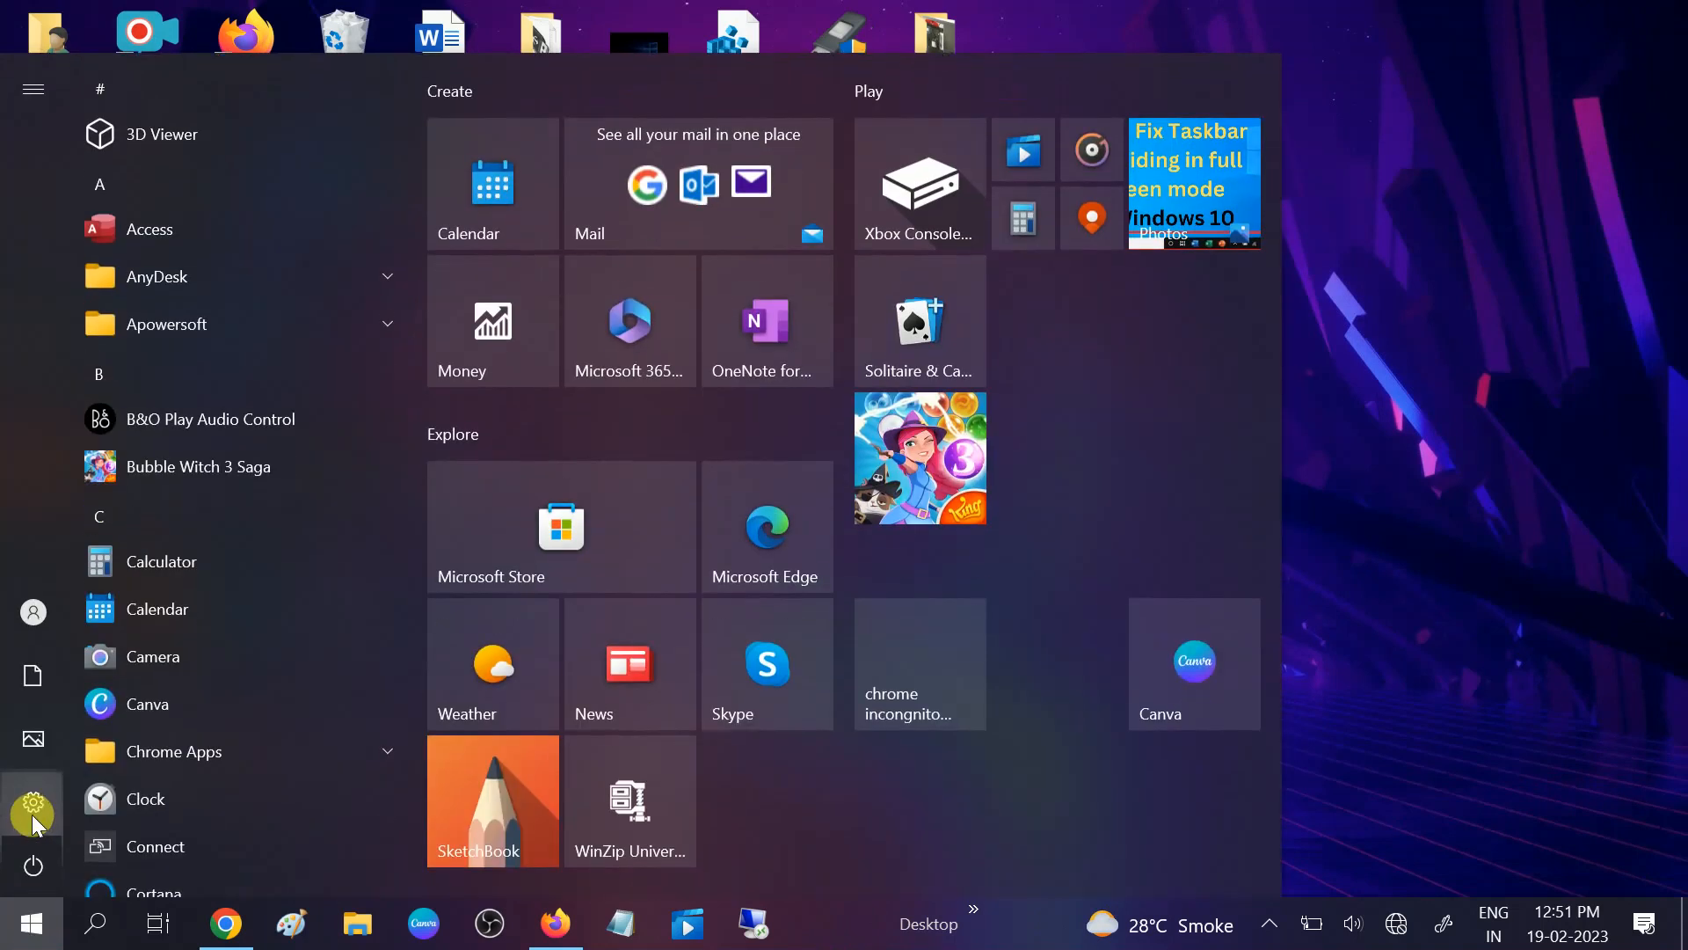
pyautogui.click(33, 805)
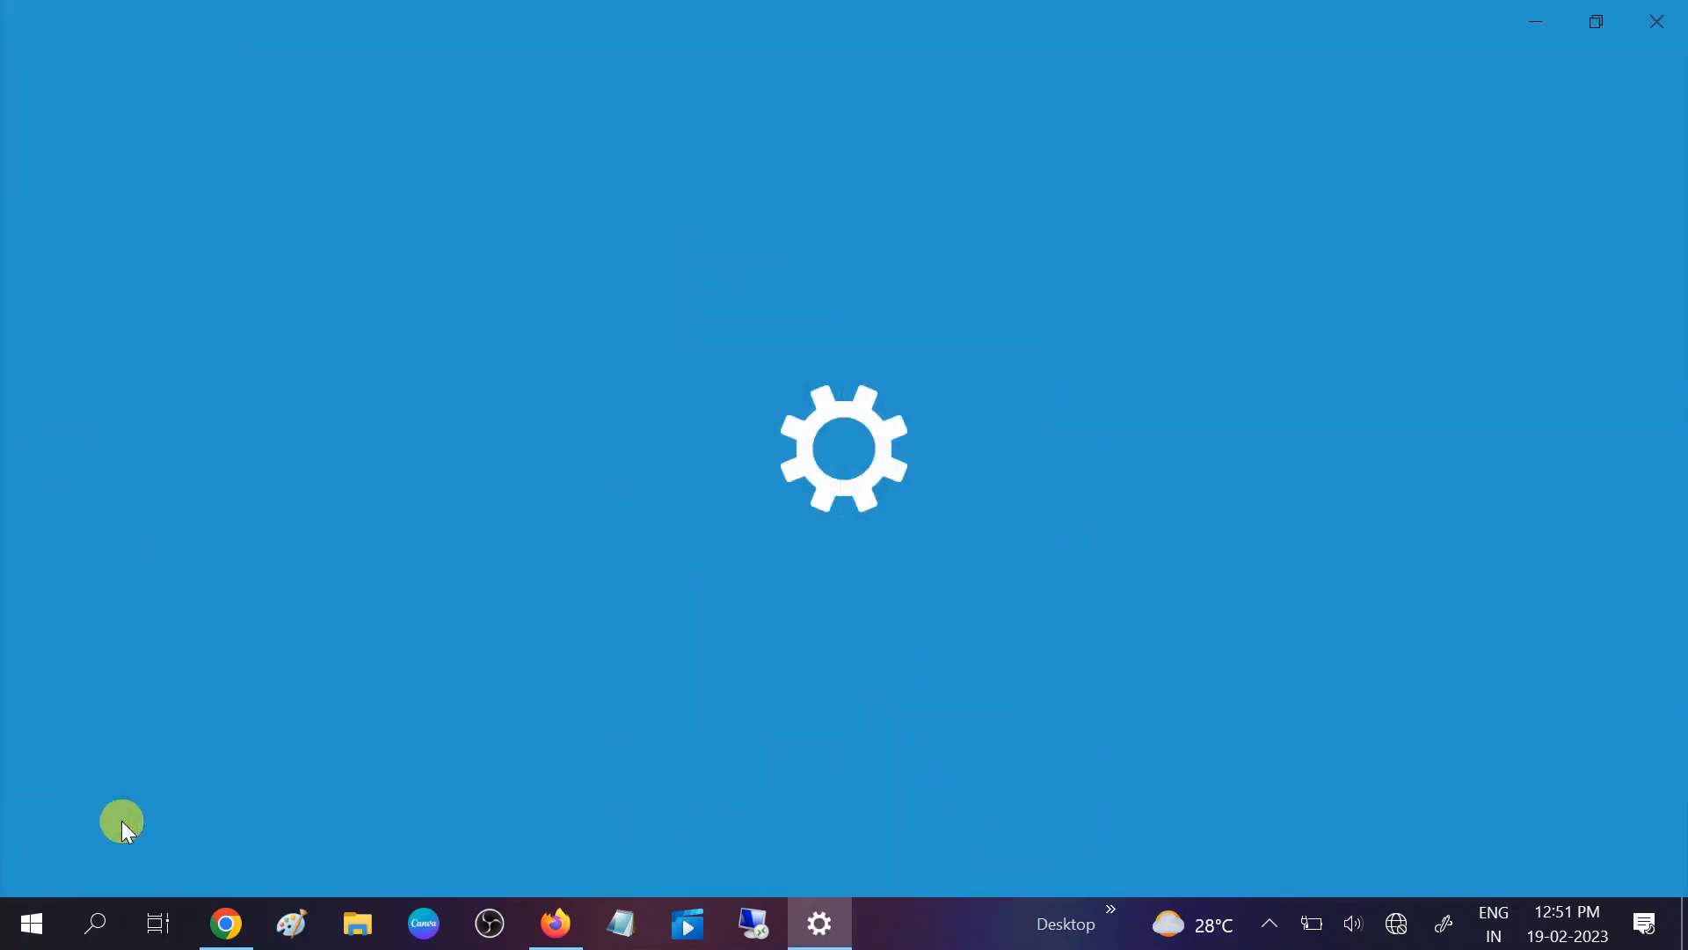
pyautogui.click(820, 921)
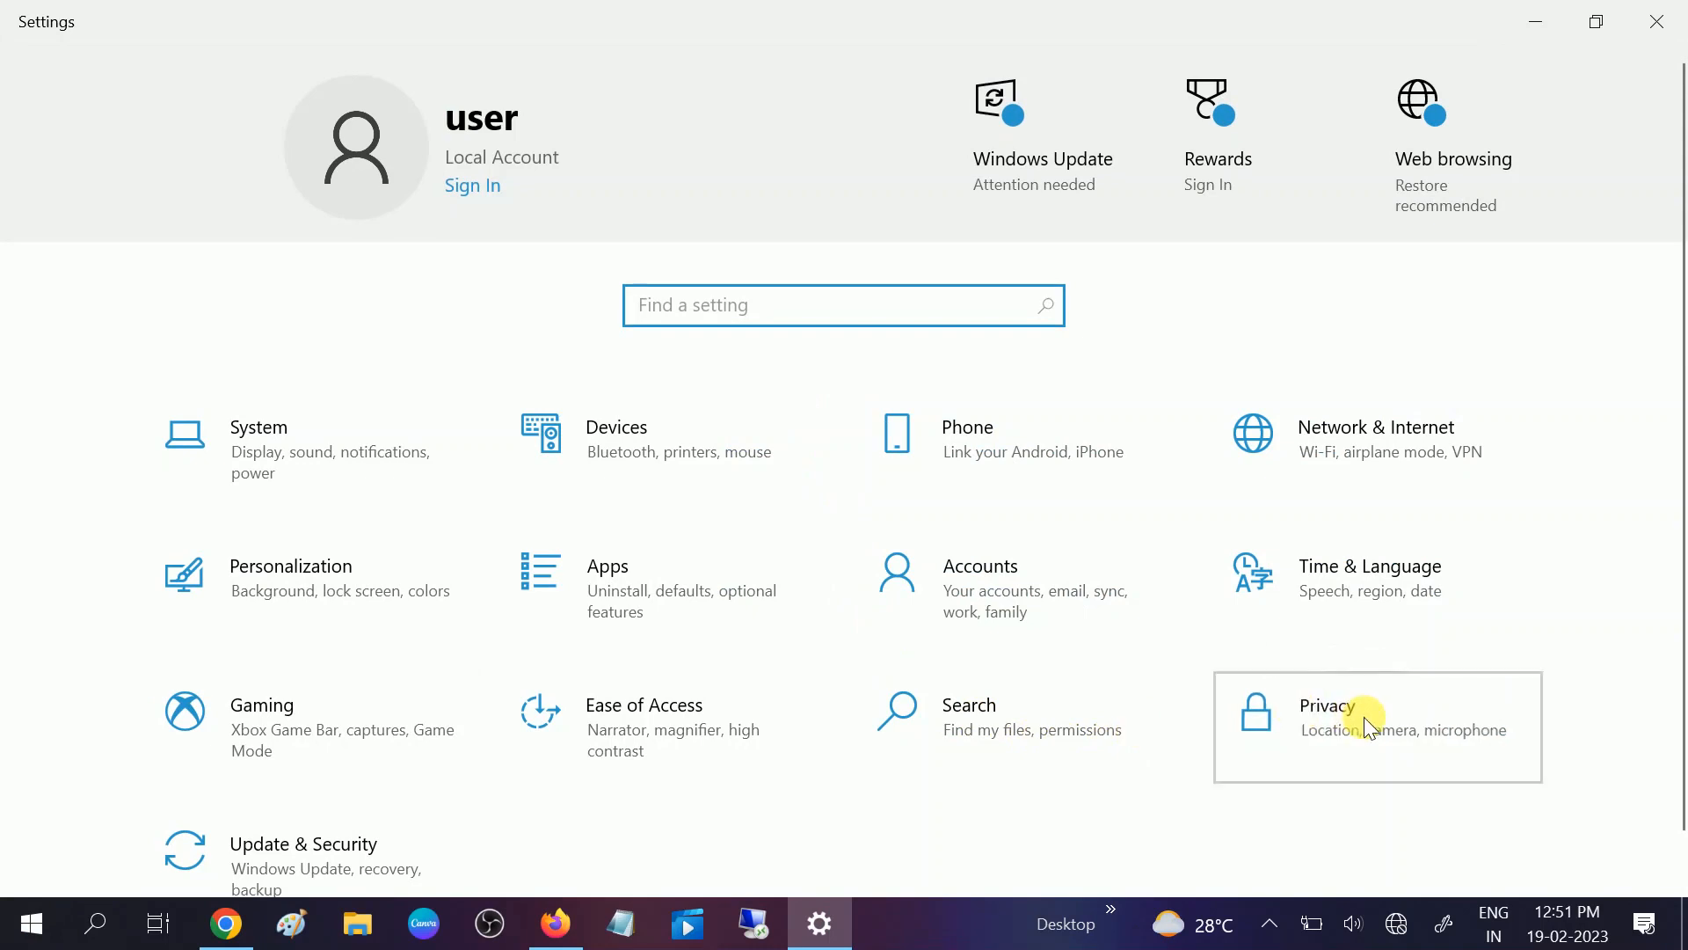
pyautogui.click(1364, 728)
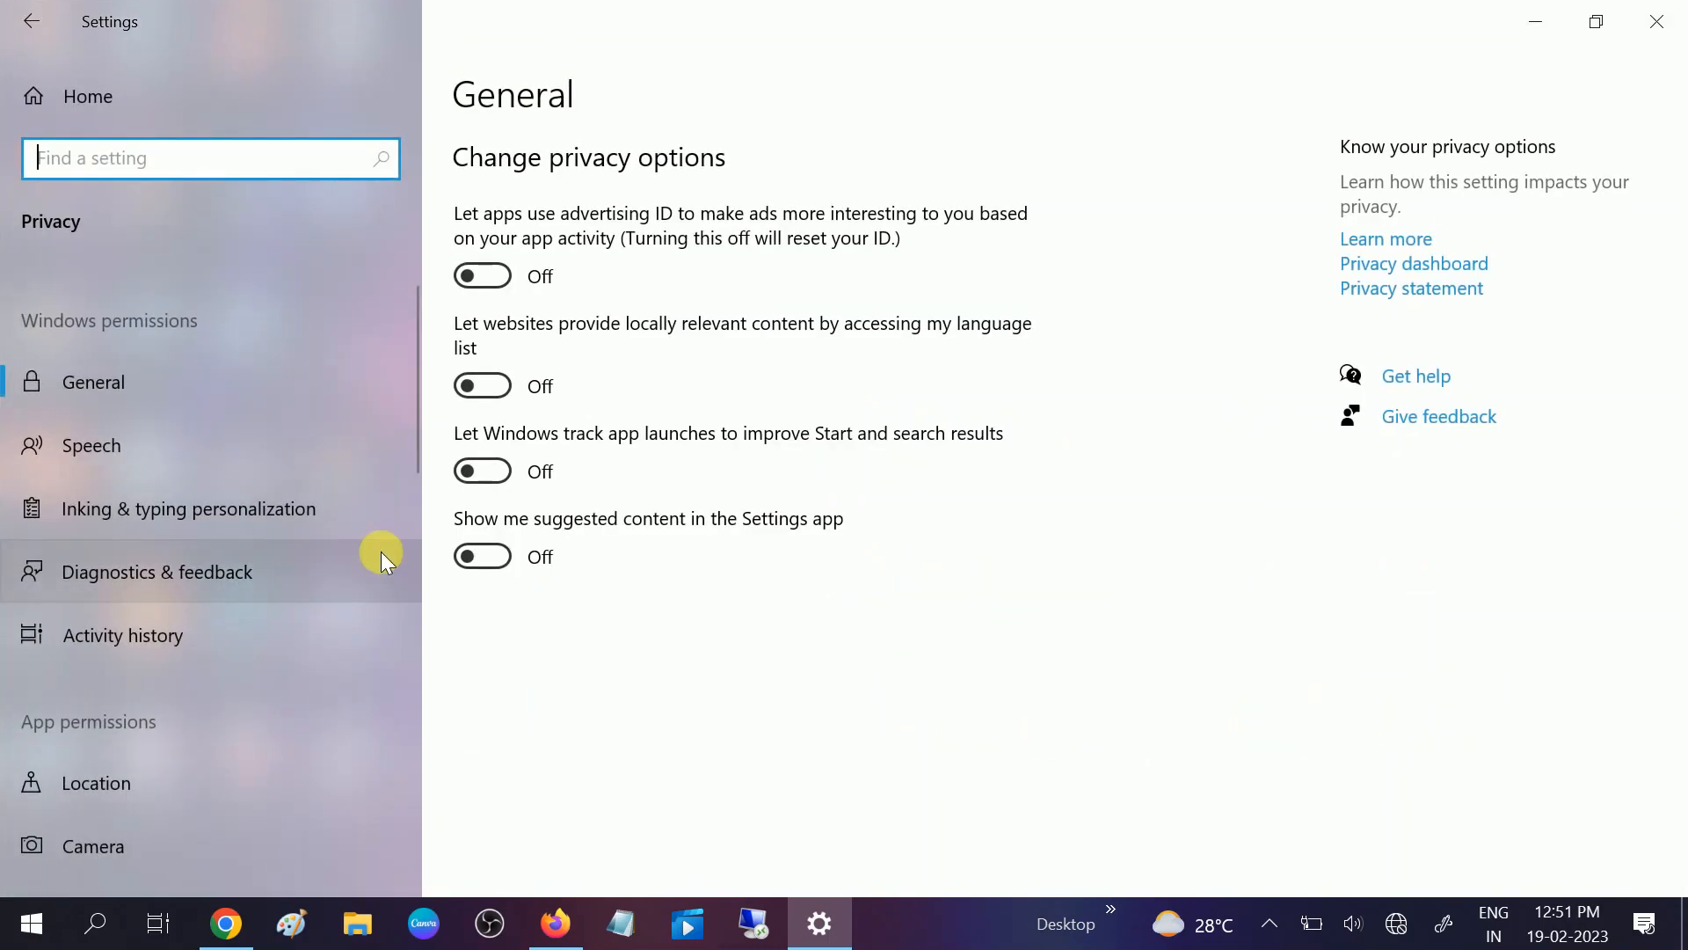
pyautogui.click(141, 572)
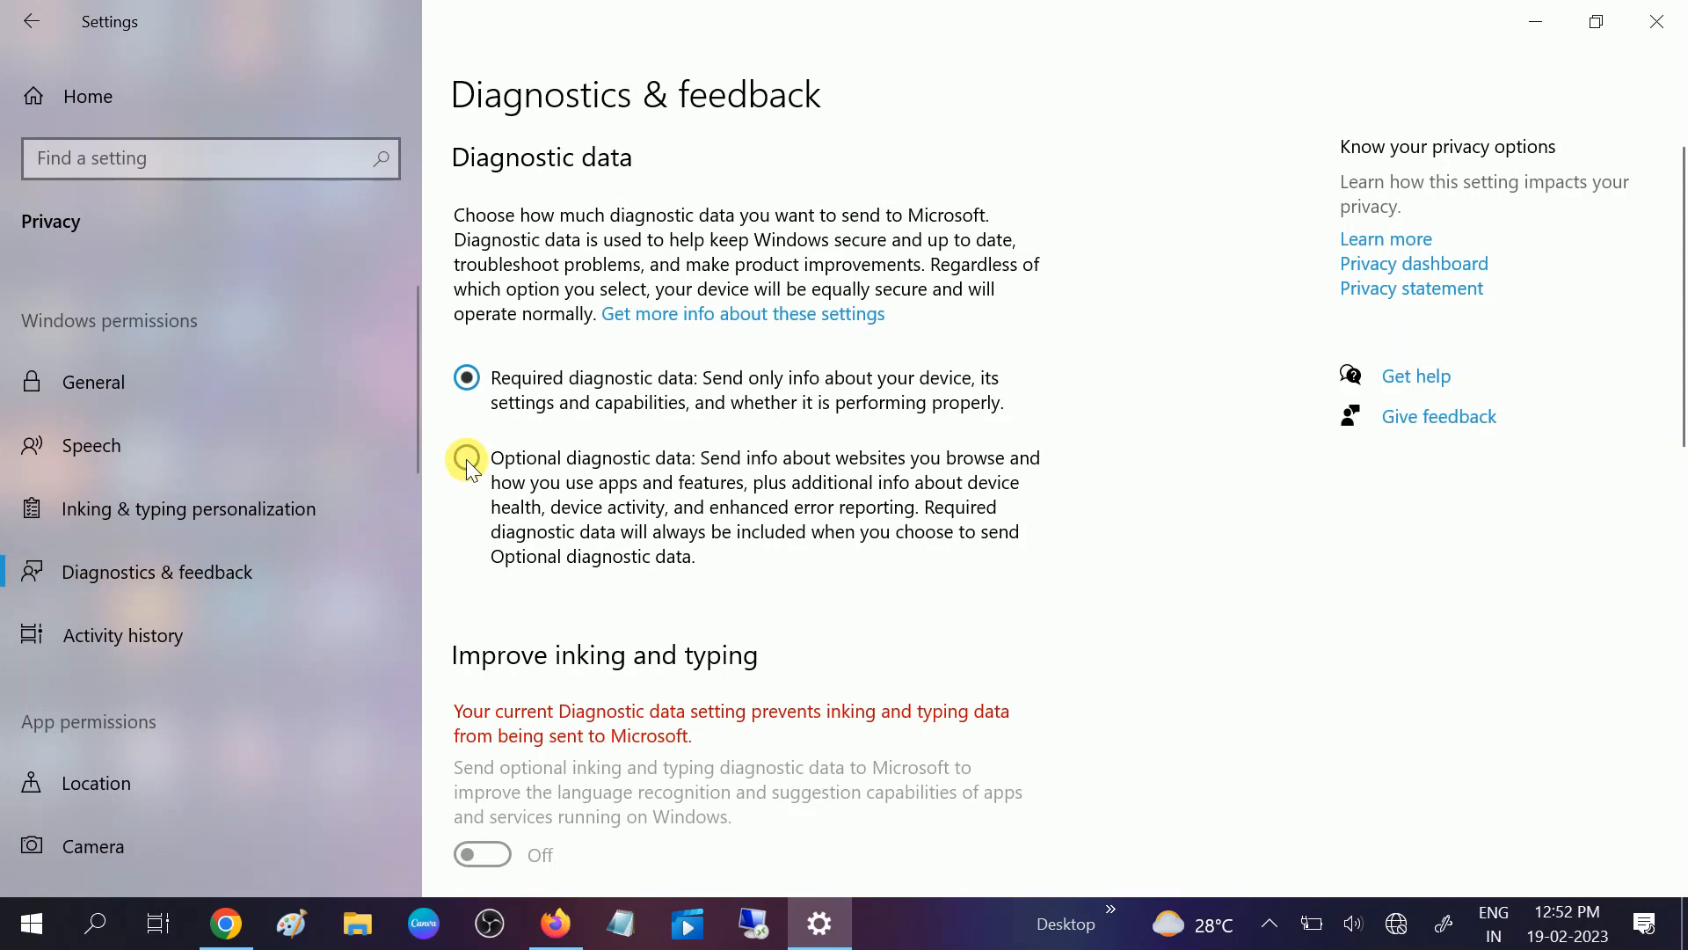
# Switch diagnostic data to Optional, then back to Required
pyautogui.click(466, 457)
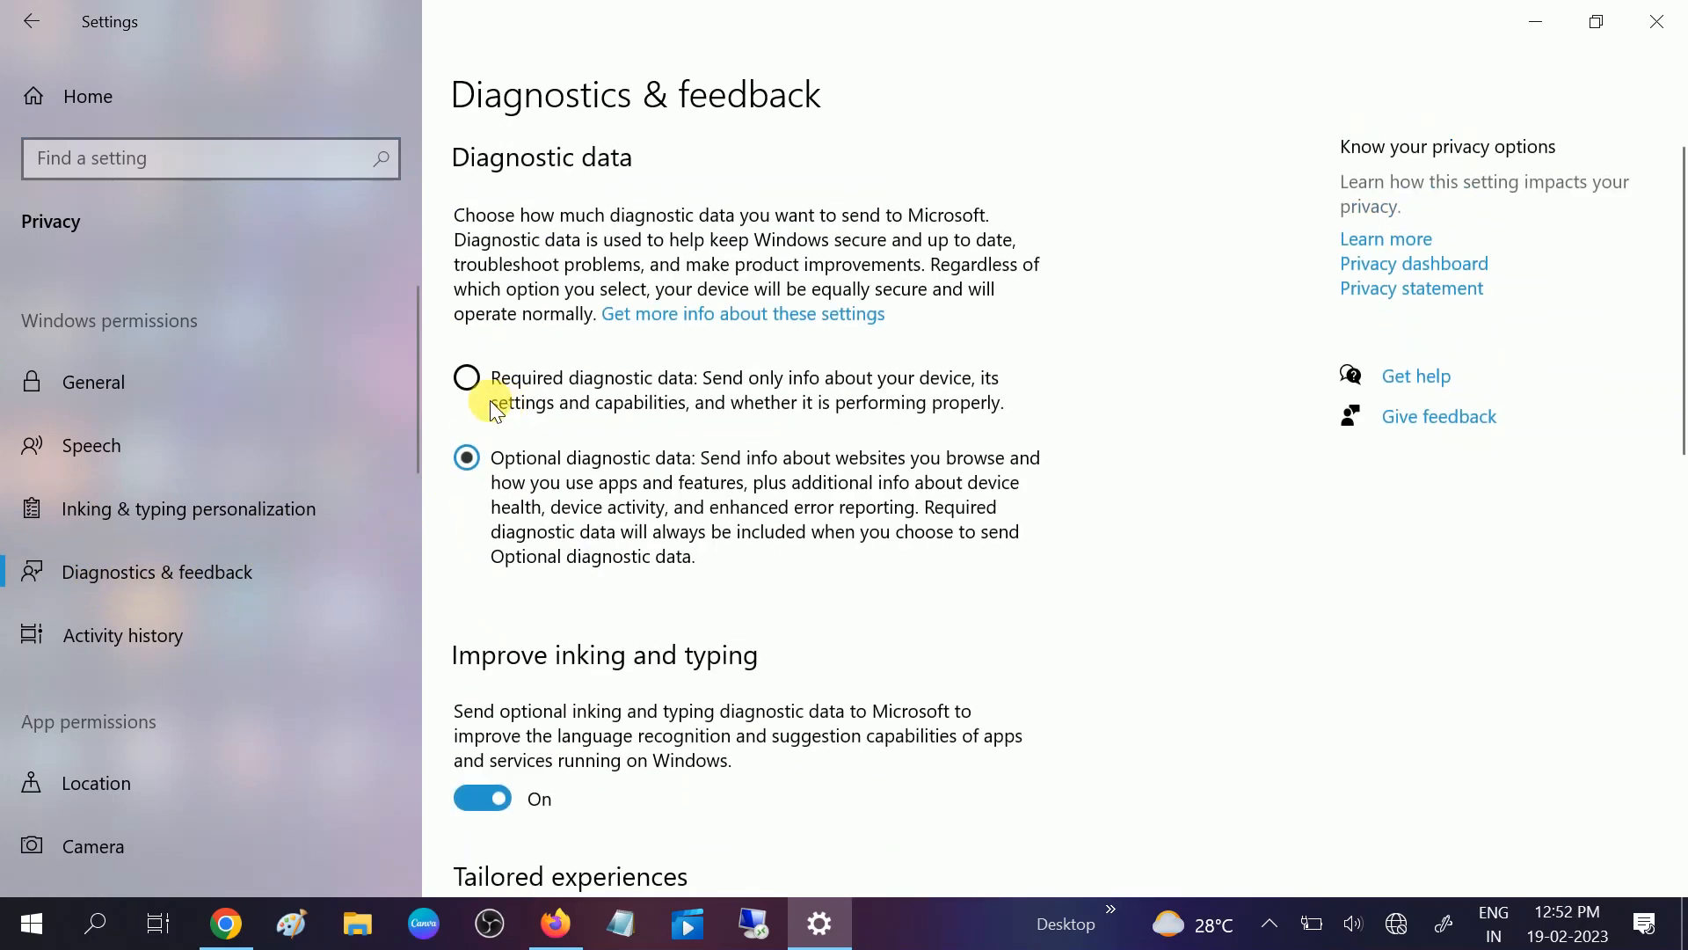
pyautogui.moveTo(28, 923)
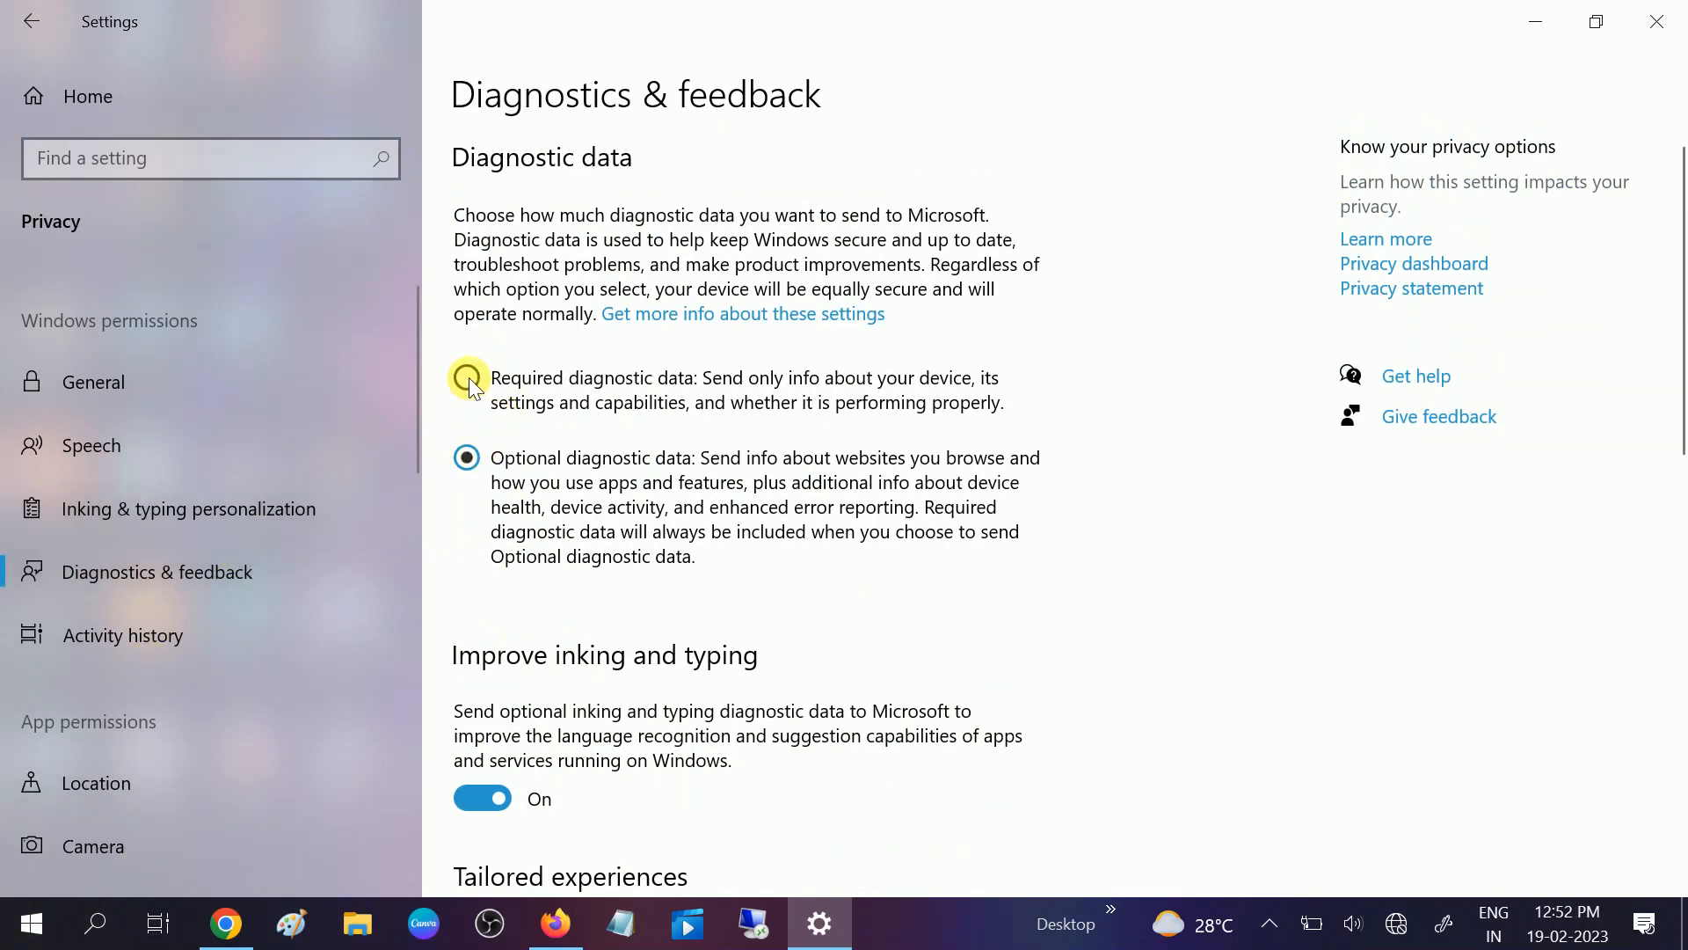
pyautogui.click(468, 378)
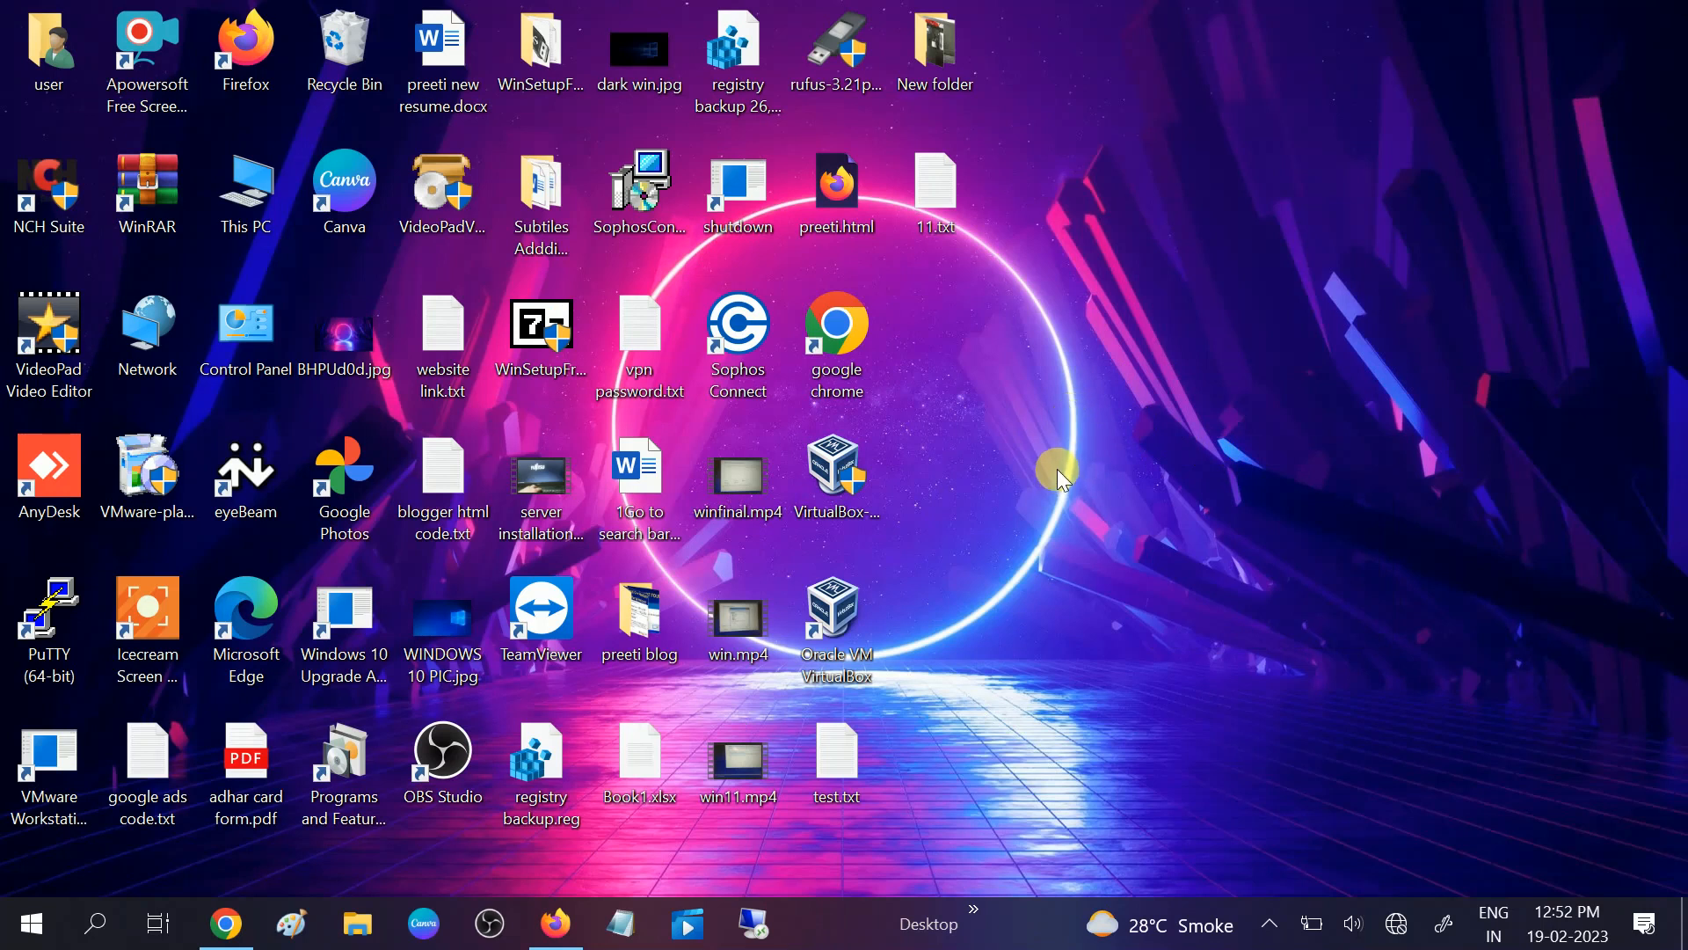
pyautogui.moveTo(921, 570)
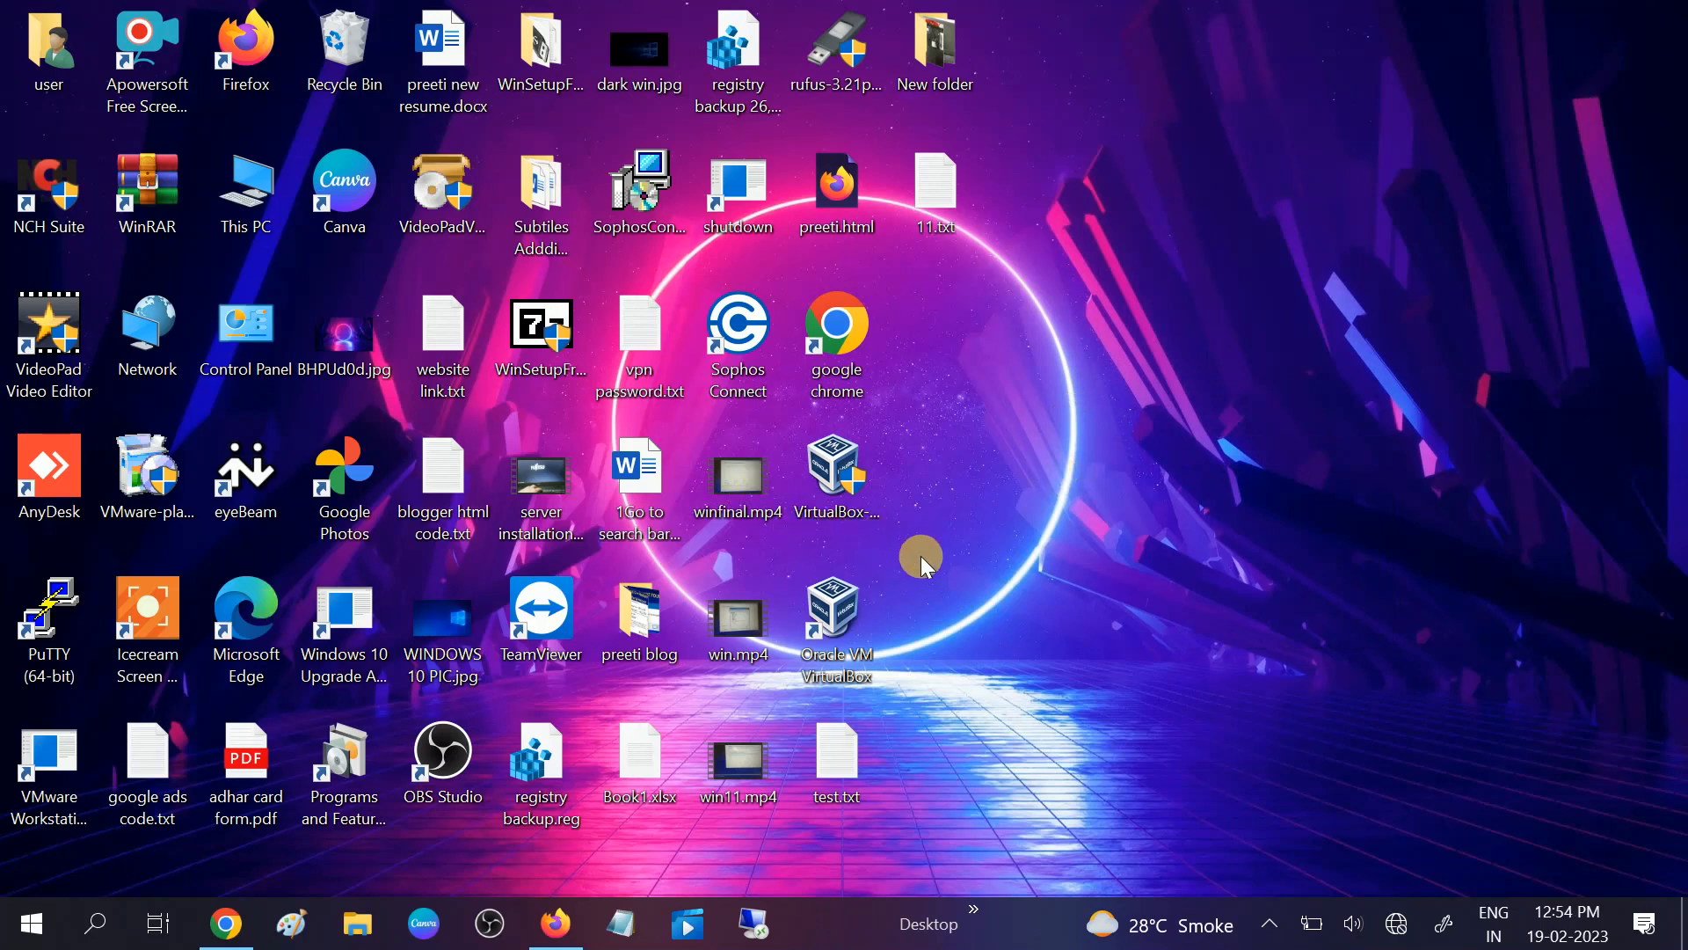
pyautogui.moveTo(978, 463)
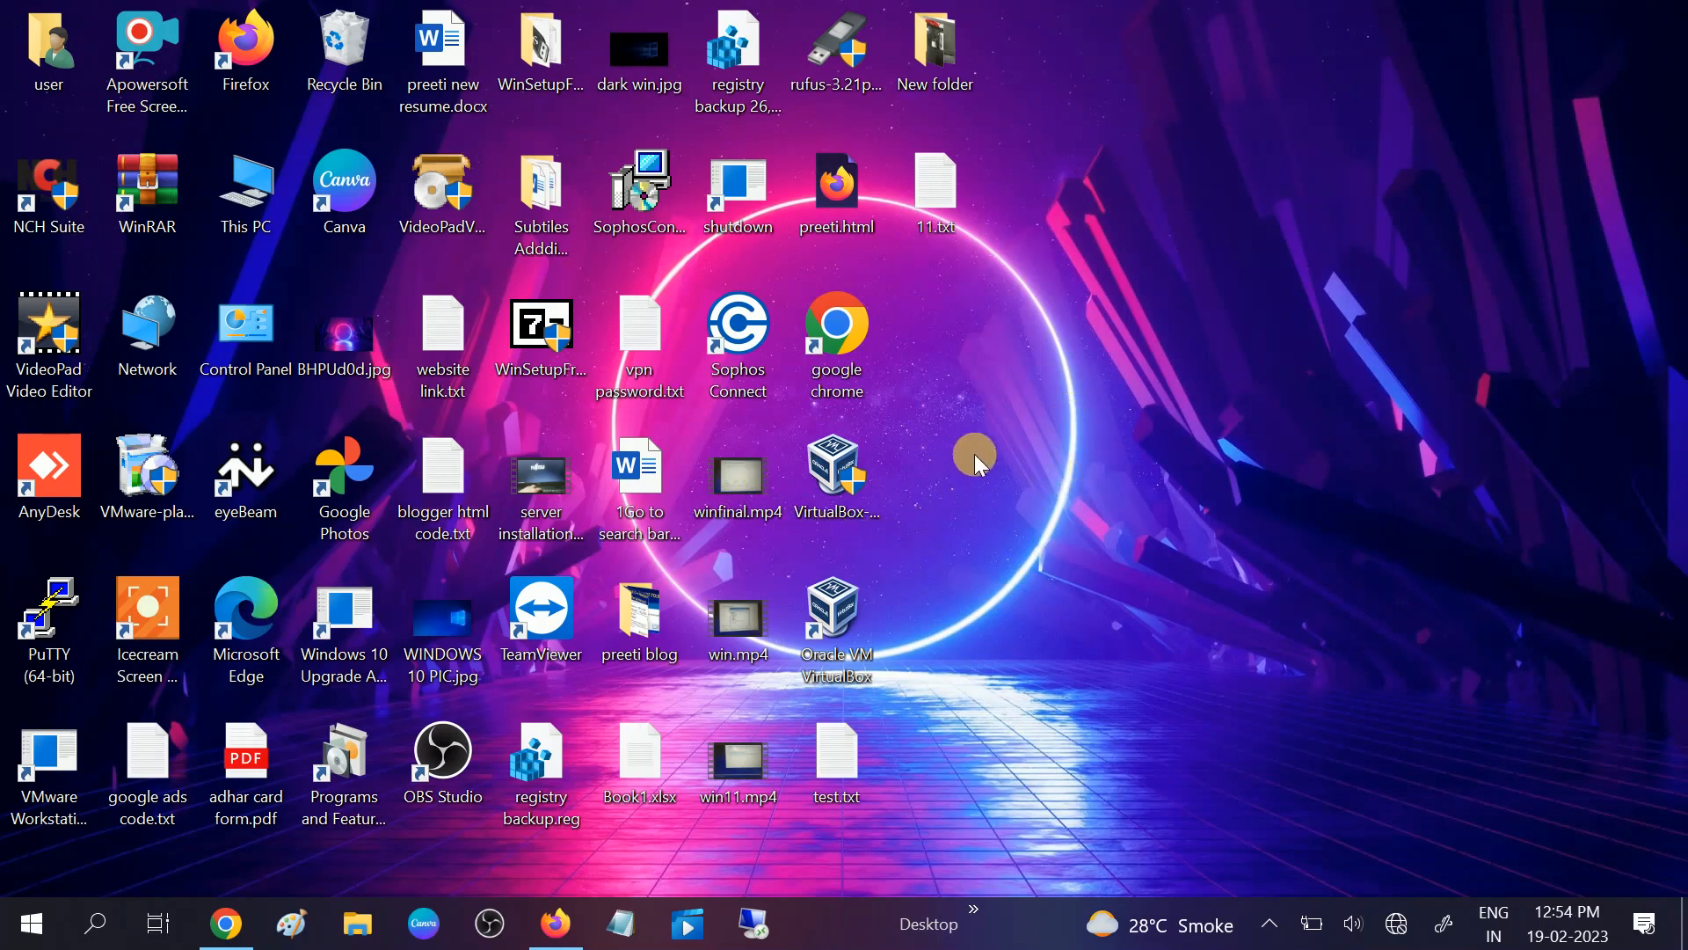
pyautogui.moveTo(96, 923)
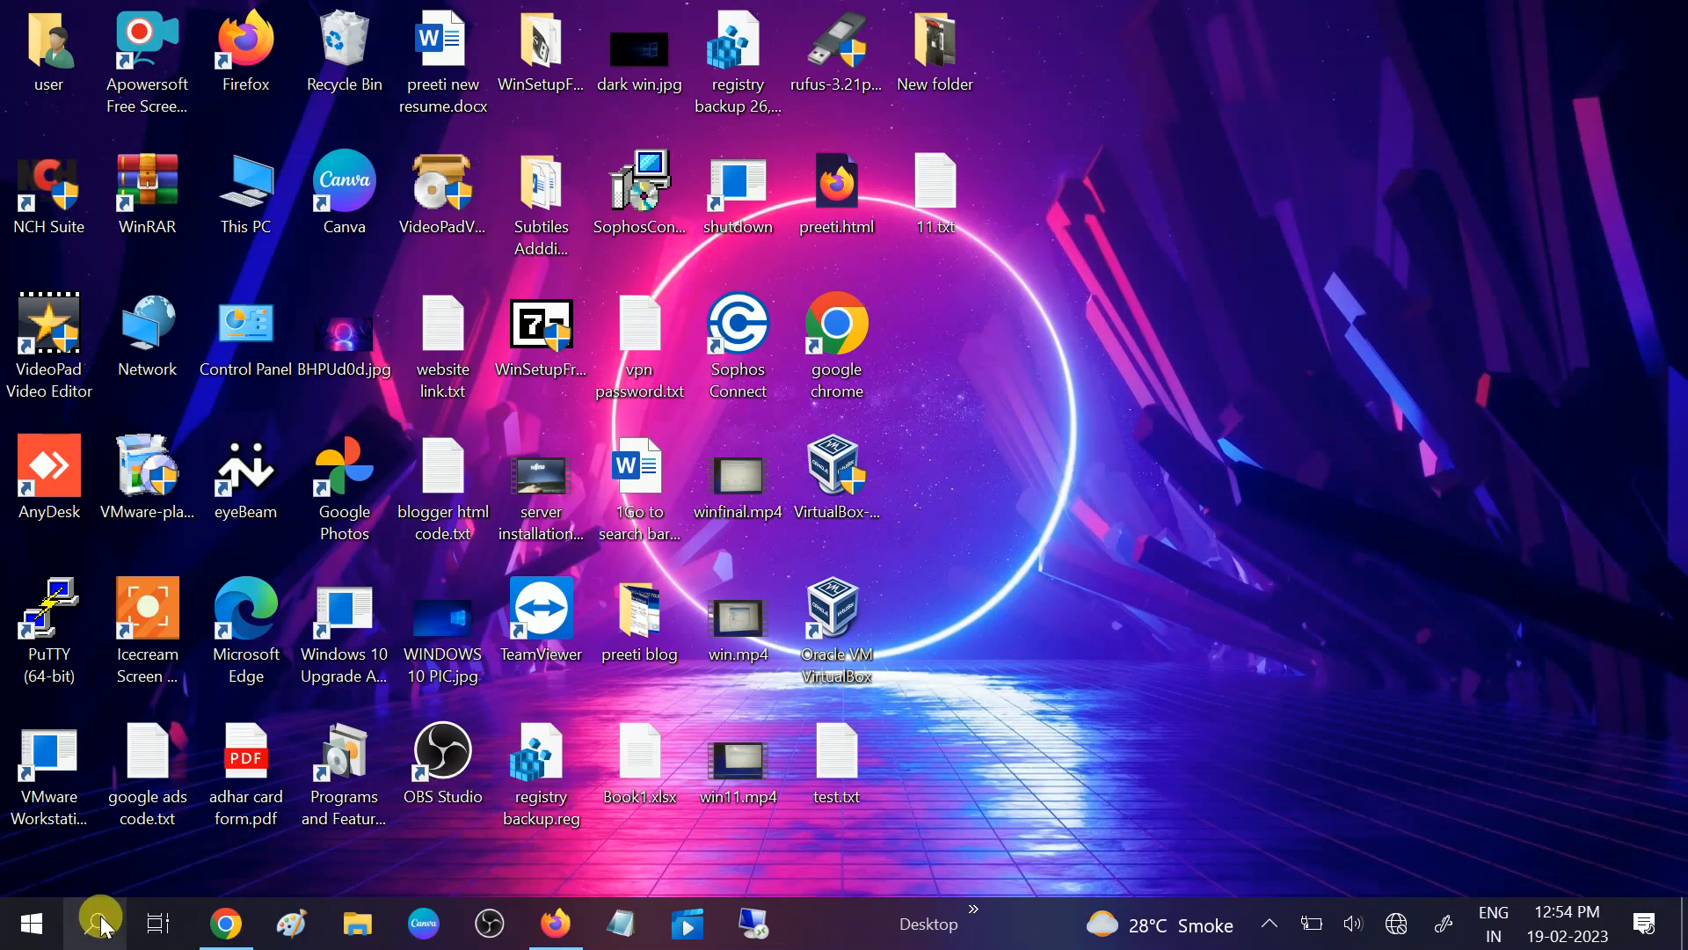
# Search for 'services' and run the Services app as administrator
pyautogui.click(91, 919)
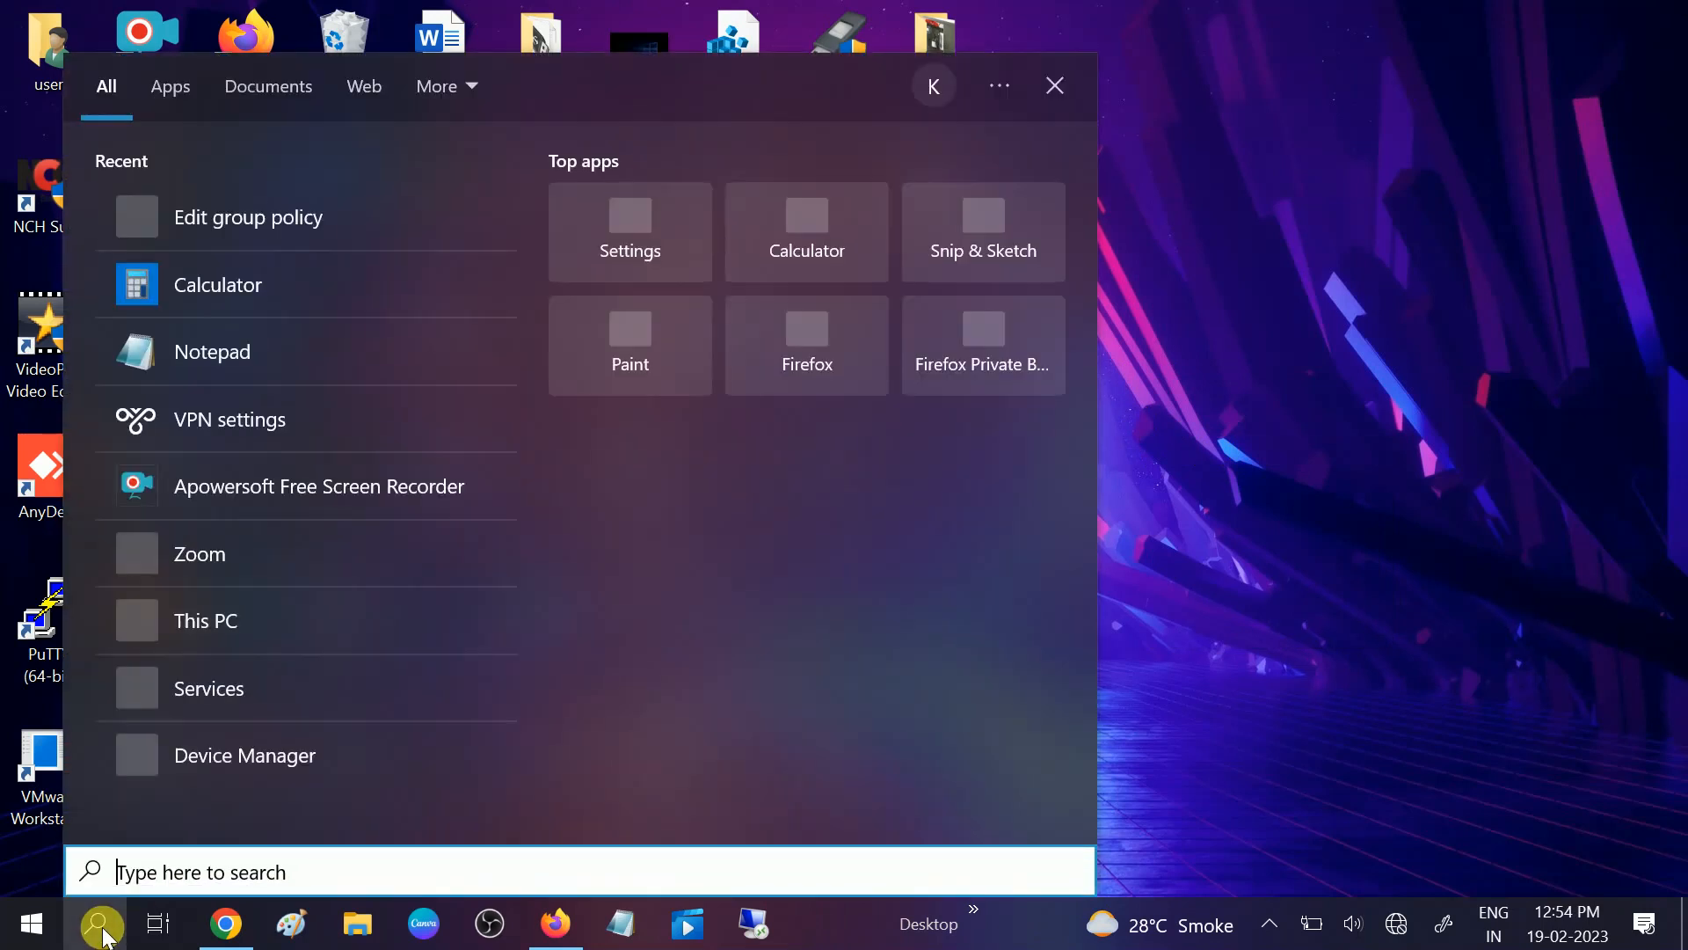
pyautogui.write('services')
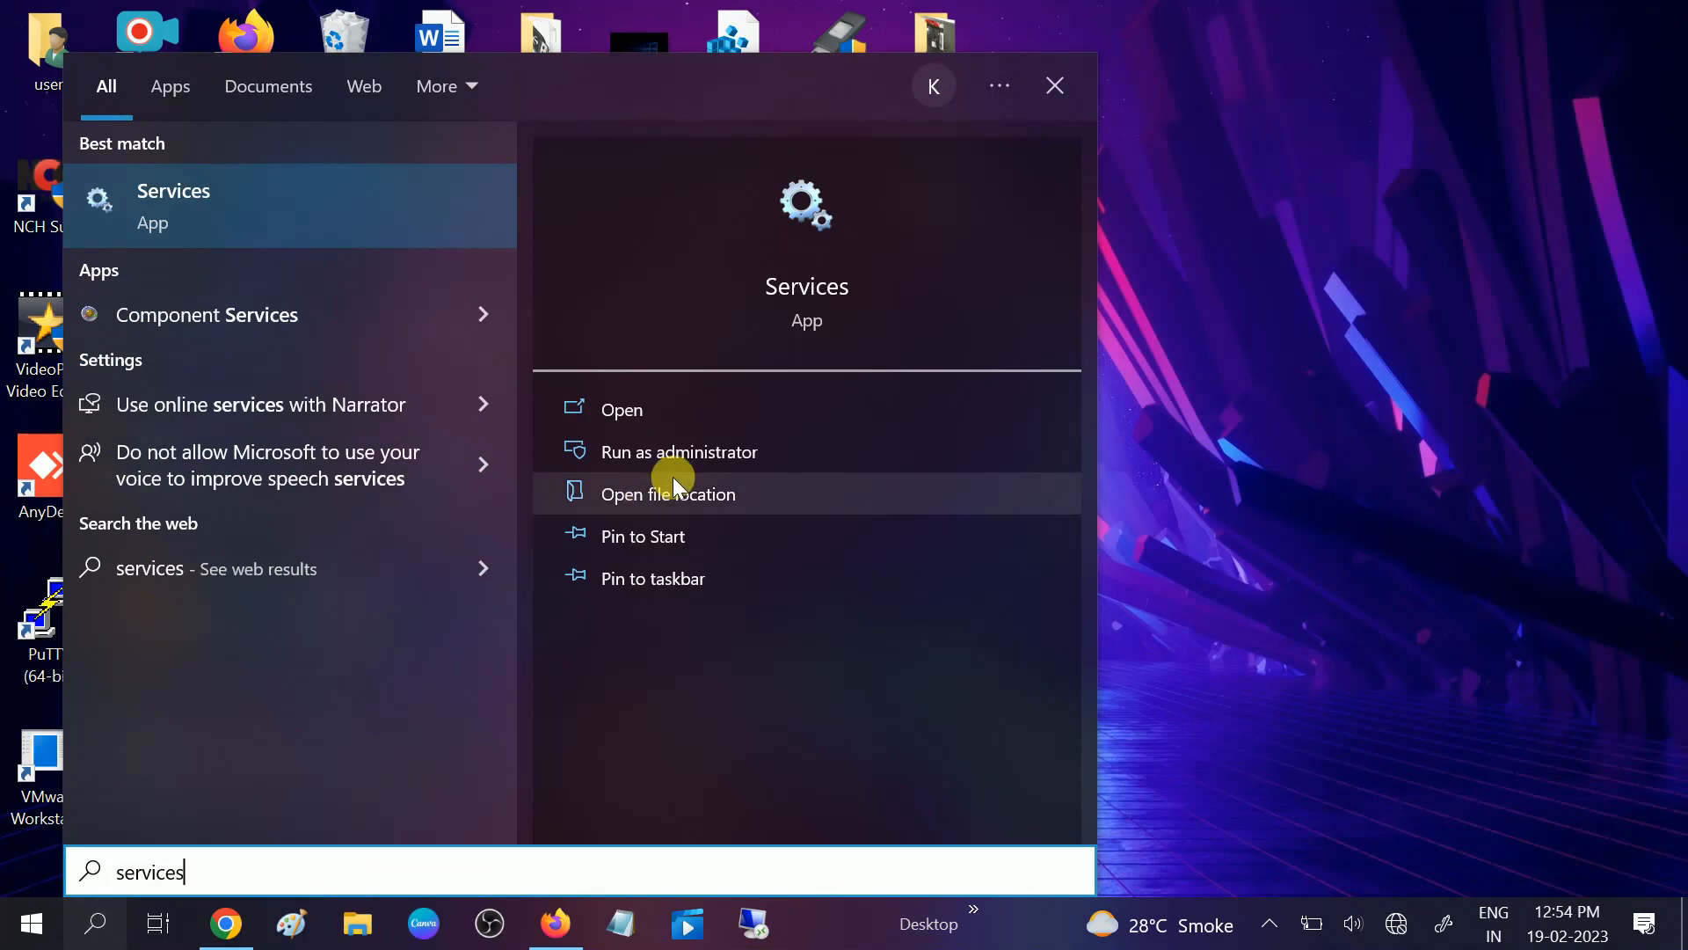
pyautogui.moveTo(697, 464)
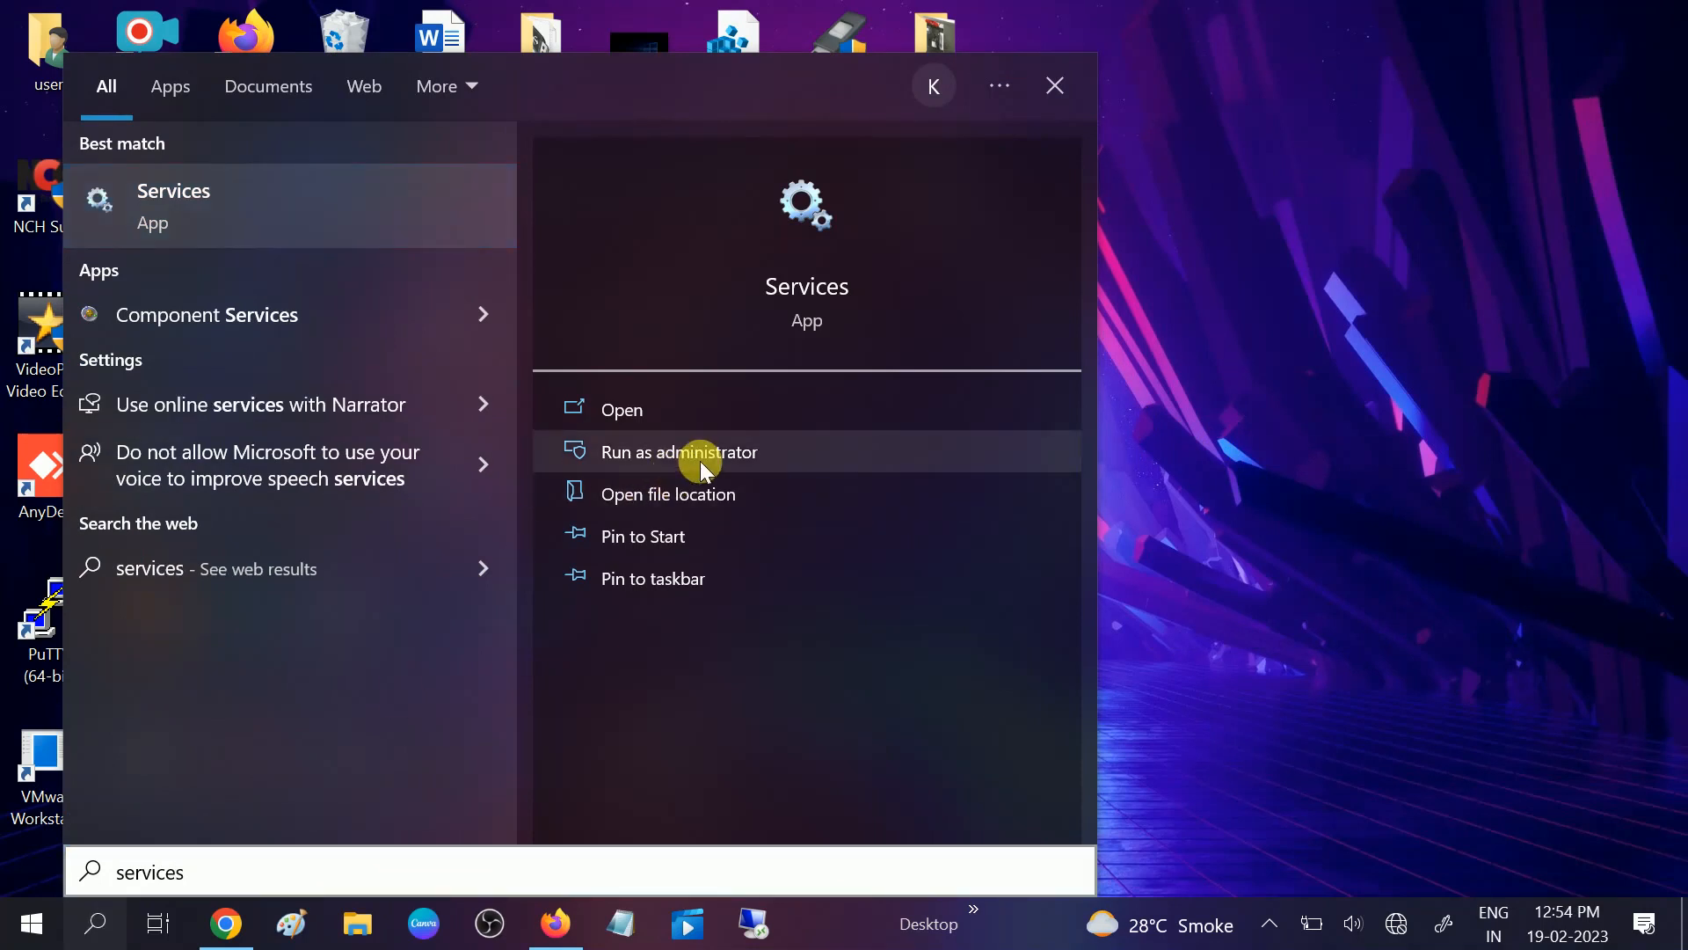
pyautogui.click(678, 452)
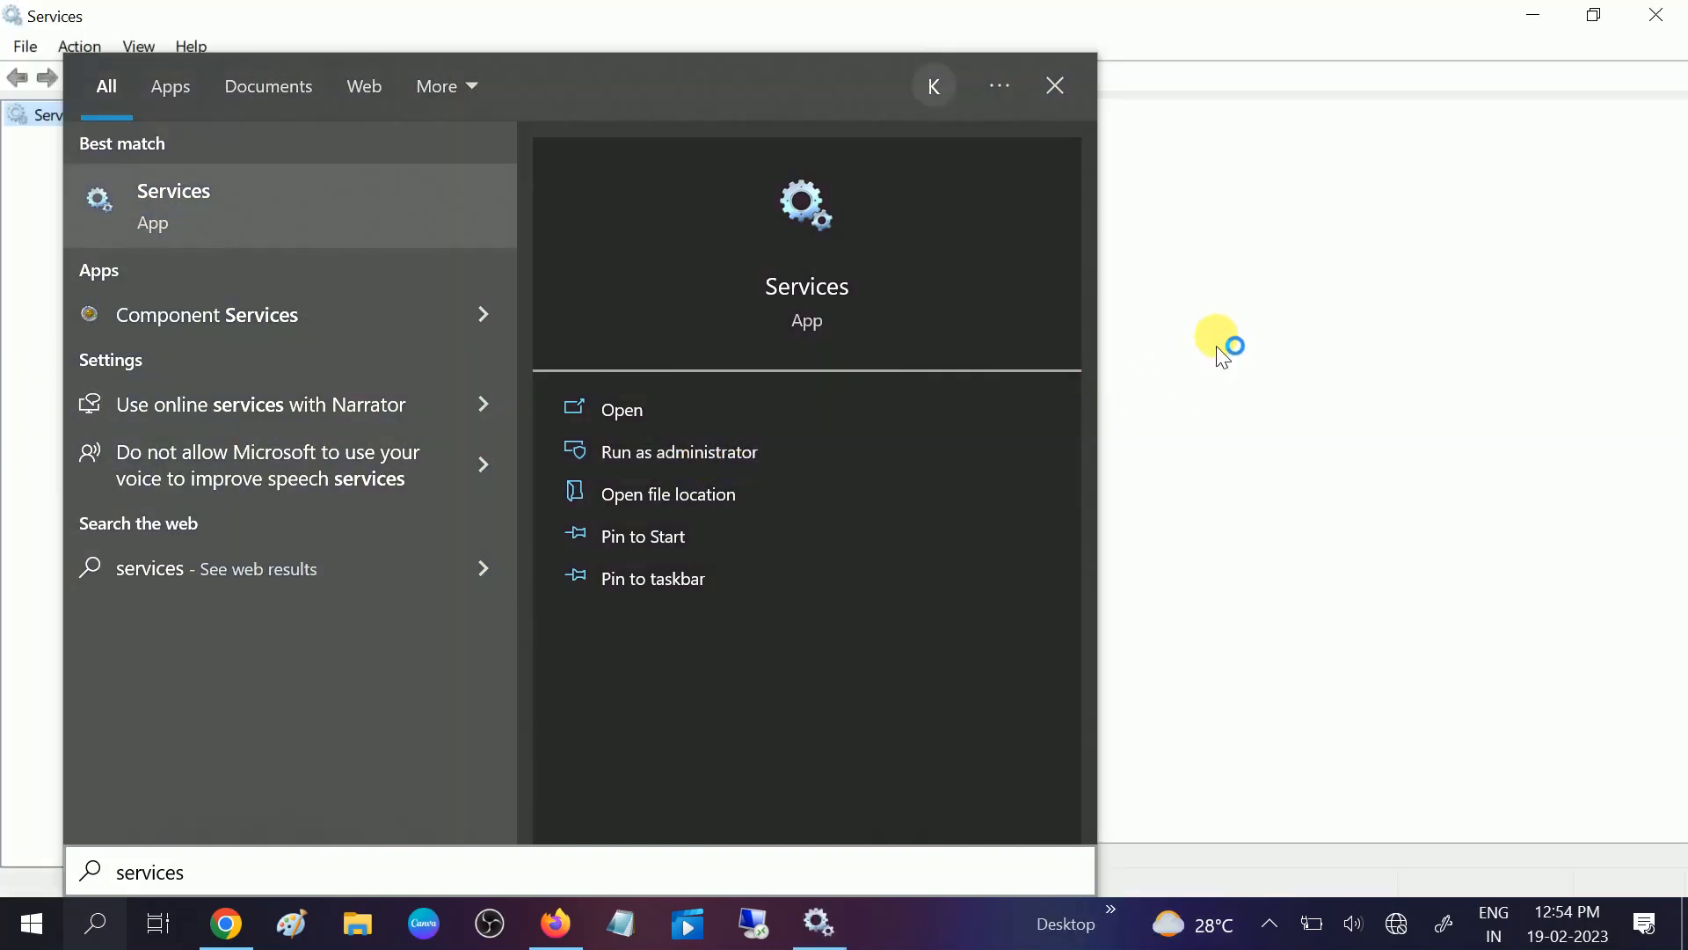
# Locate and select Connected User Experiences and Telemetry in the Services list
pyautogui.click(623, 410)
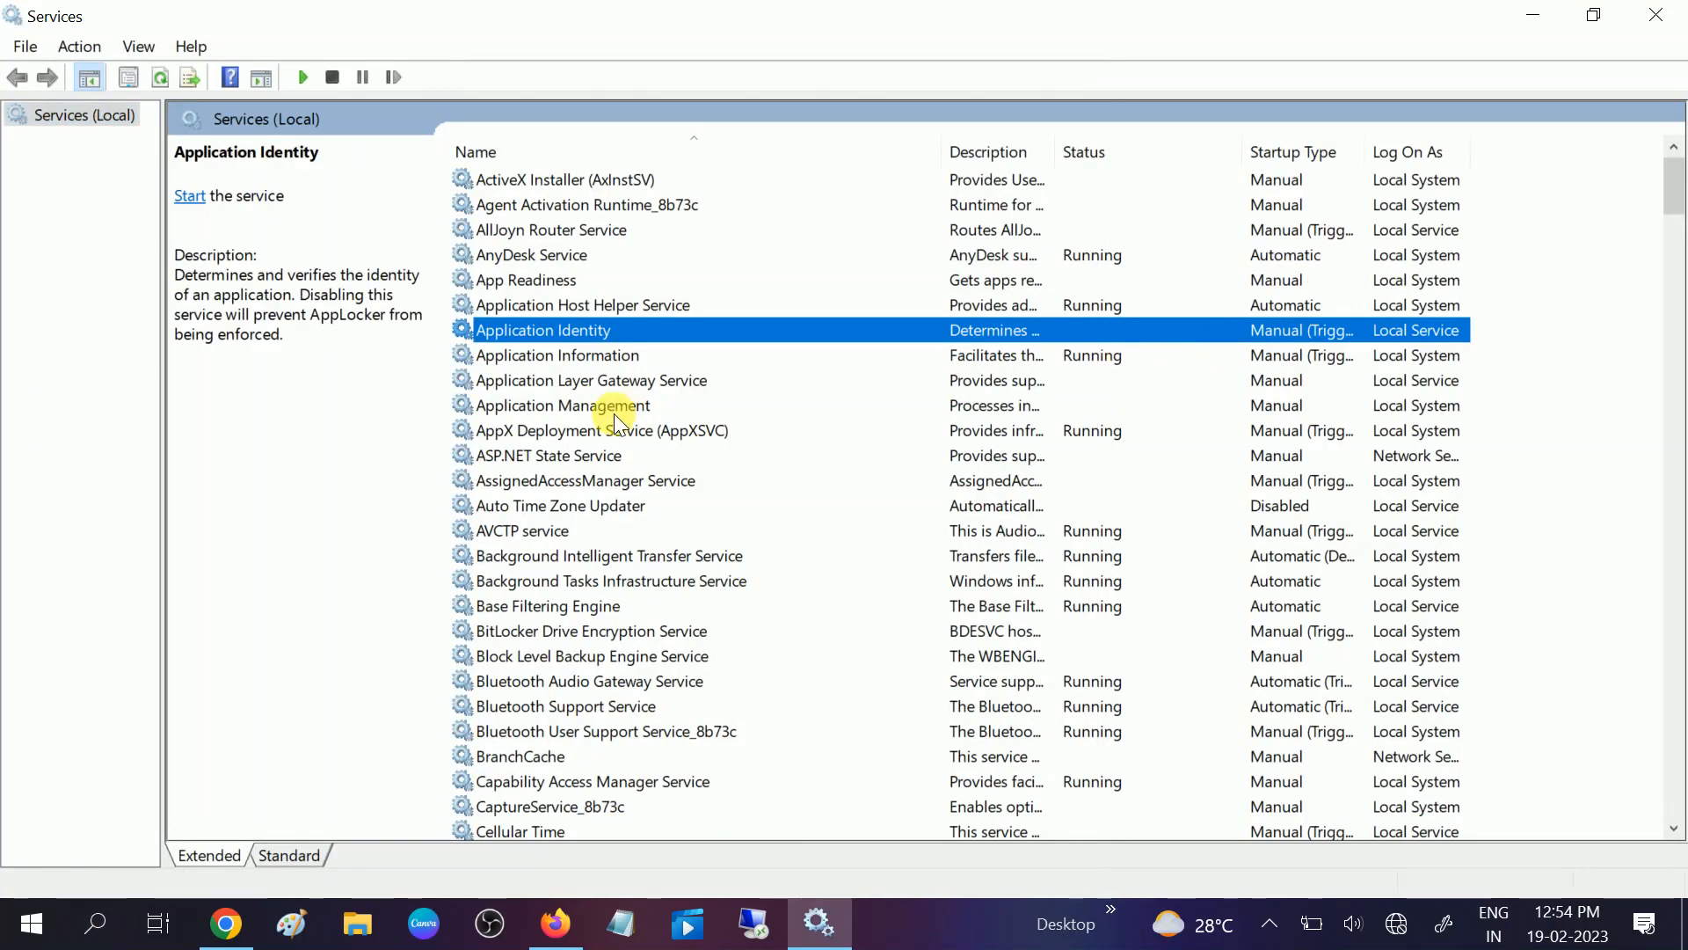
pyautogui.moveTo(570, 254)
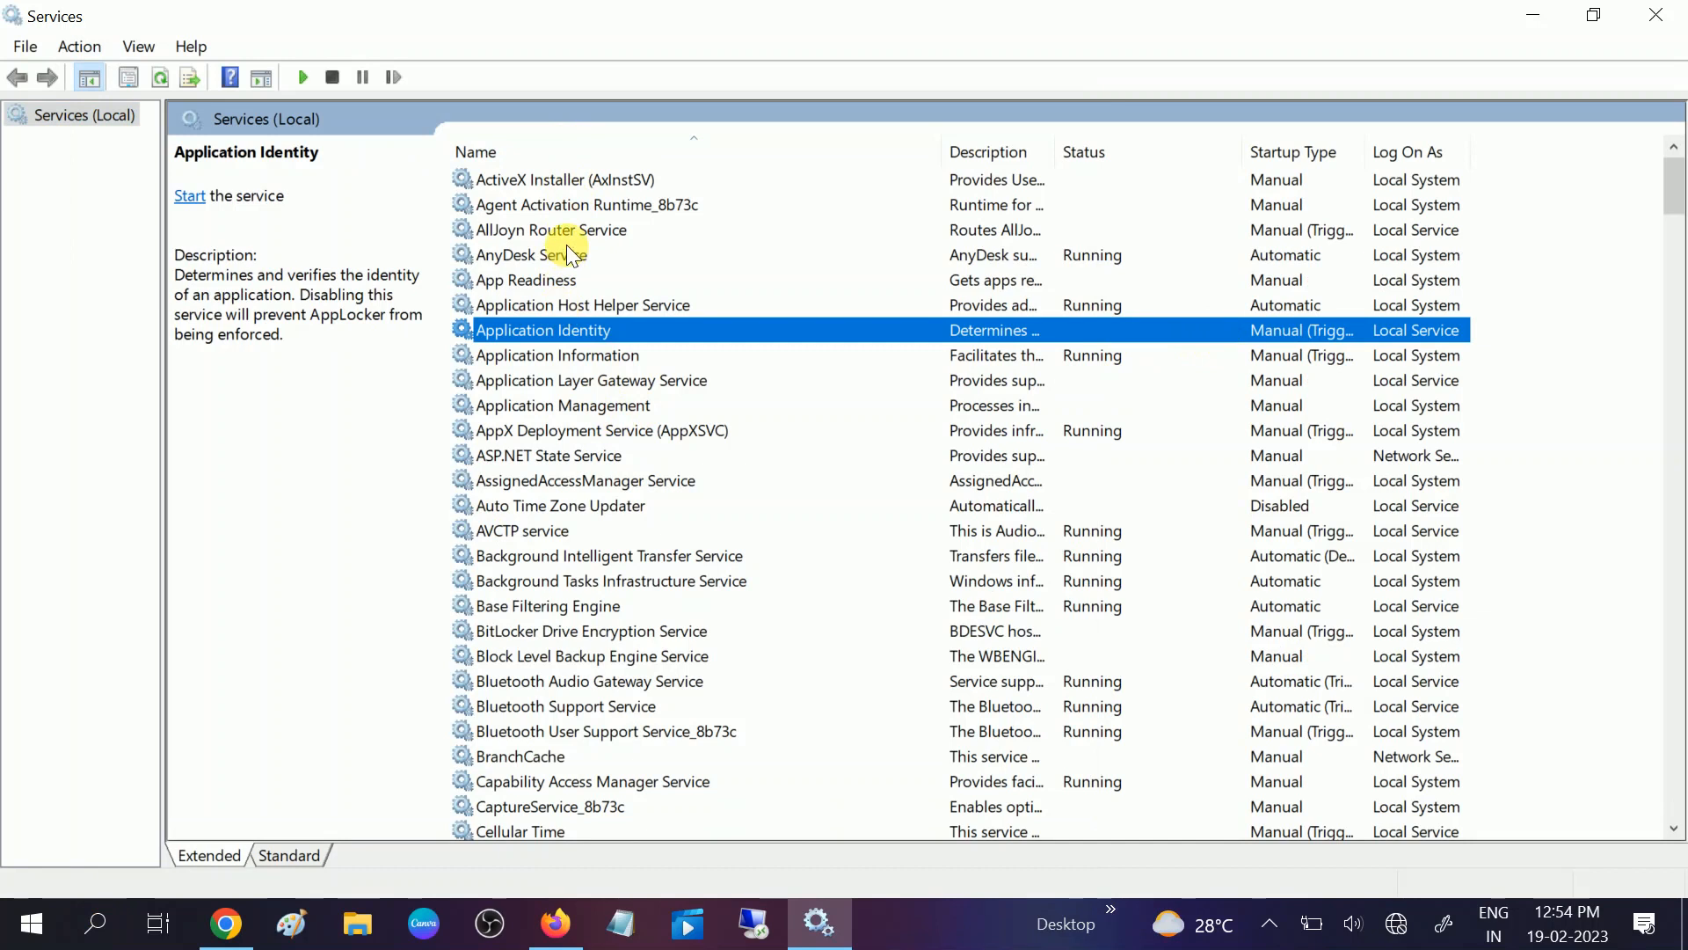
pyautogui.click(553, 253)
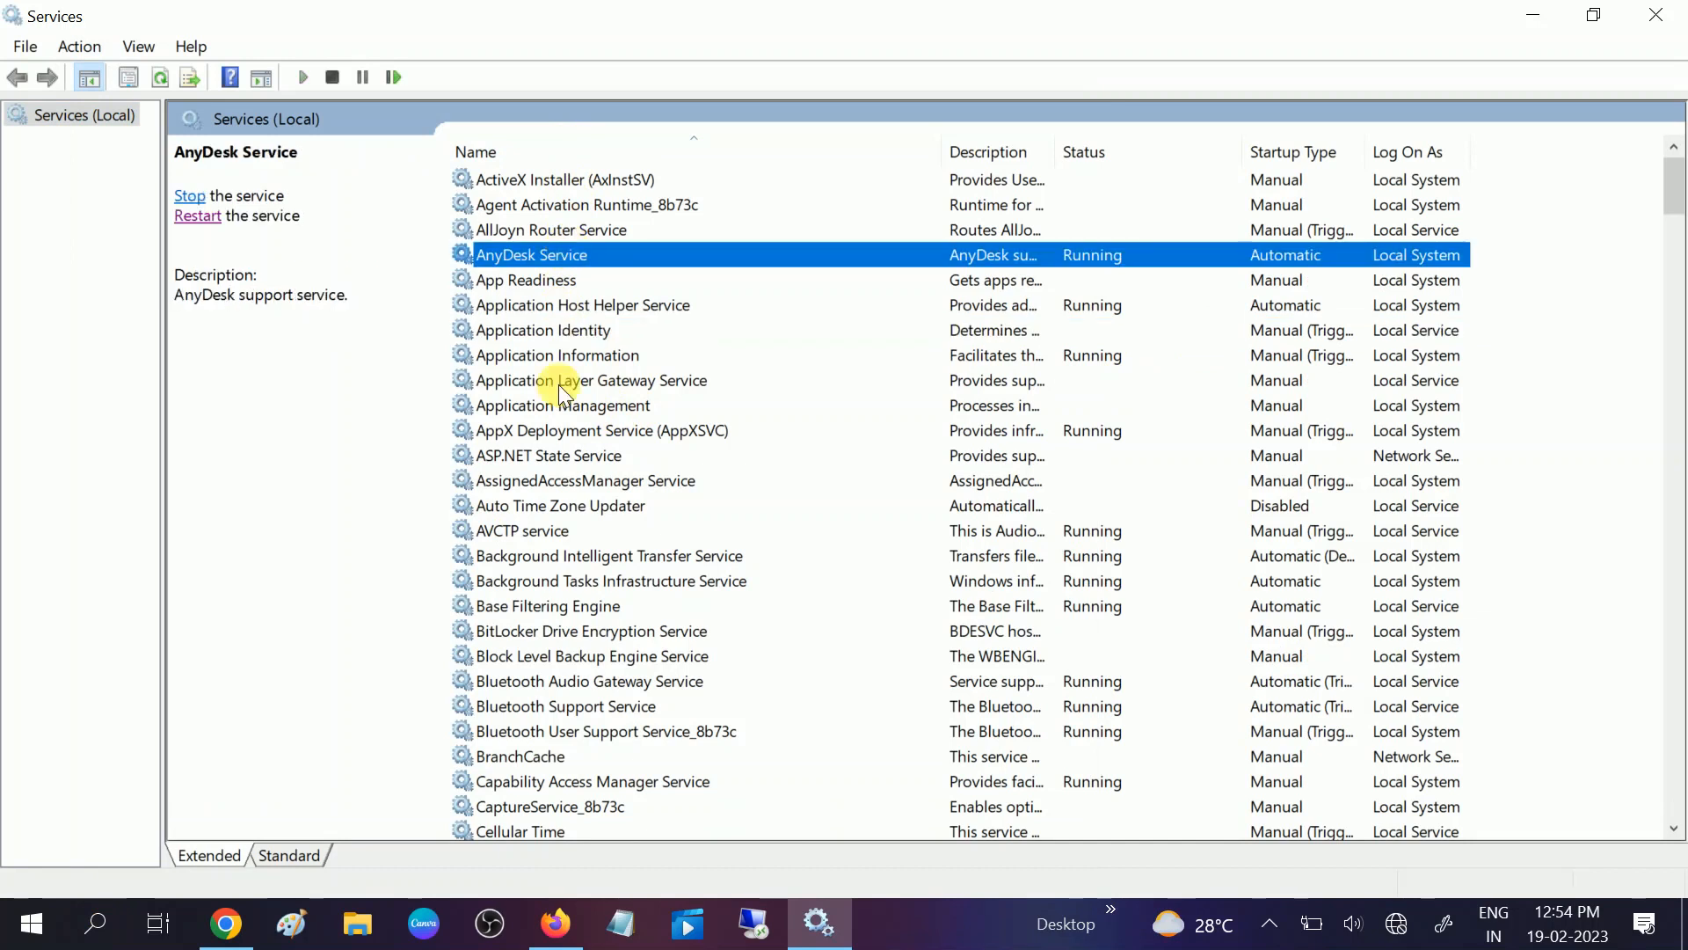
pyautogui.click(592, 780)
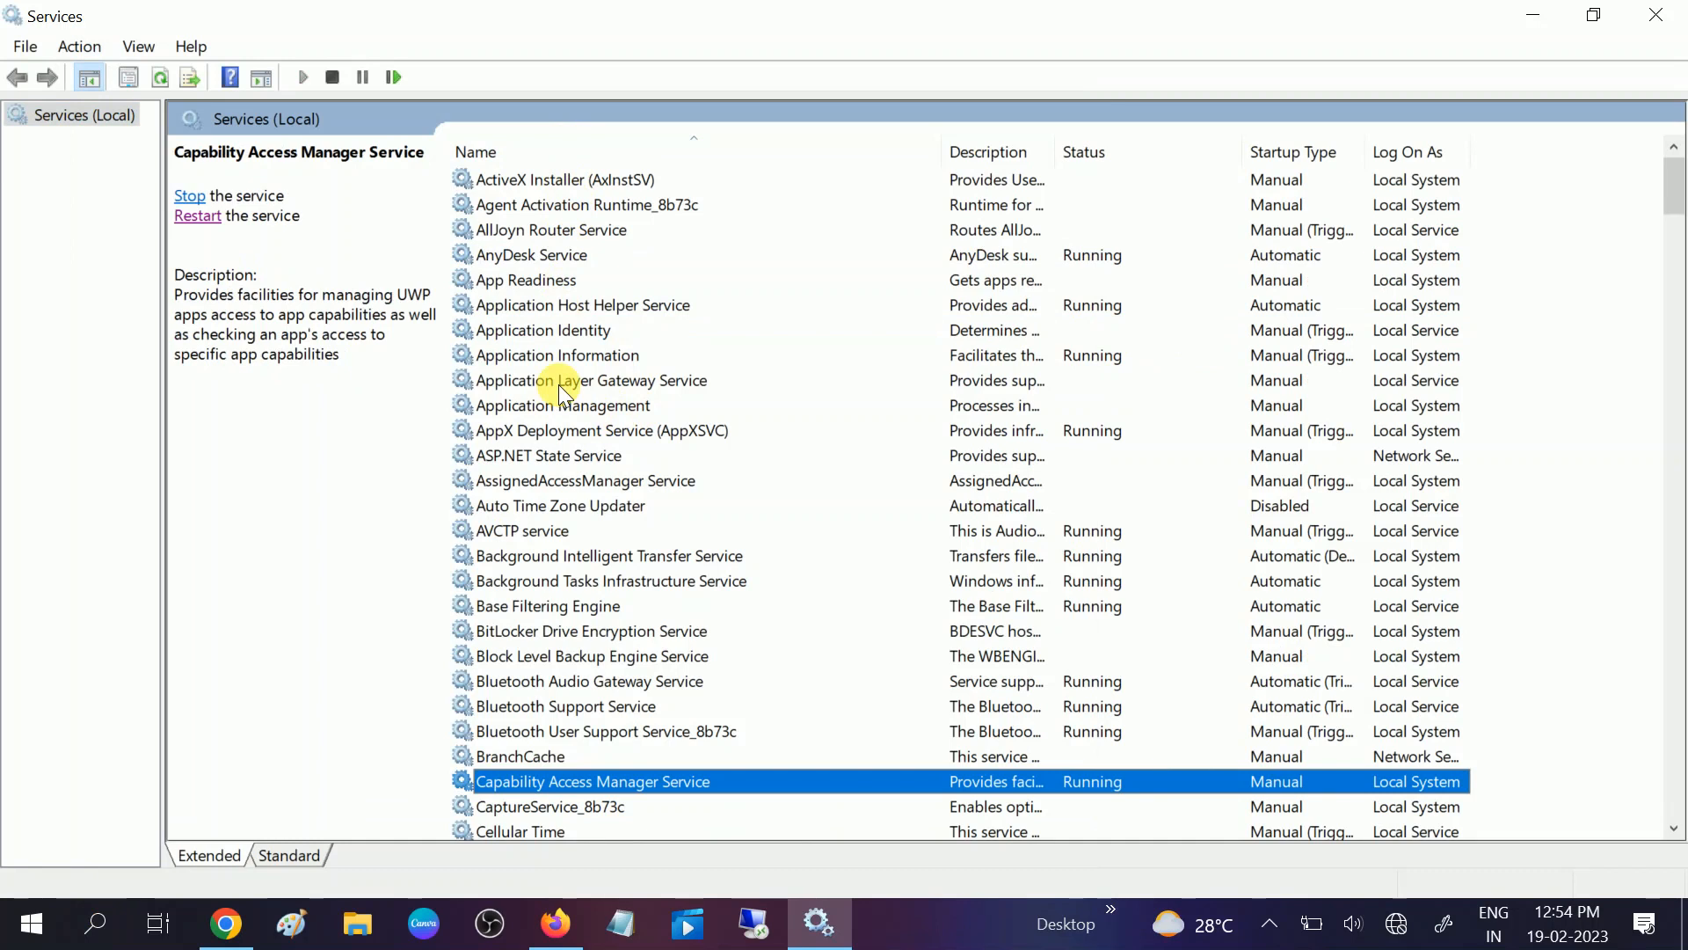
pyautogui.scroll(-3)
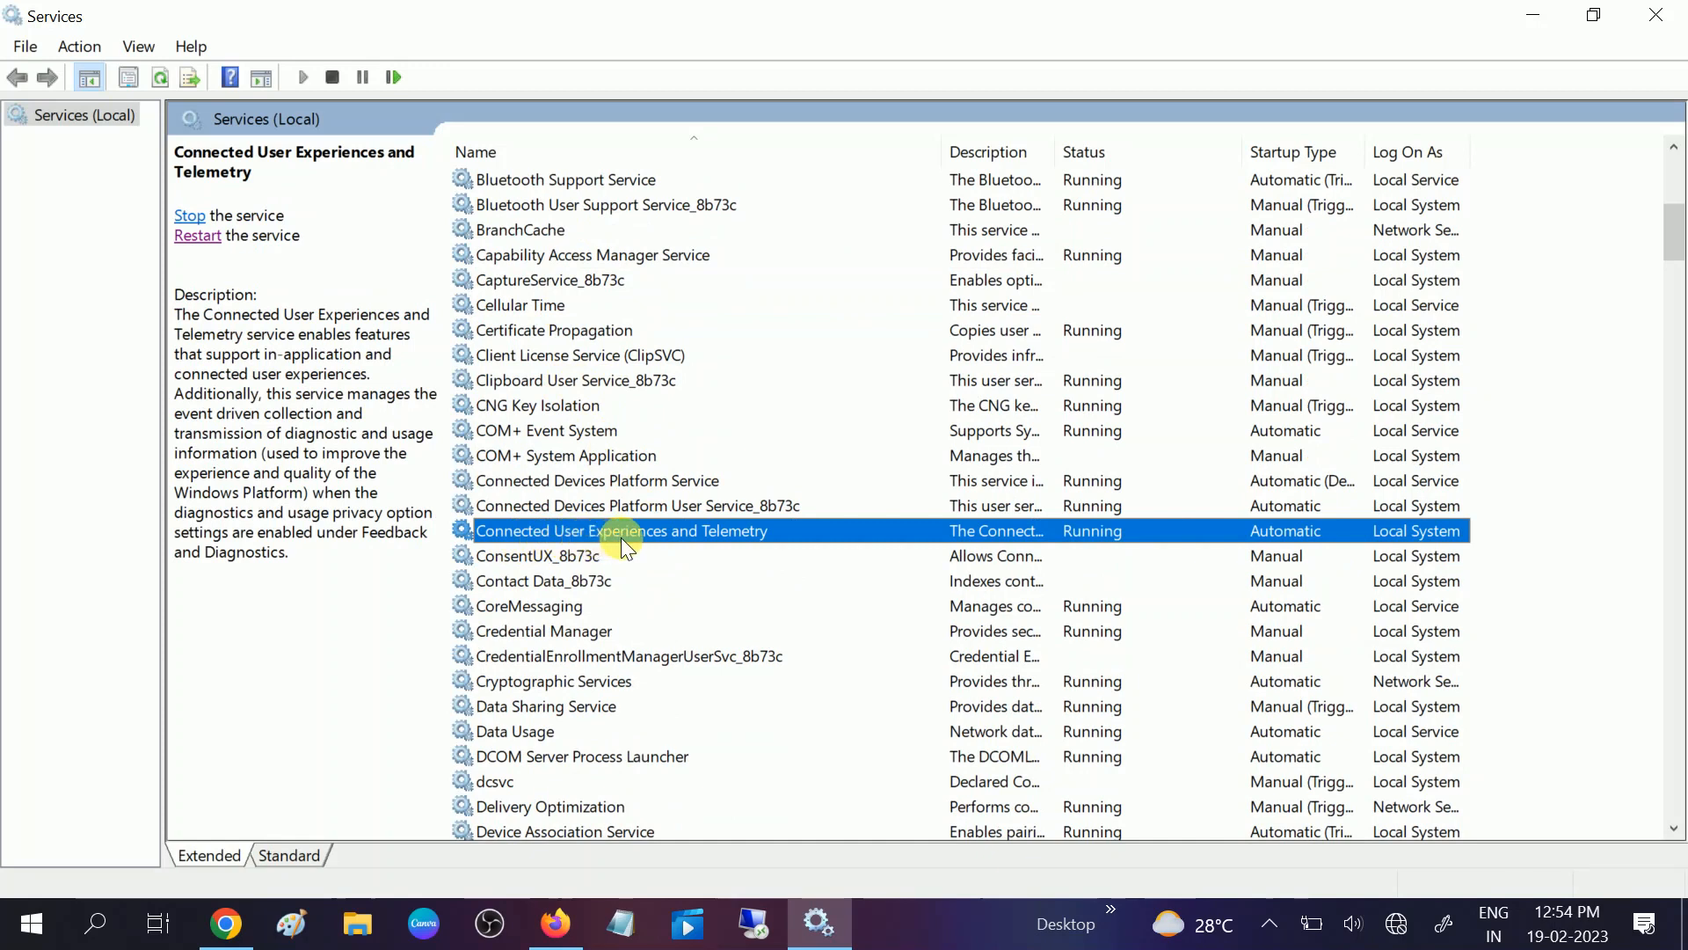
pyautogui.moveTo(759, 545)
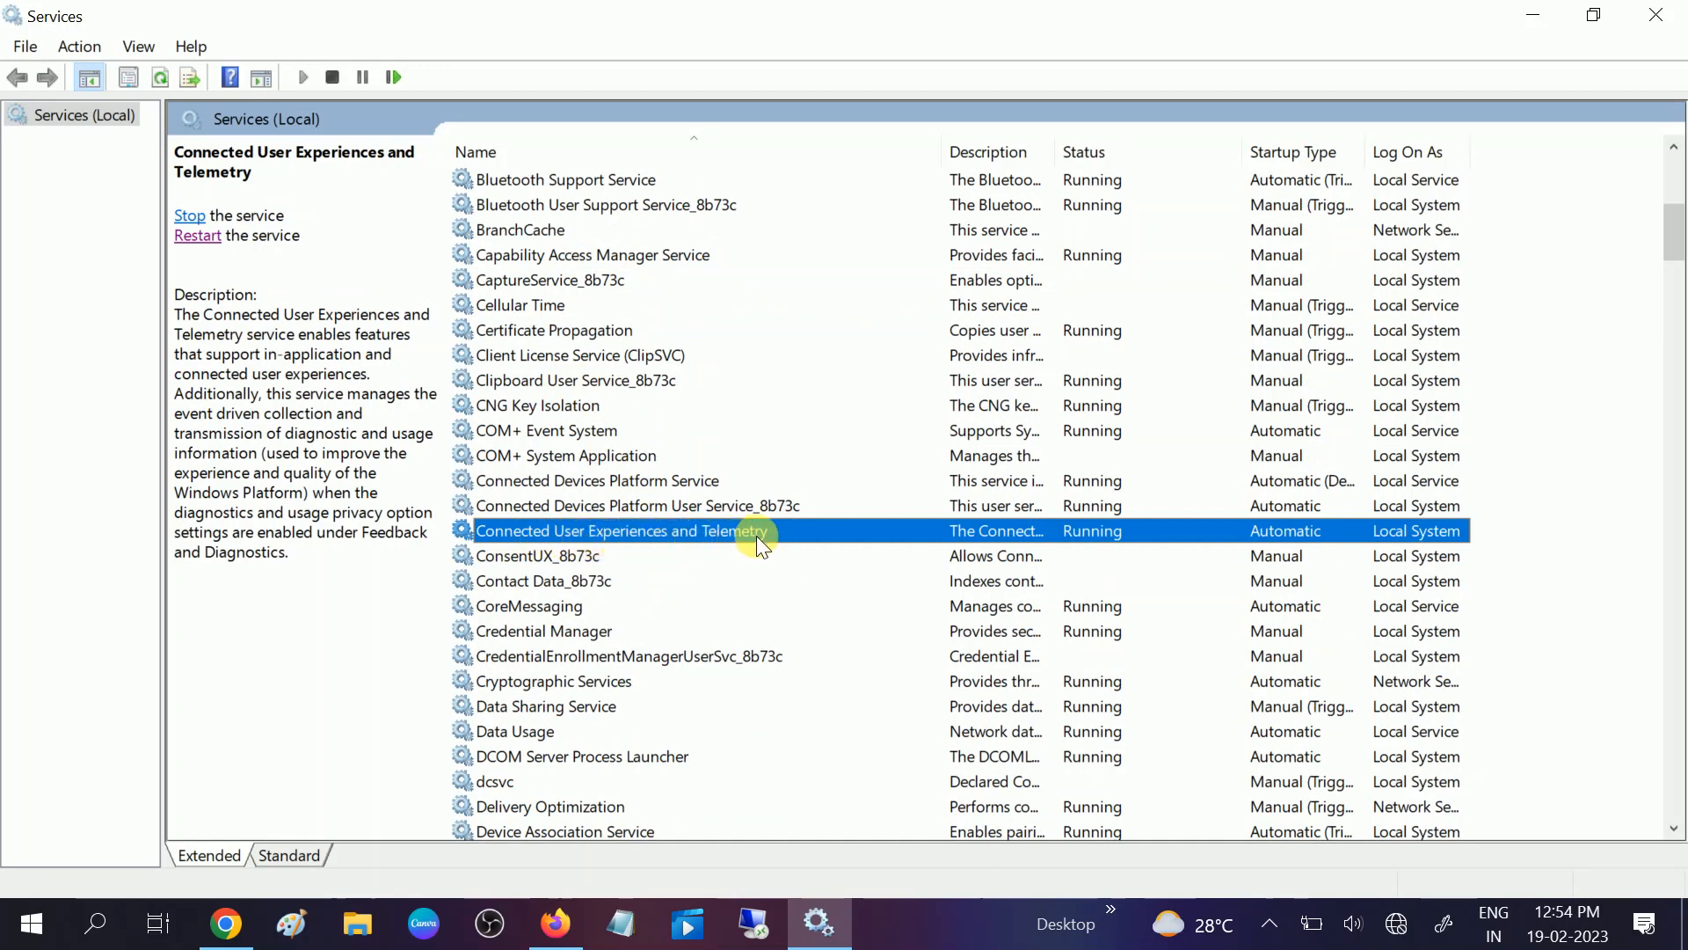
pyautogui.moveTo(1108, 249)
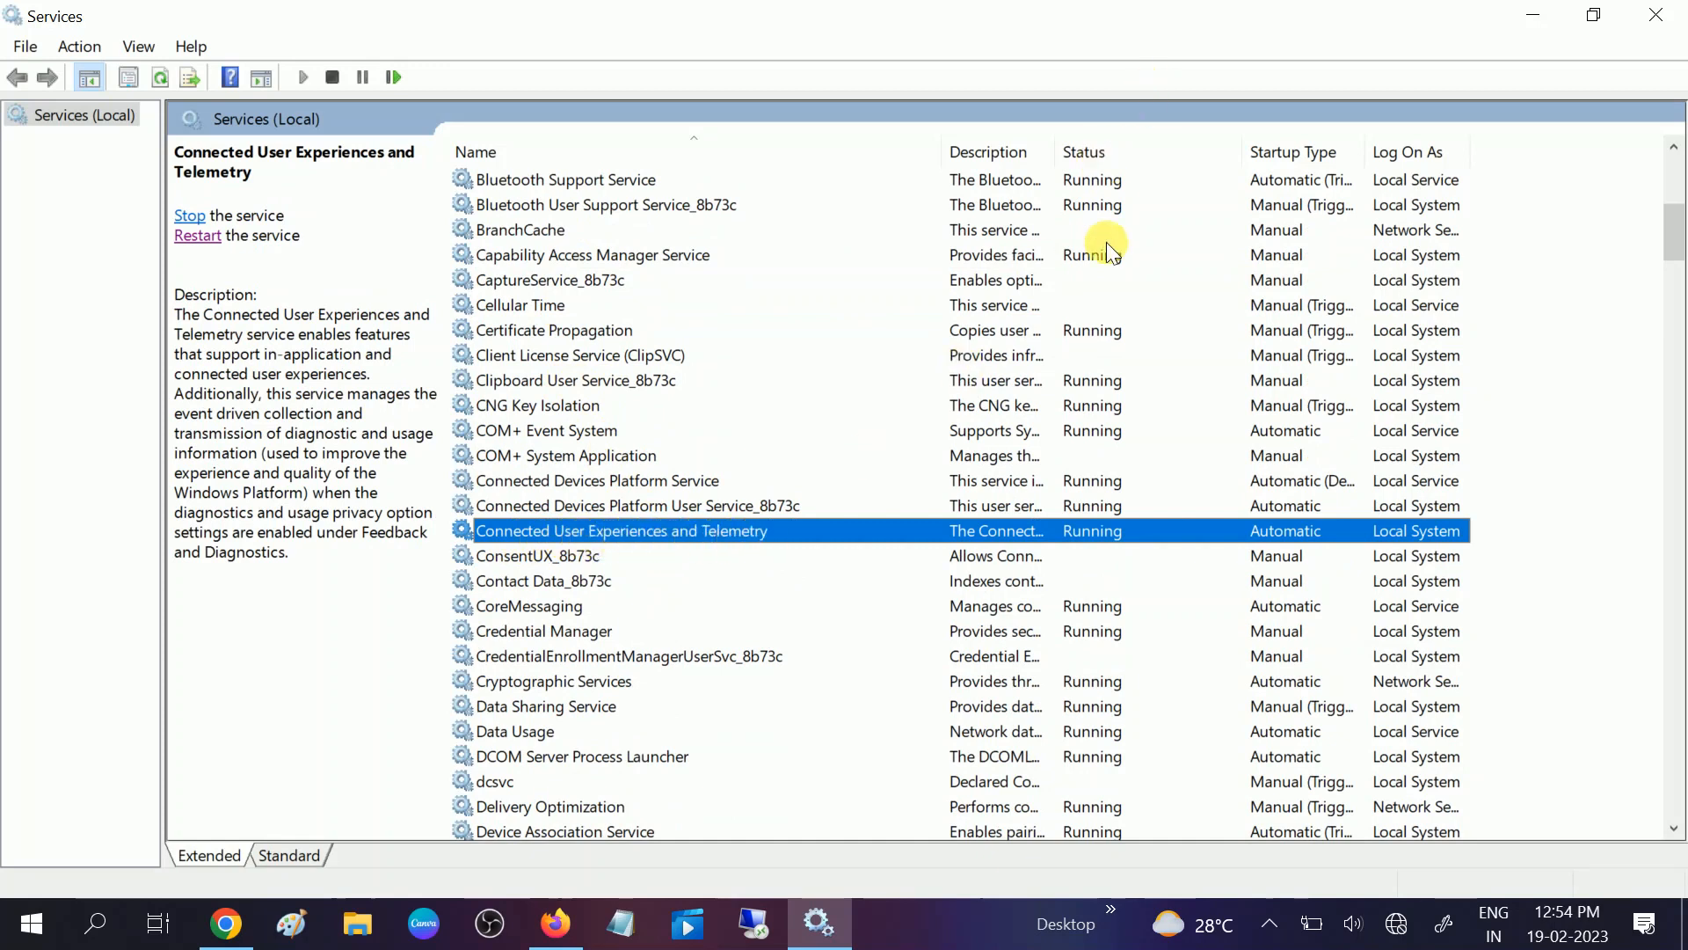
pyautogui.moveTo(696, 534)
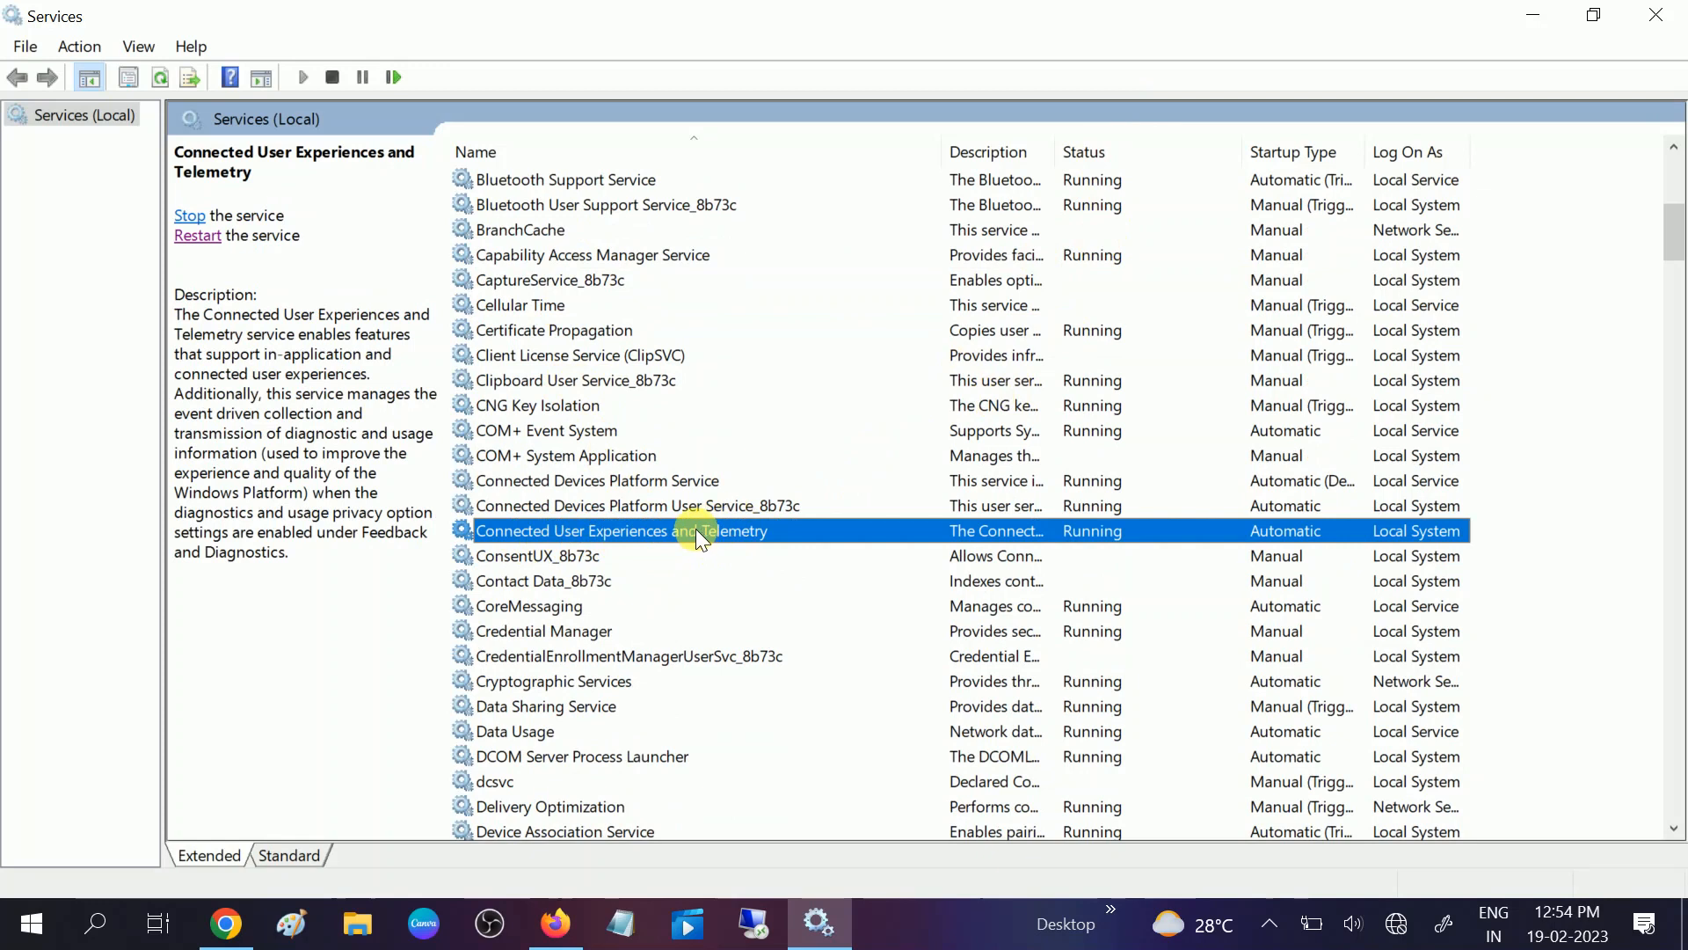
# Set the Telemetry service's startup type to Automatic and confirm the properties
pyautogui.doubleClick(700, 532)
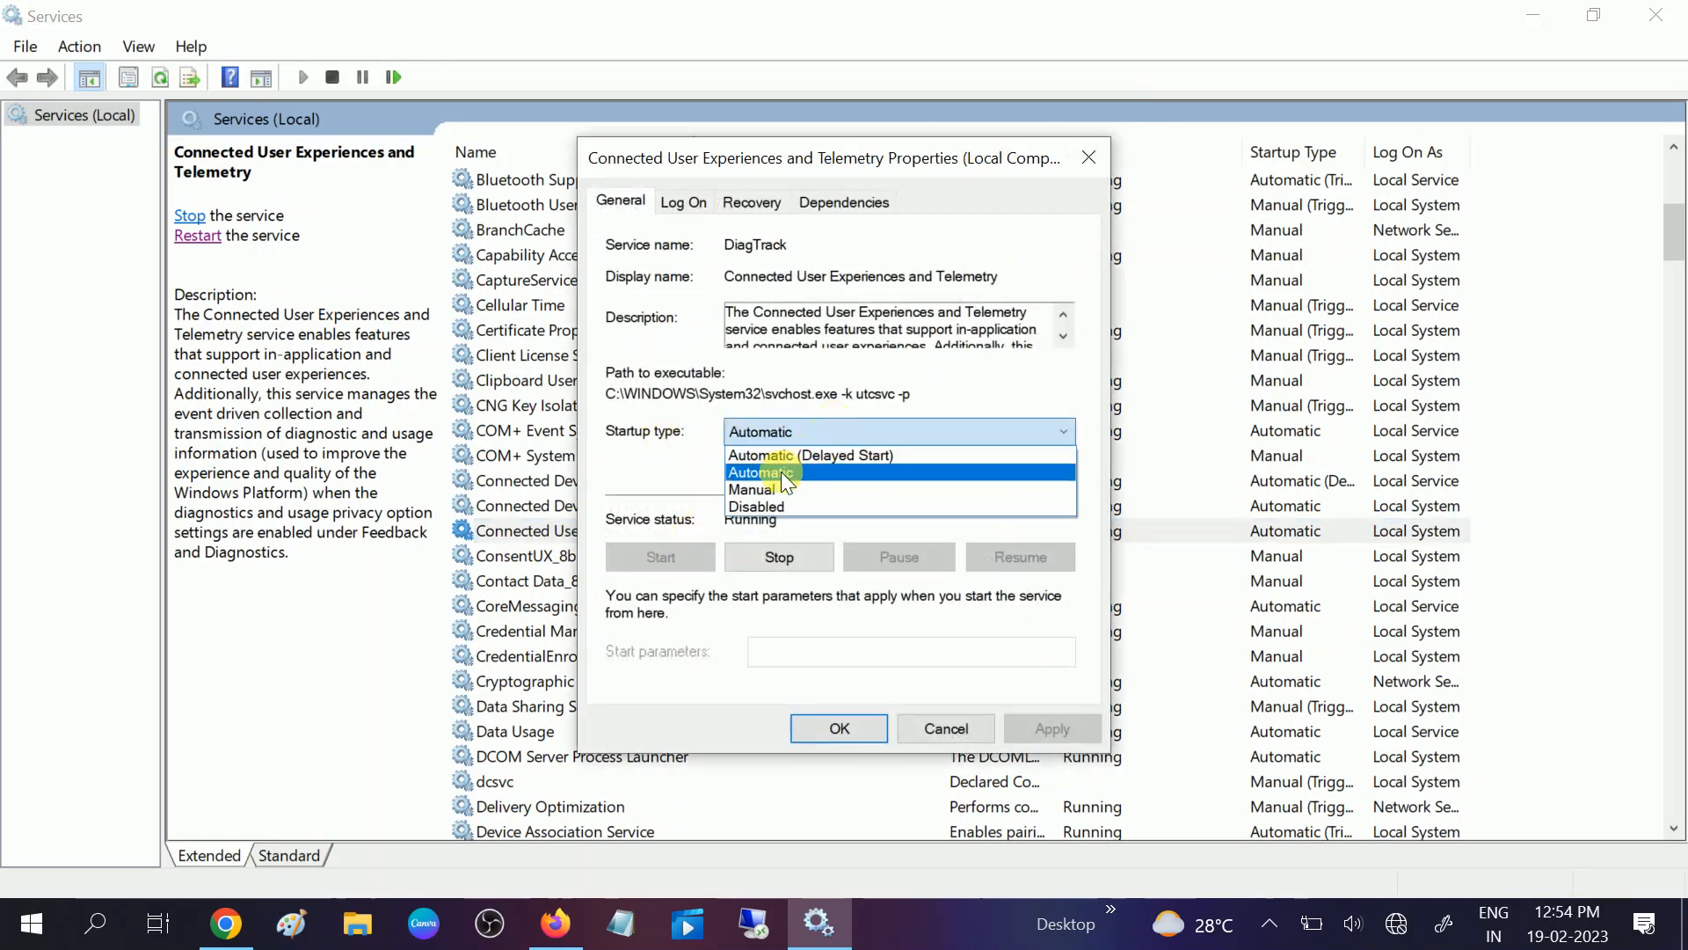
pyautogui.click(760, 471)
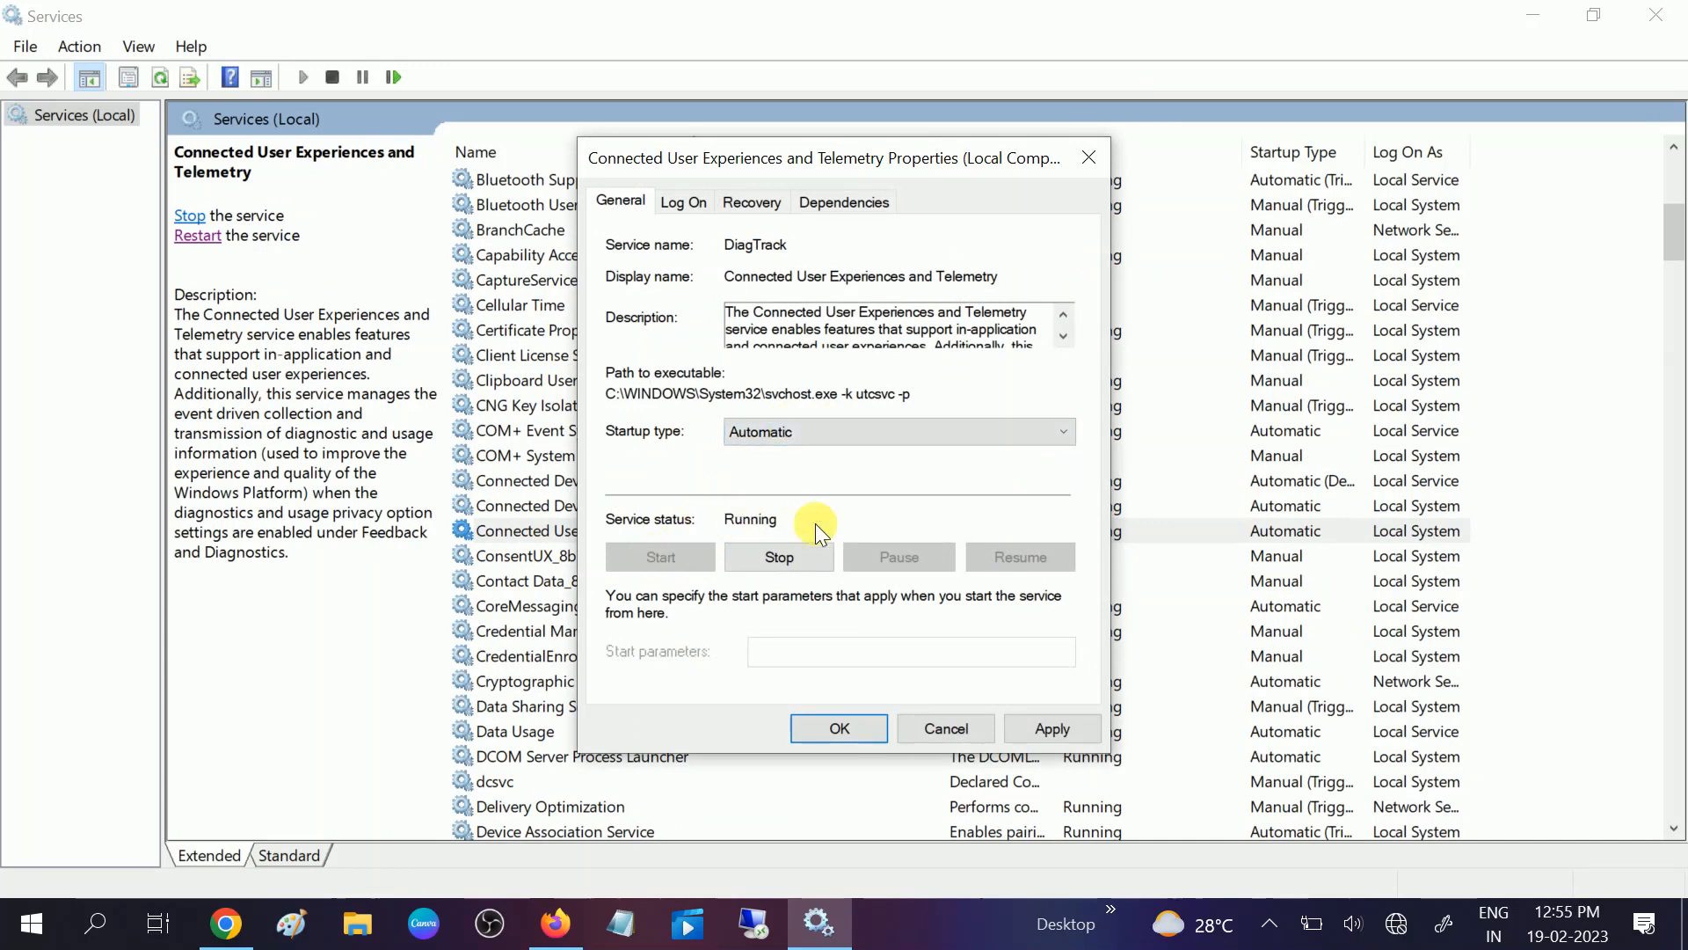
pyautogui.click(839, 729)
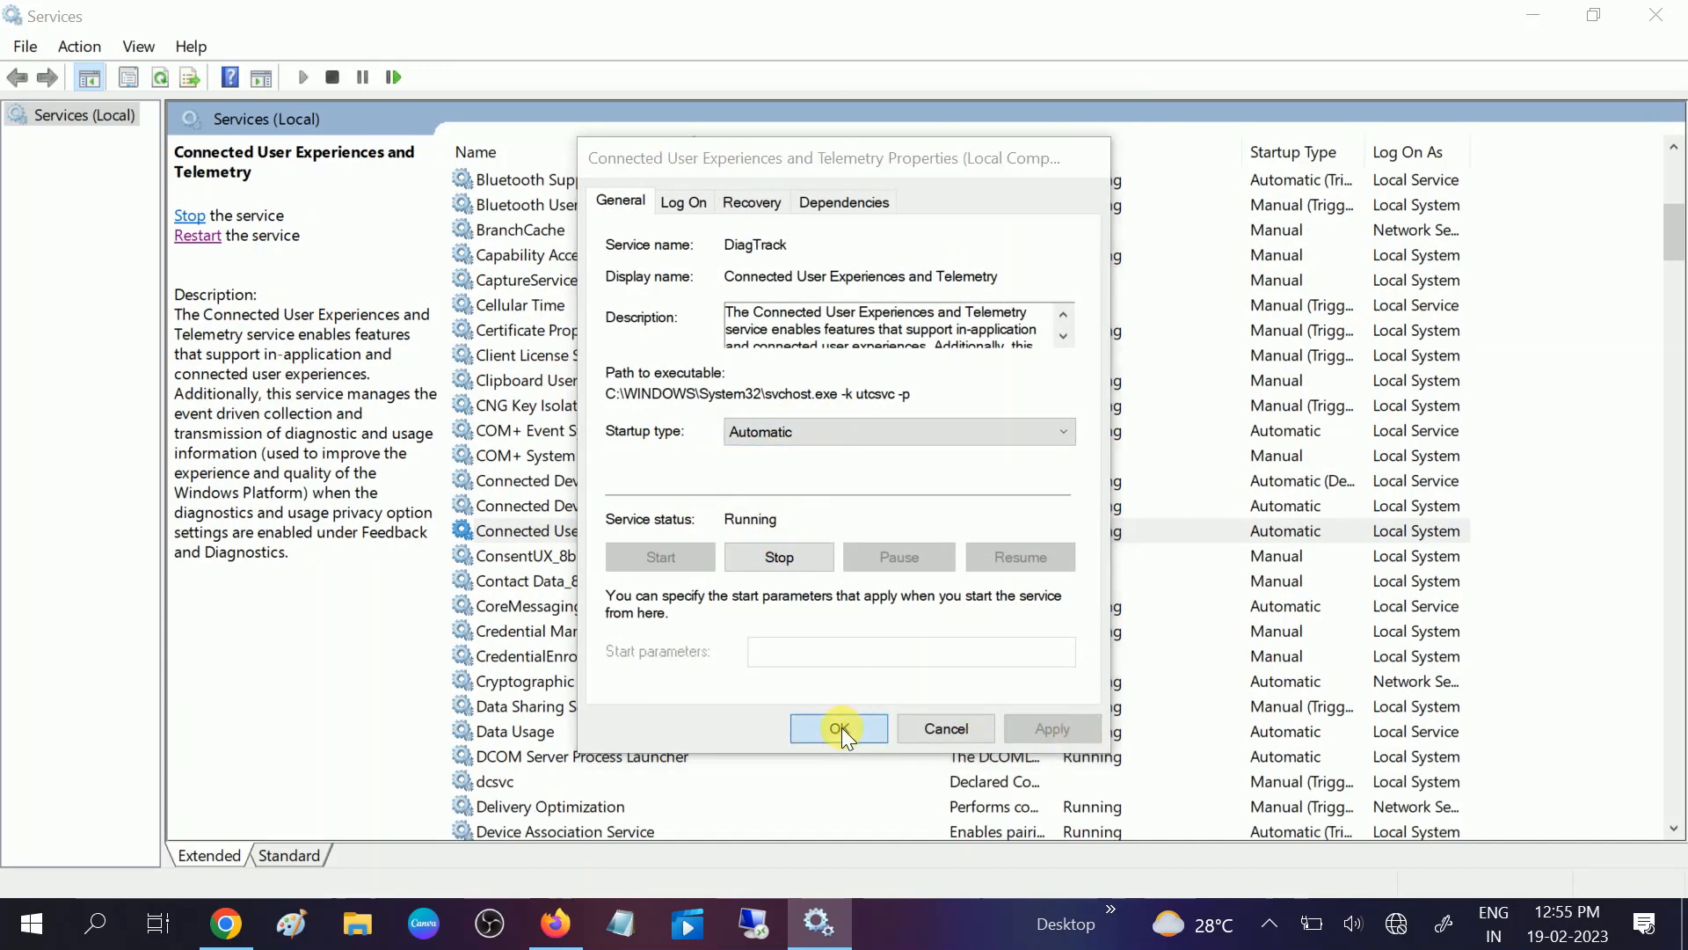
pyautogui.click(839, 728)
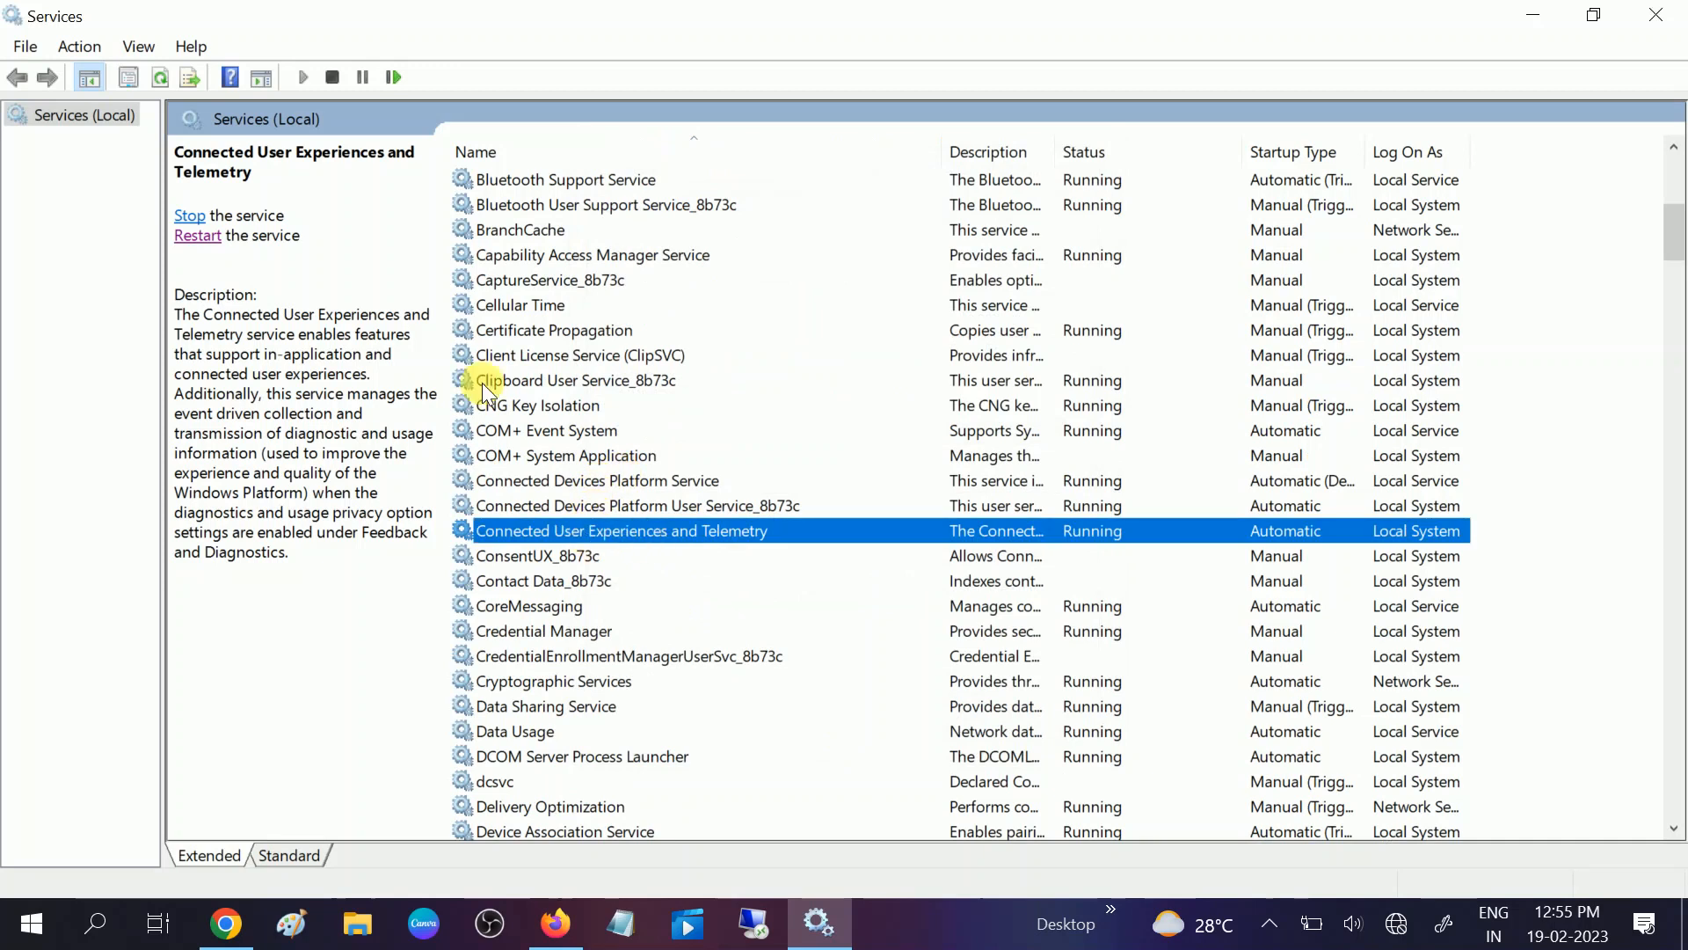
# Restart the Connected User Experiences and Telemetry service so it shows Running
pyautogui.click(189, 215)
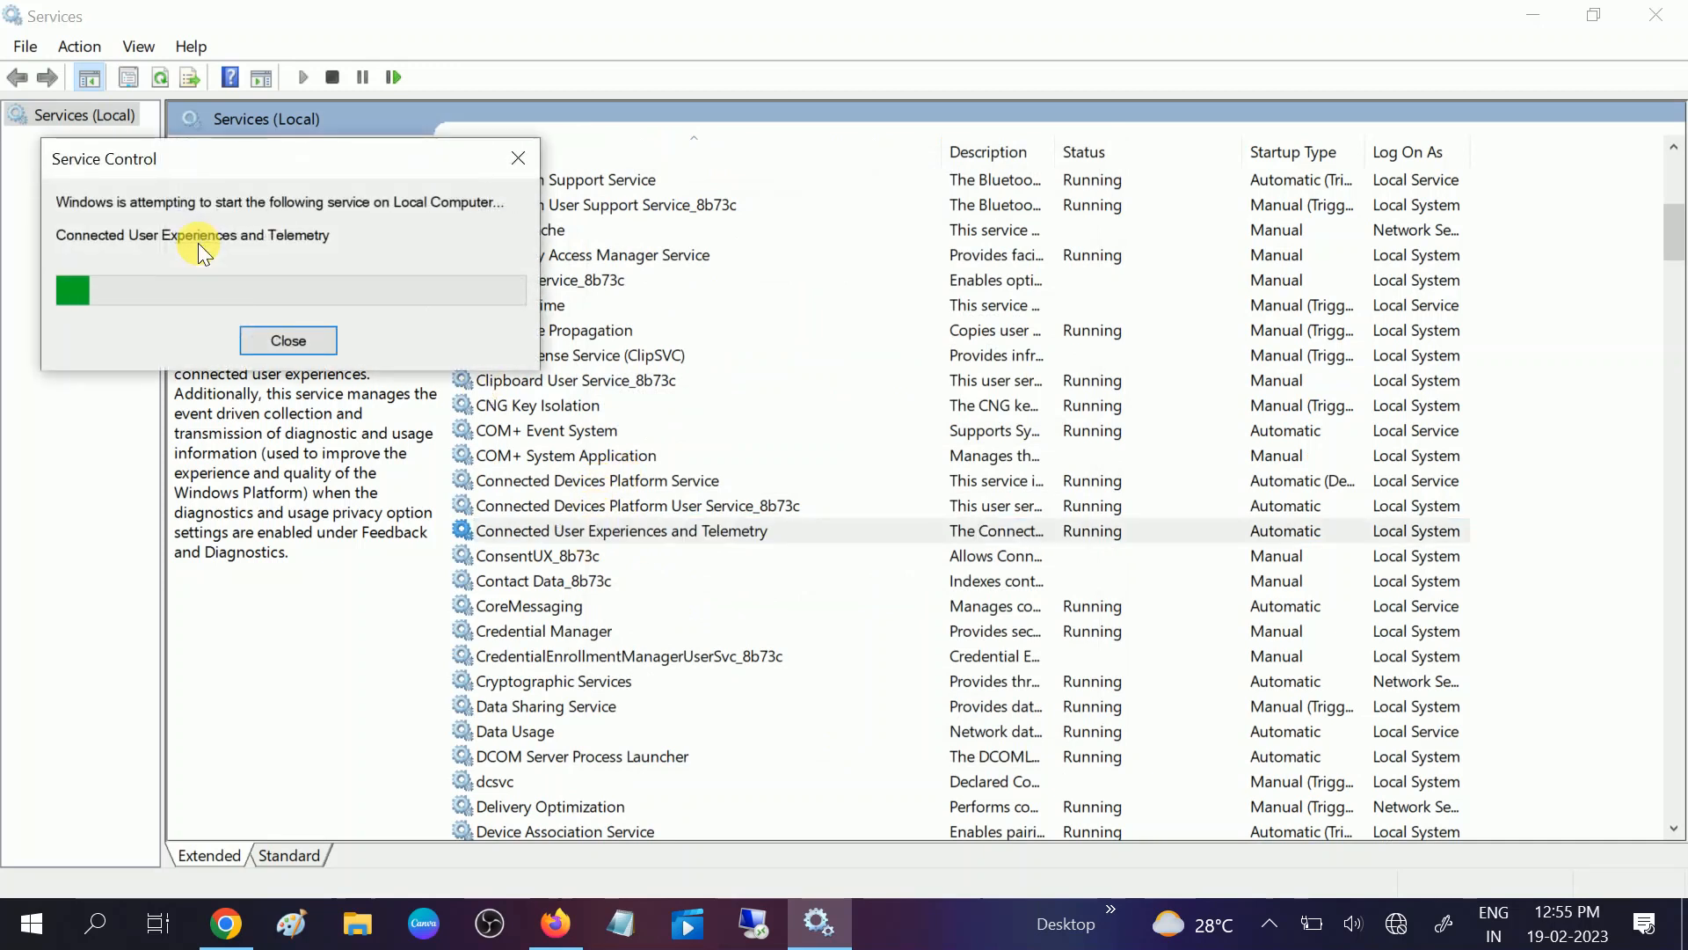
pyautogui.click(288, 341)
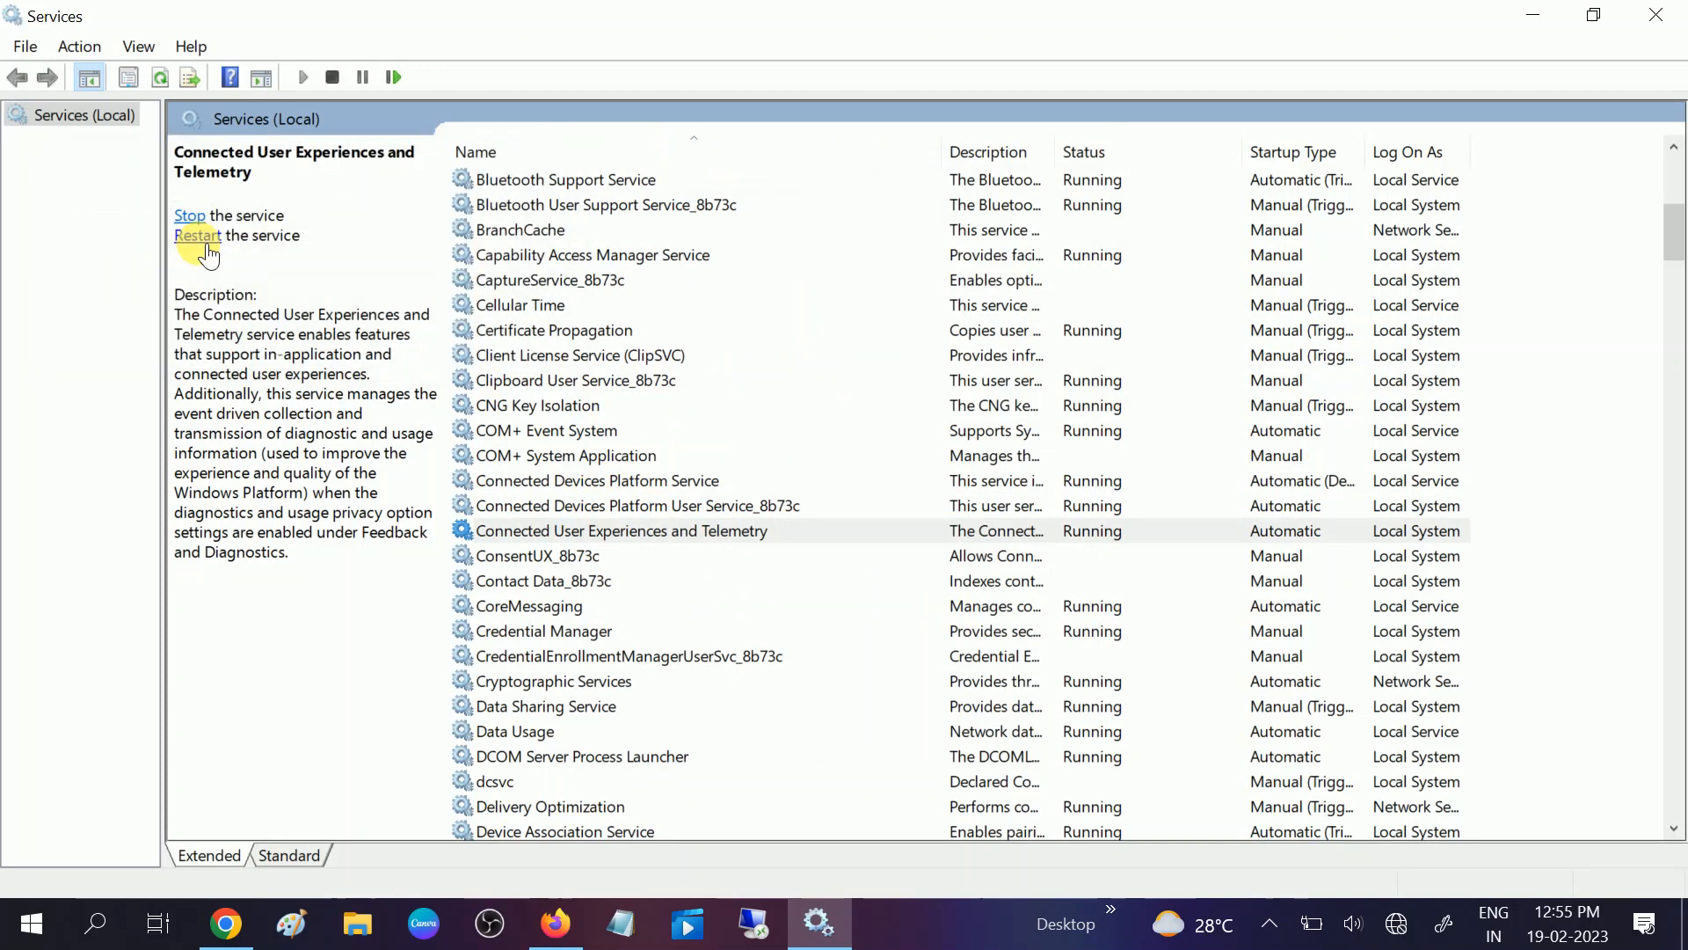